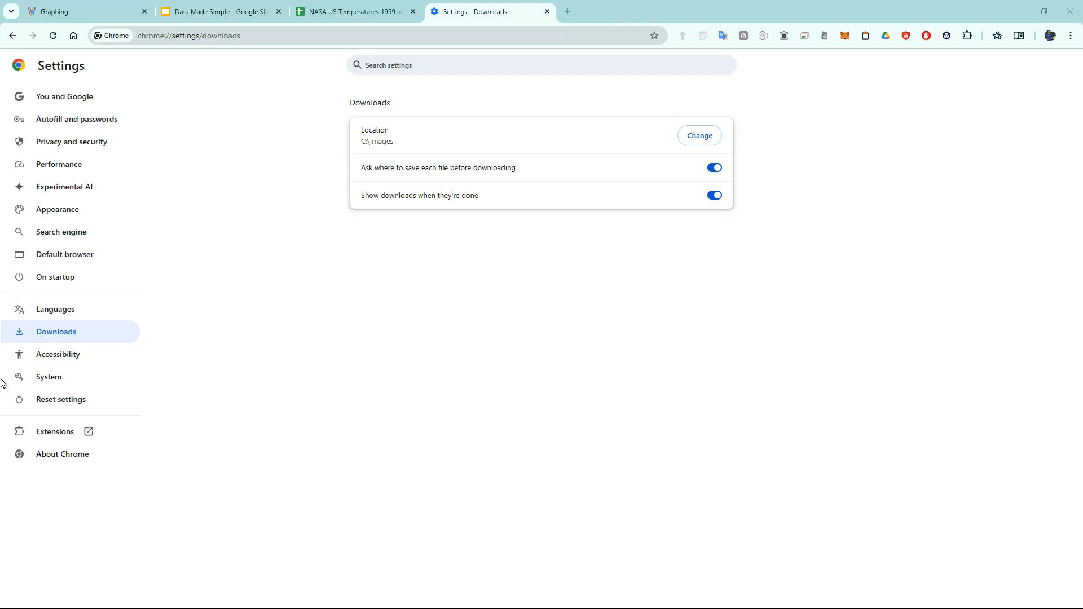
Turn off 'Ask where to save each file' and 'Show downloads when they're done' in Chrome
click(55, 331)
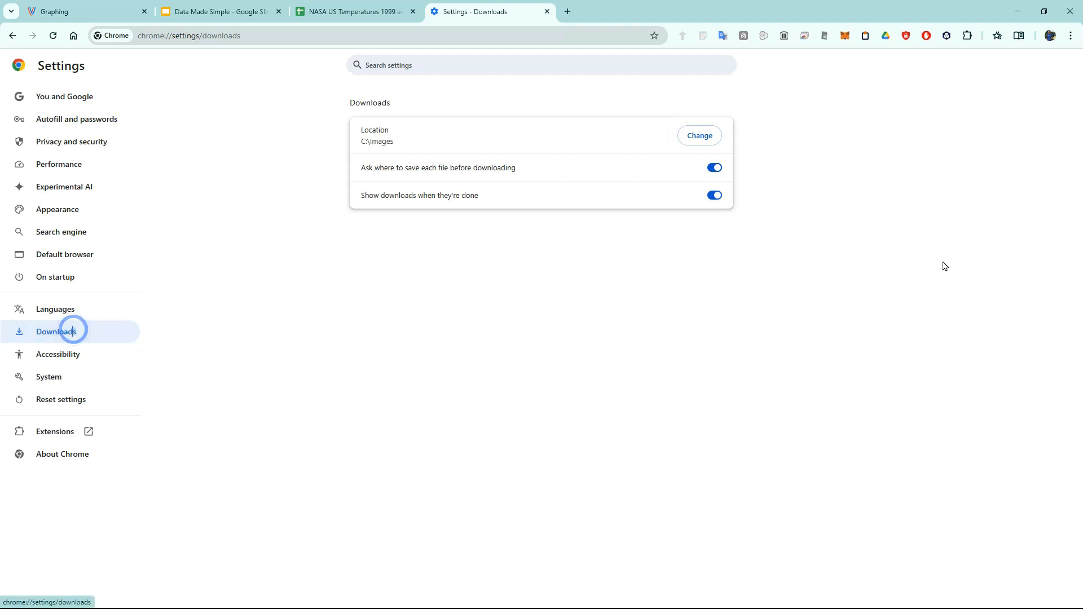
click(713, 168)
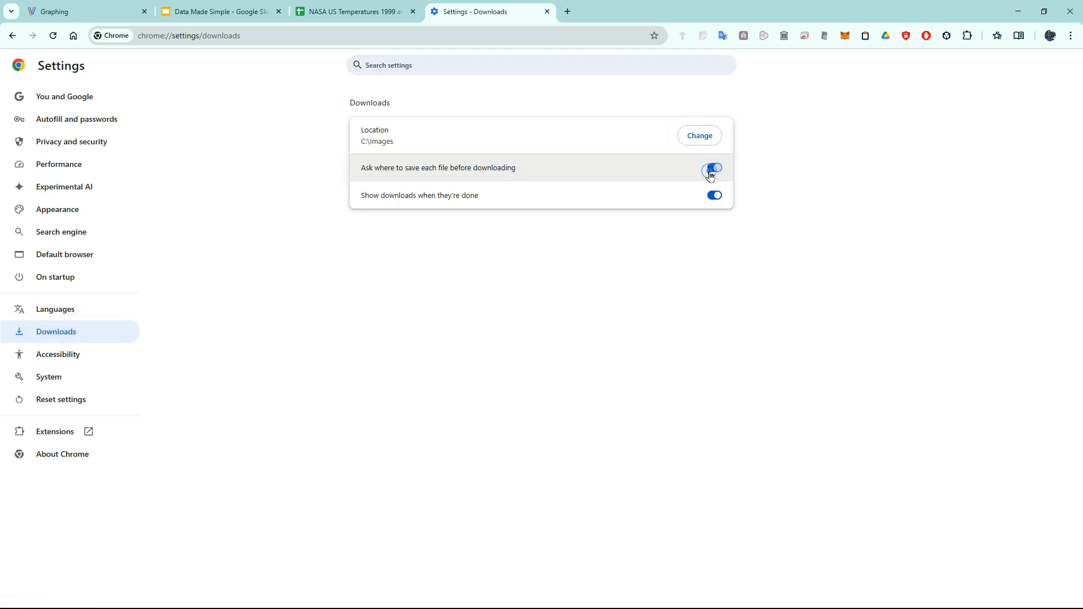
click(714, 169)
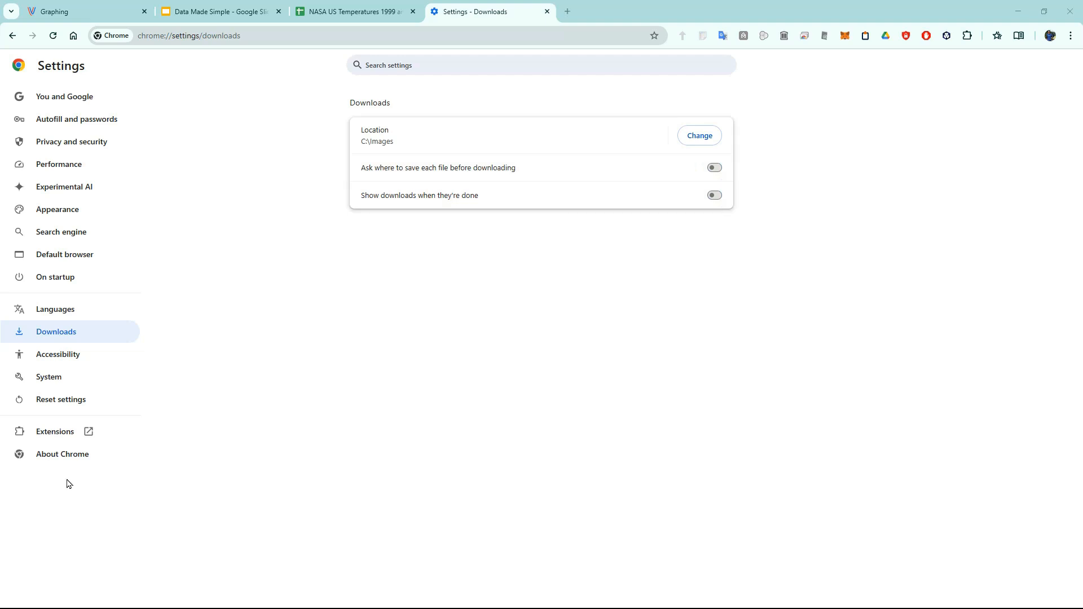
Switch back to the Visitech.ai Graphing tab showing Alabama's annual average temperature
click(68, 11)
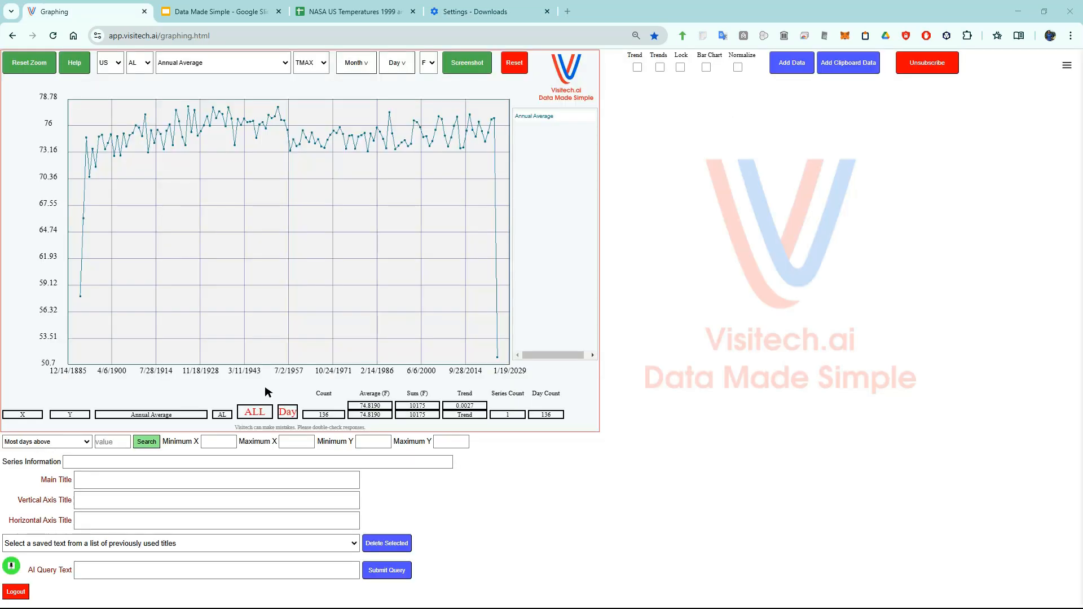
mouse_move(202, 460)
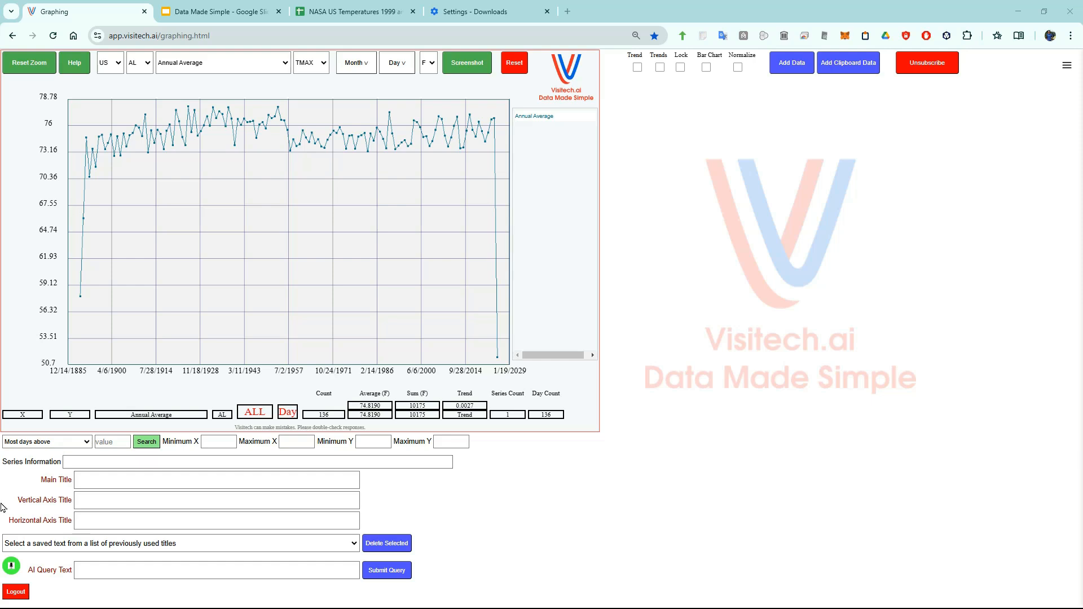
mouse_move(113, 375)
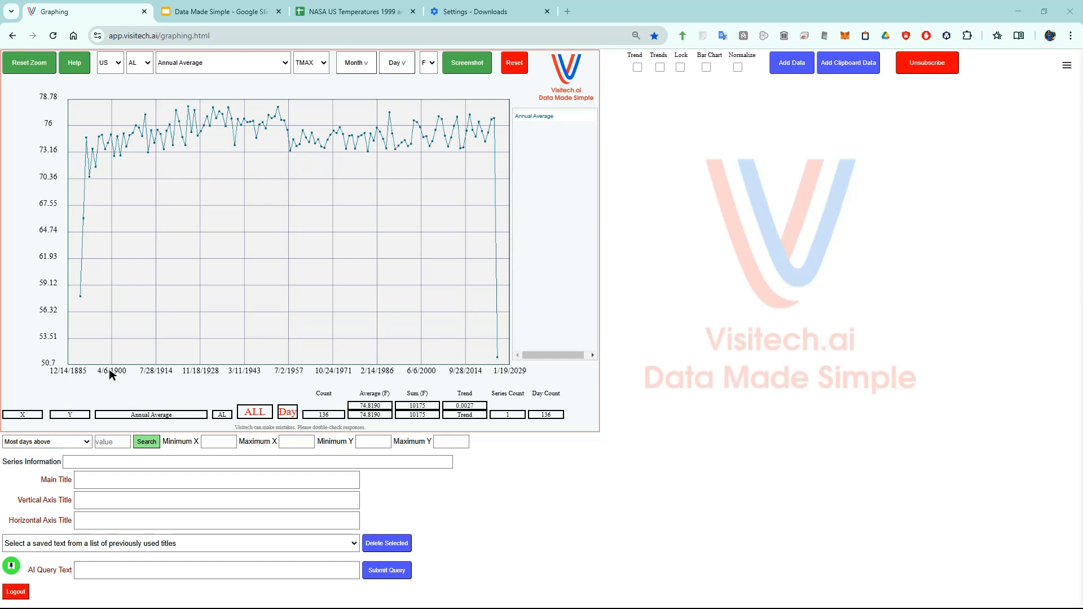
mouse_move(321, 369)
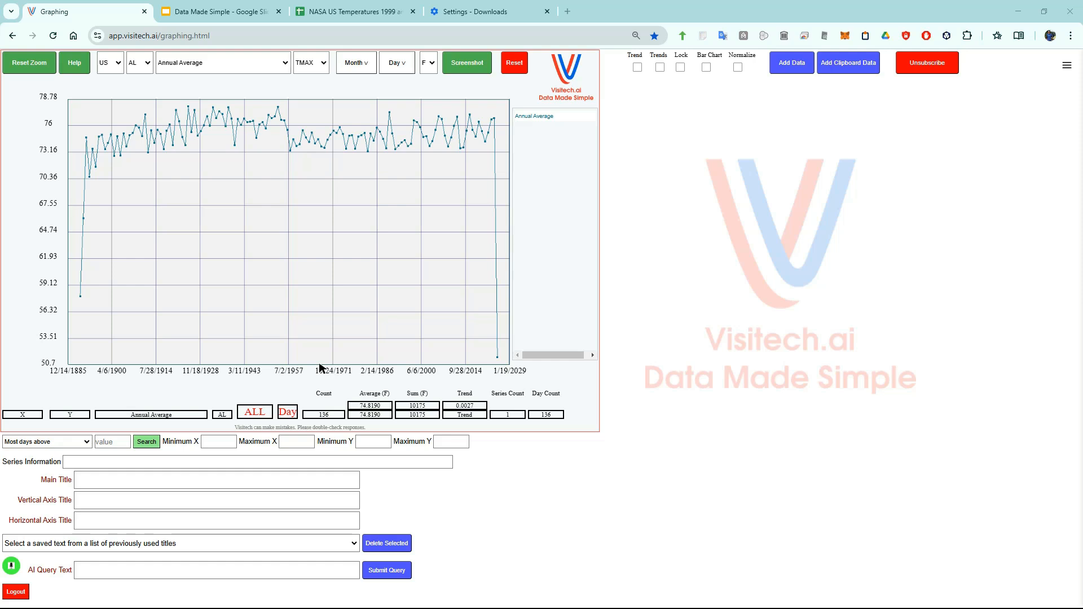
mouse_move(10, 566)
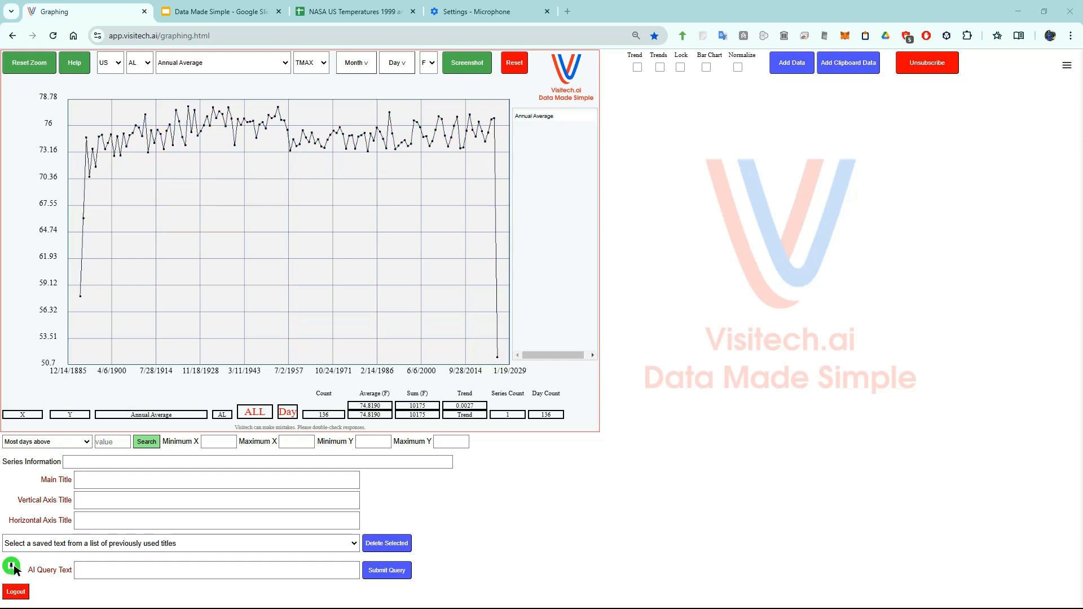
Dictate NVIDIA, Tesla, Apple and Microsoft stock price queries to chart all four closing prices
click(11, 568)
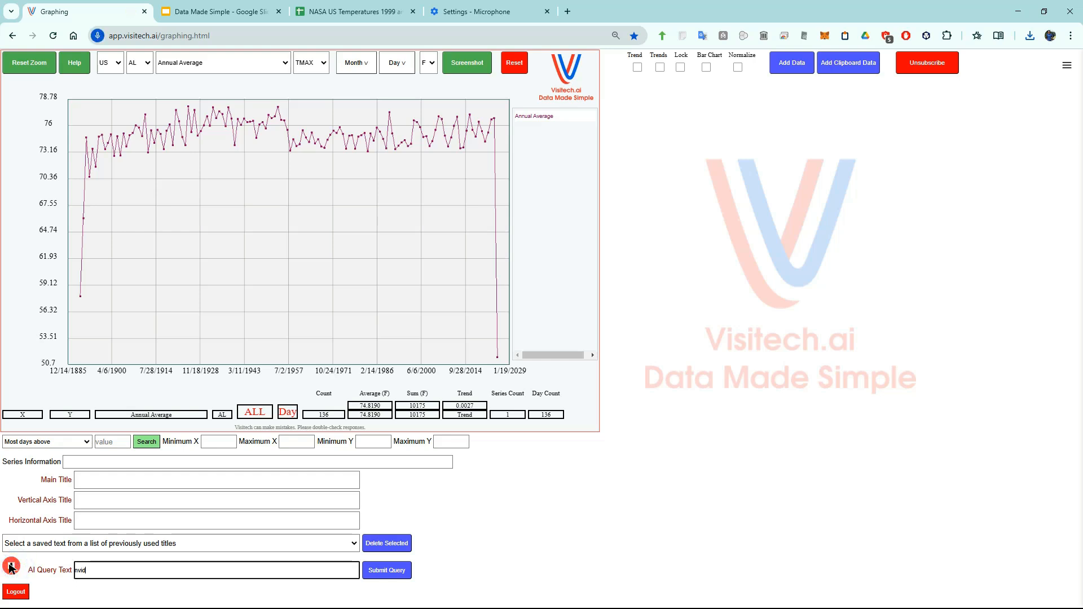
click(386, 570)
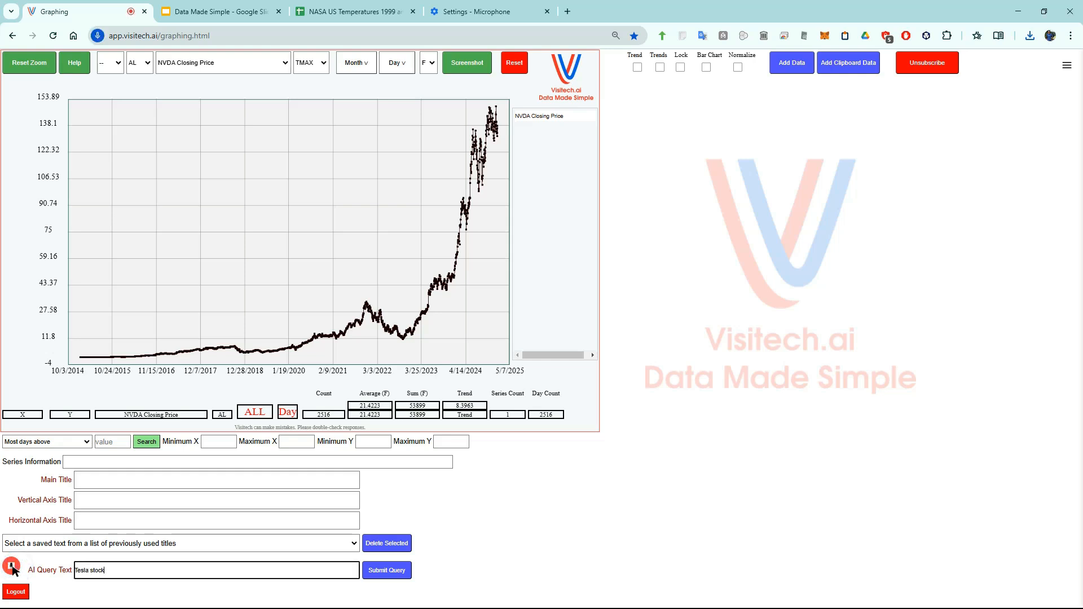
click(386, 569)
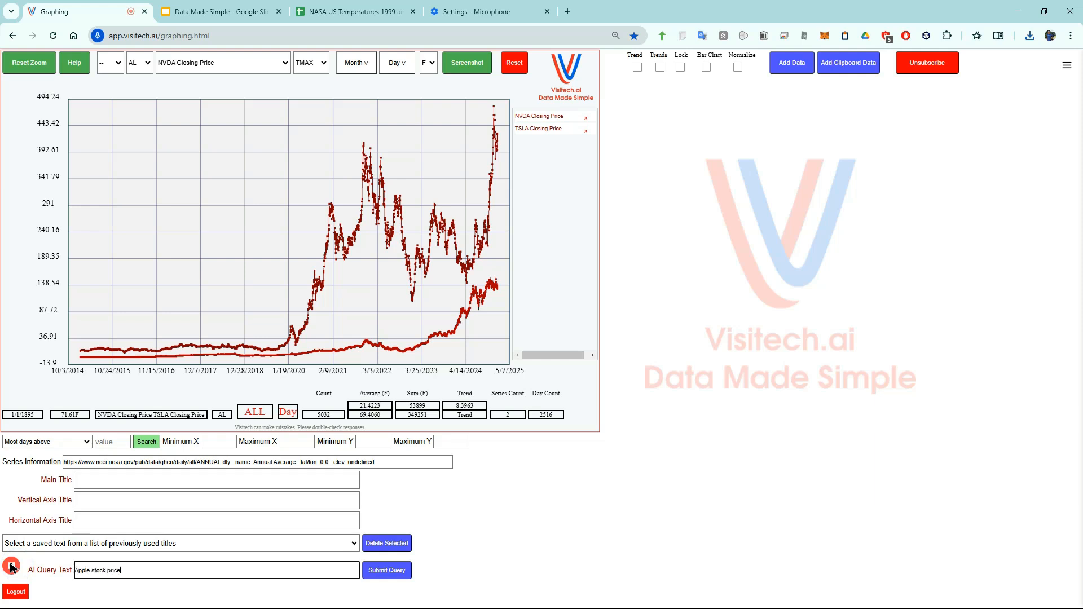
click(385, 570)
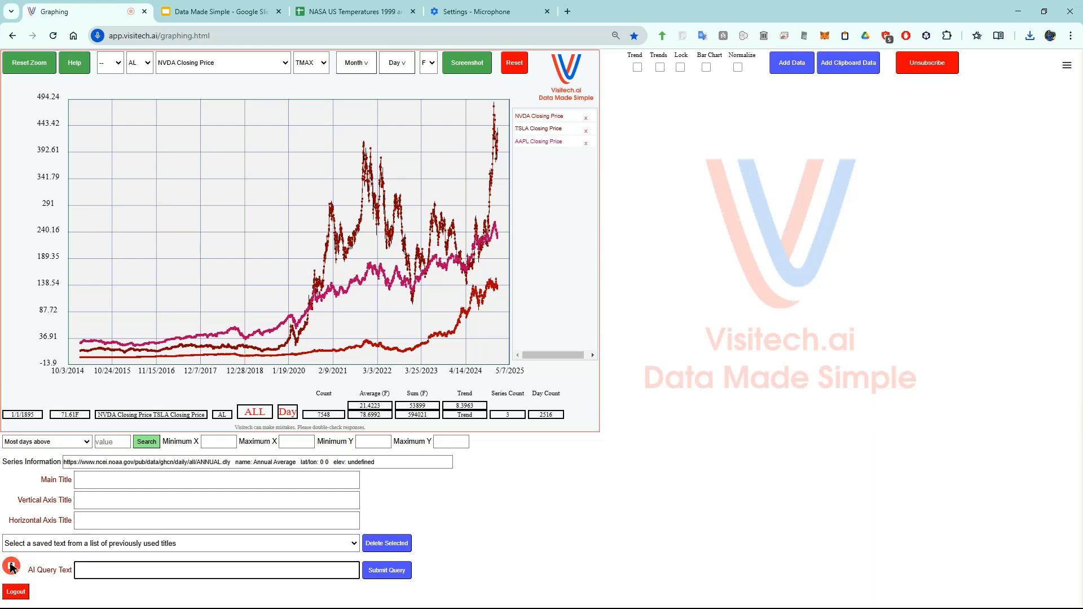
text(Microsoft stock price)
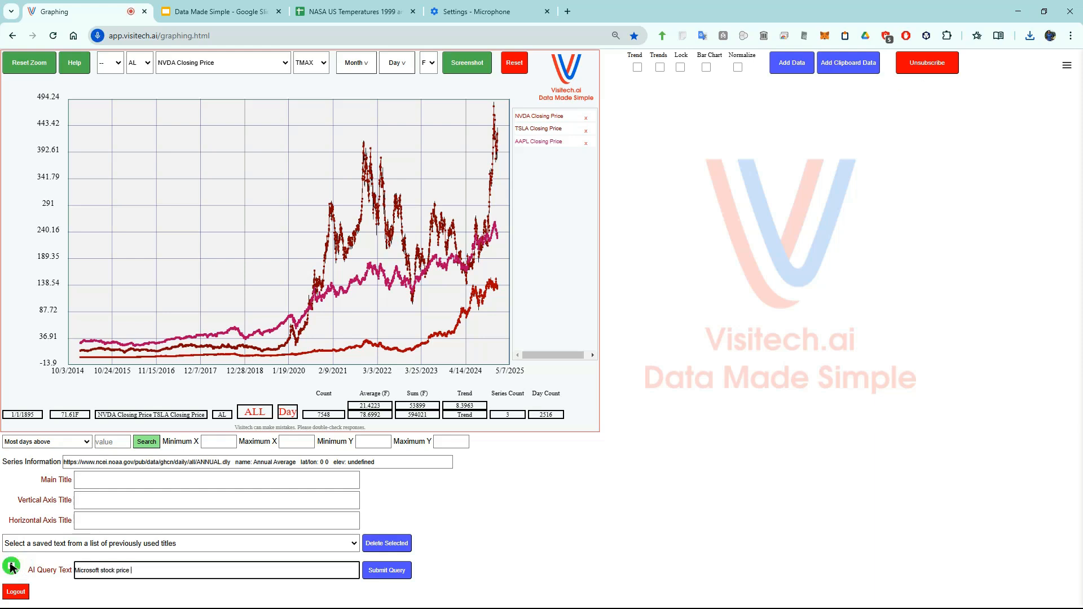
click(386, 569)
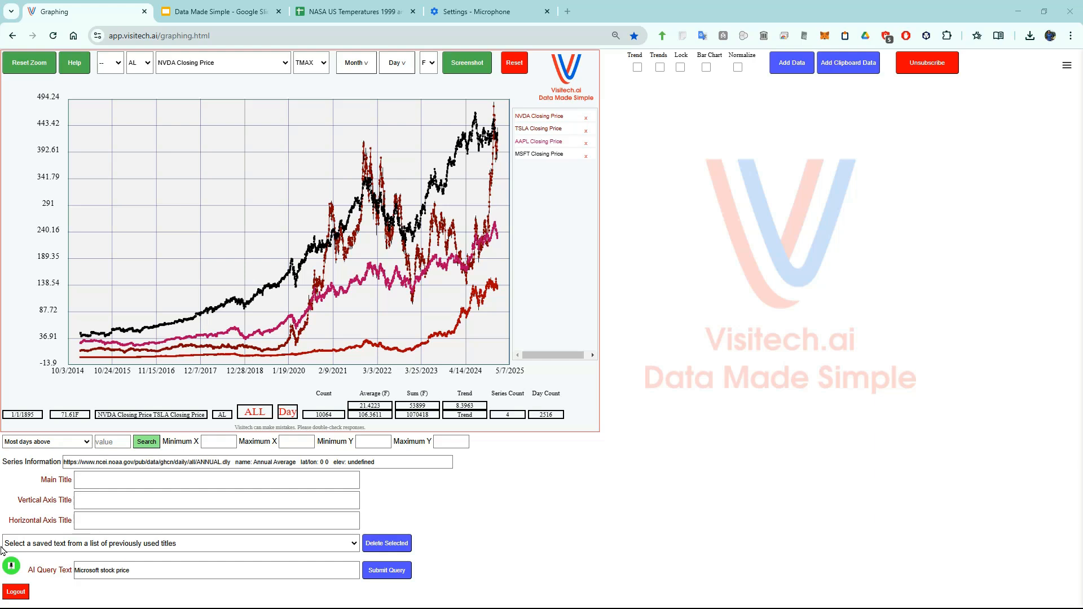
mouse_move(457, 107)
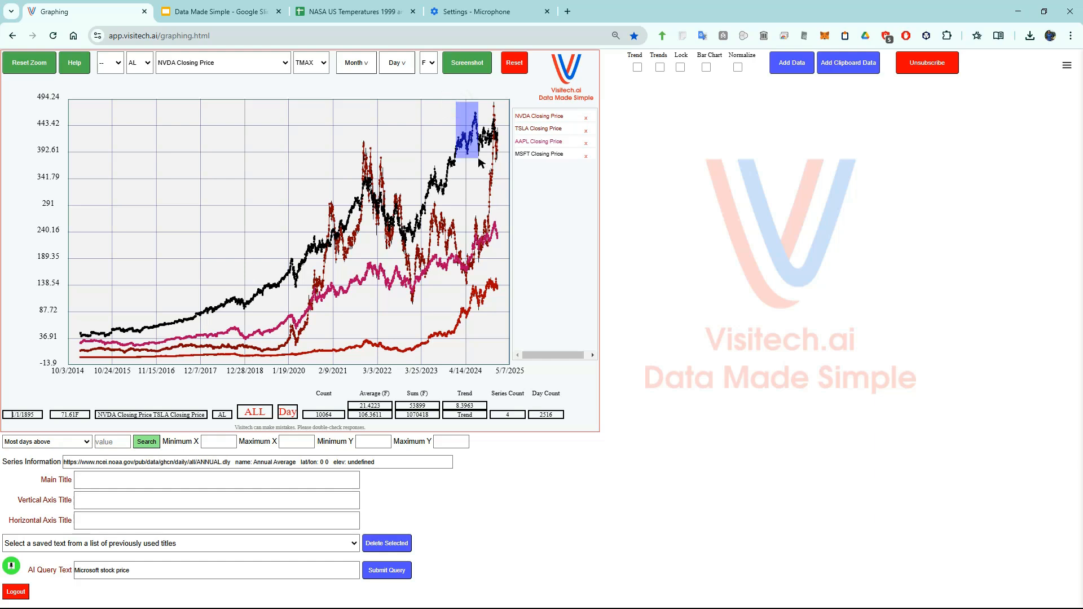
Box-zoom into mid-November 2024 to January 2025, showing daily candlesticks
drag(454, 108, 479, 159)
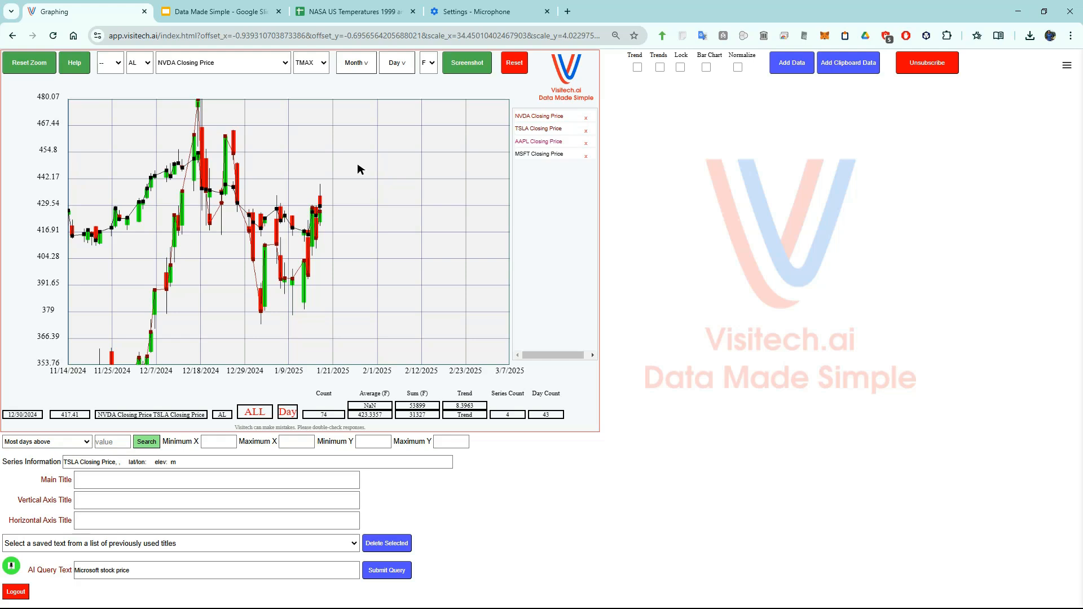
mouse_move(300, 156)
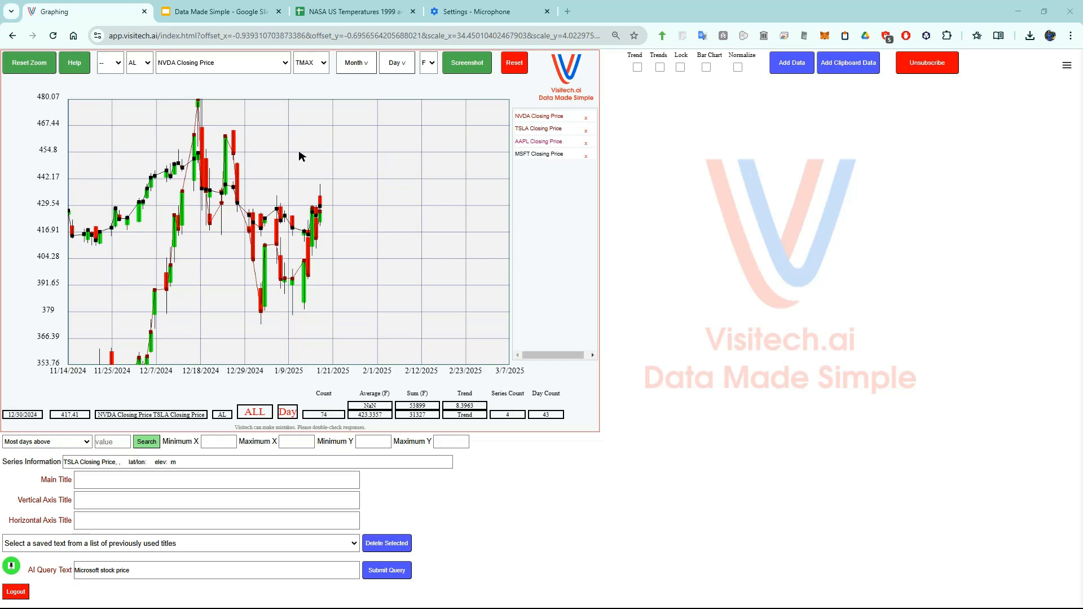
mouse_move(227, 137)
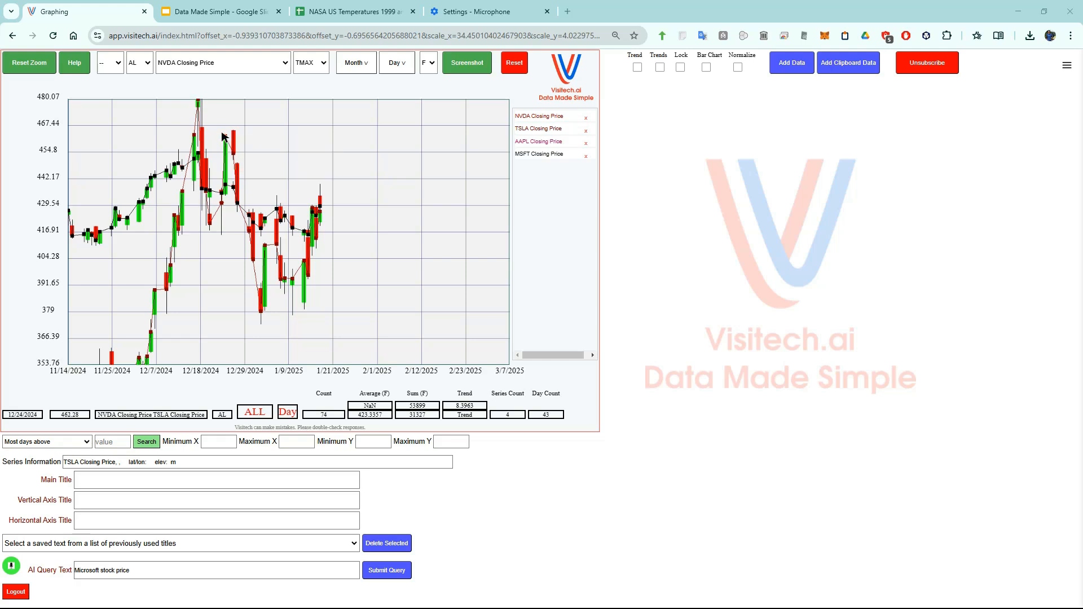
mouse_move(228, 138)
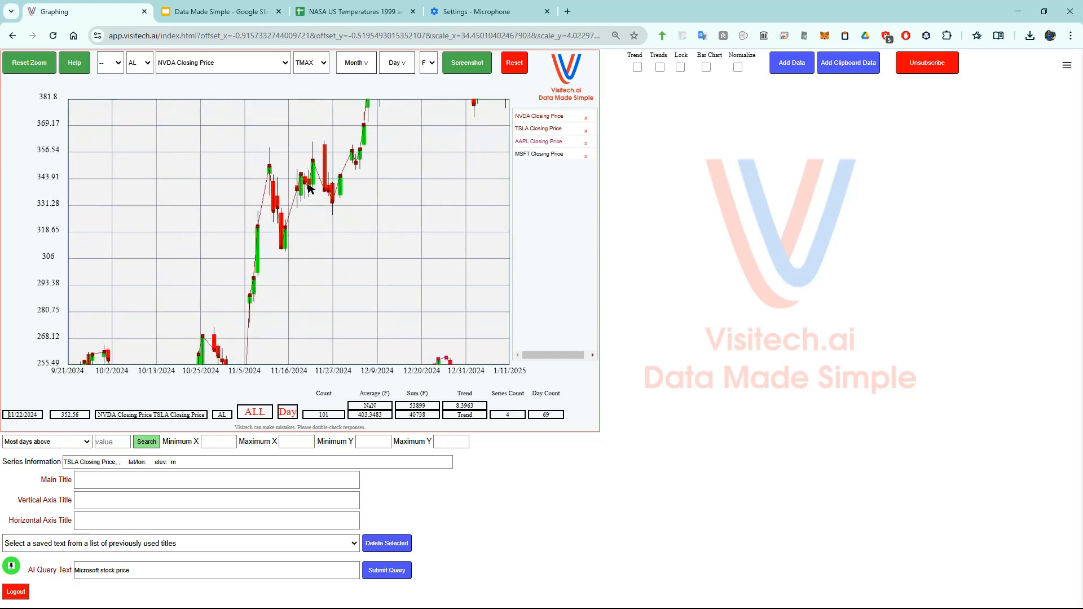
Reset the zoom, highlight AAPL and MSFT, then reset the chart and sign back in
click(29, 62)
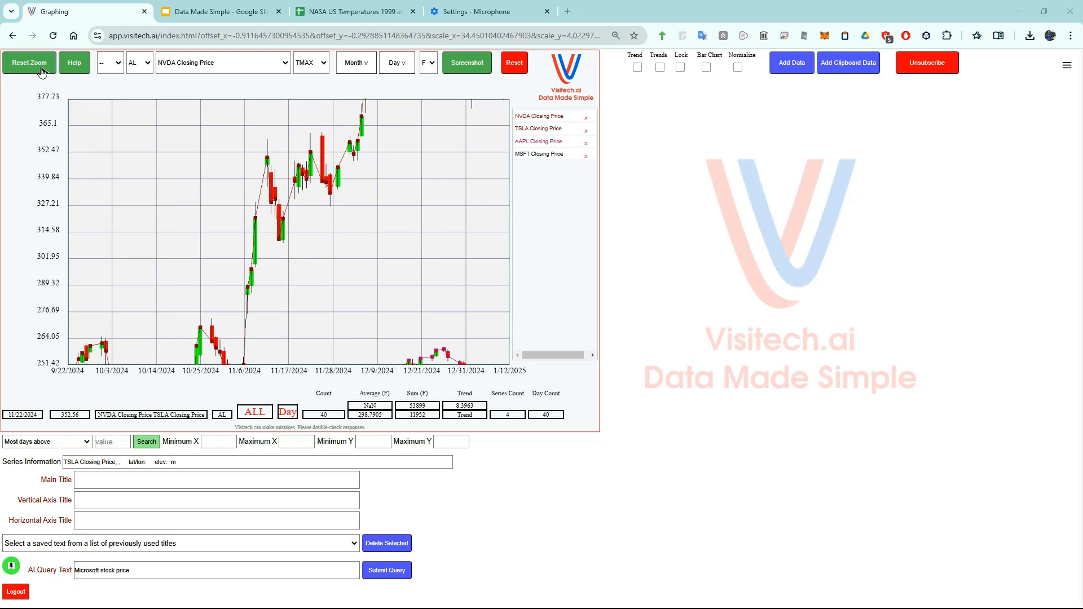
click(28, 62)
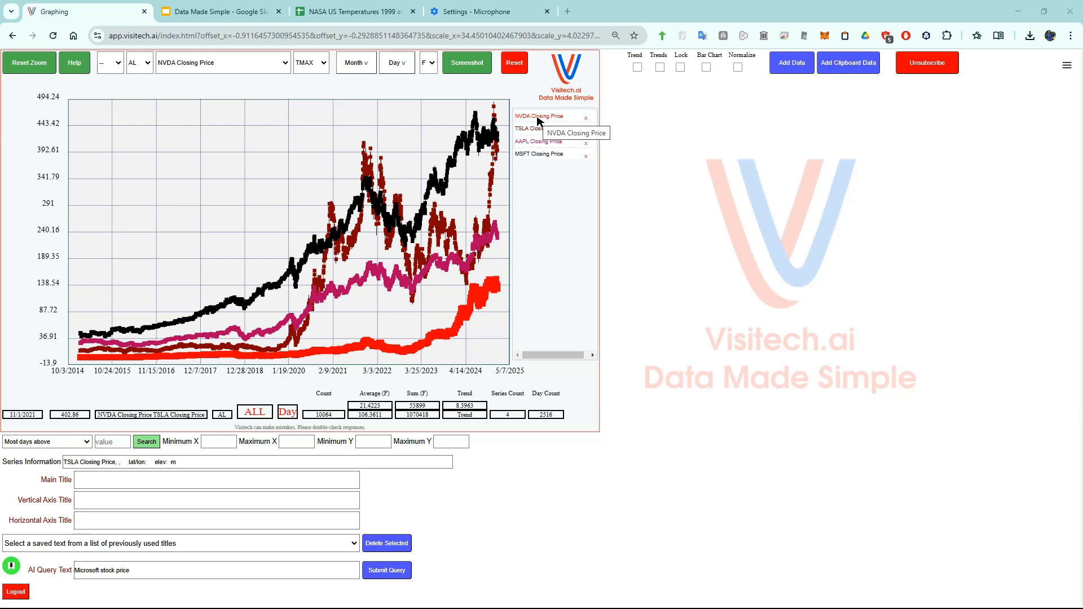
click(538, 142)
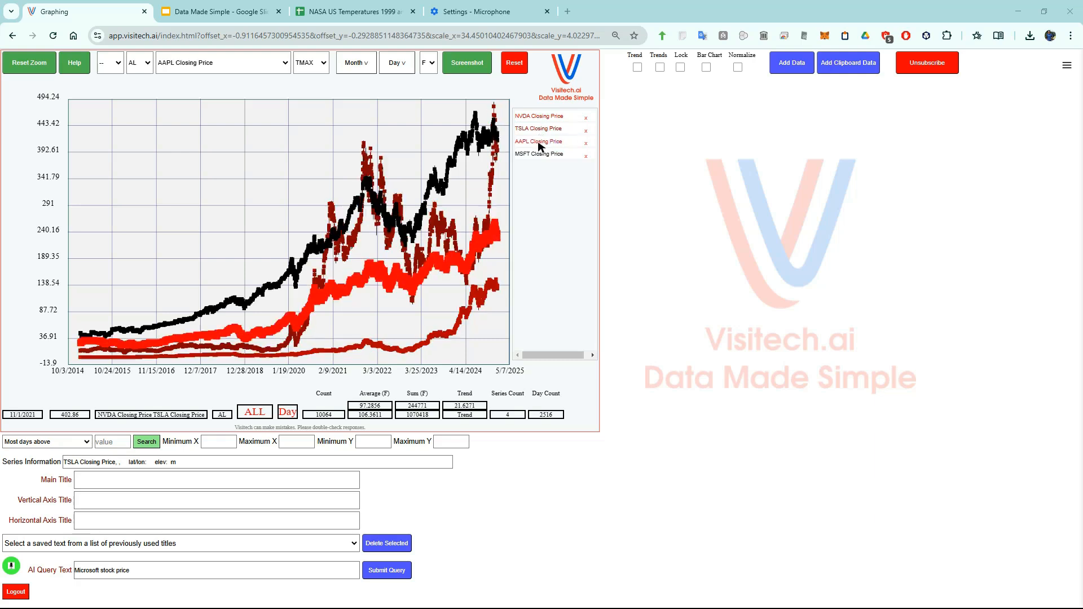
click(538, 153)
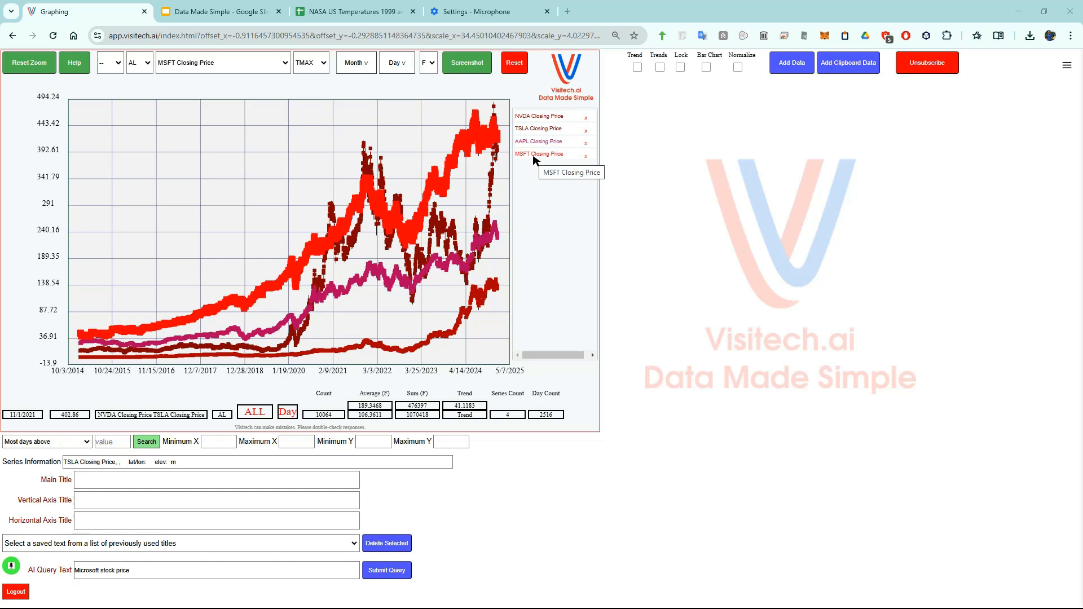
mouse_move(293, 168)
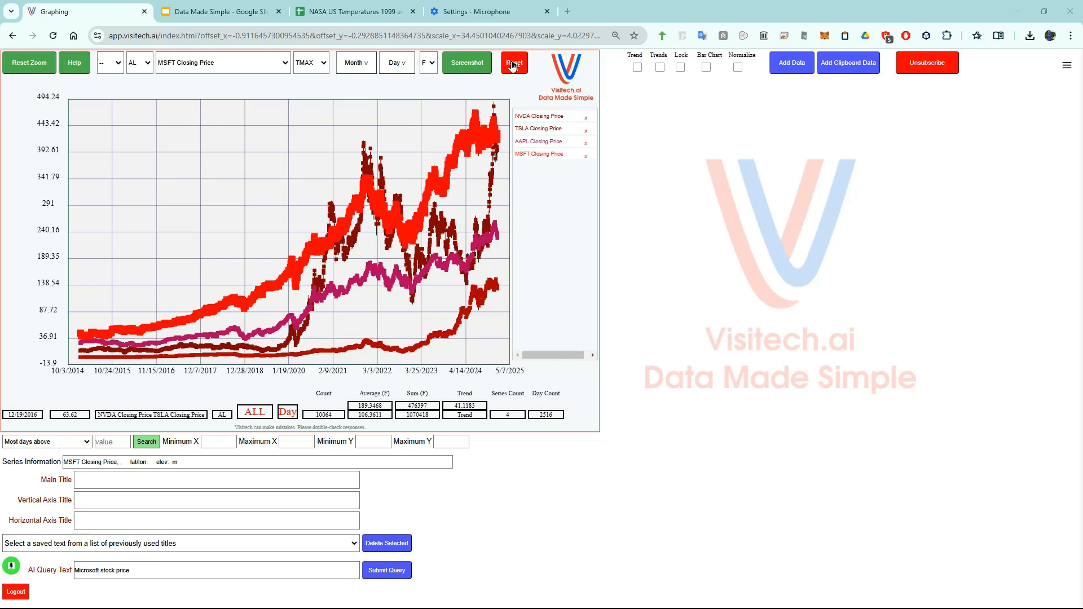
click(15, 591)
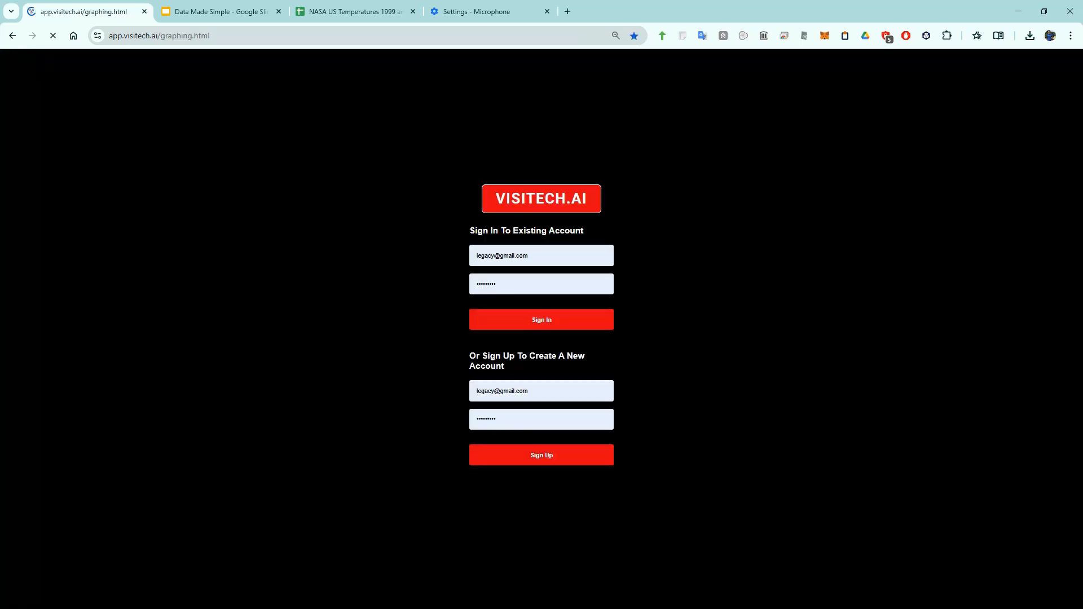
click(541, 319)
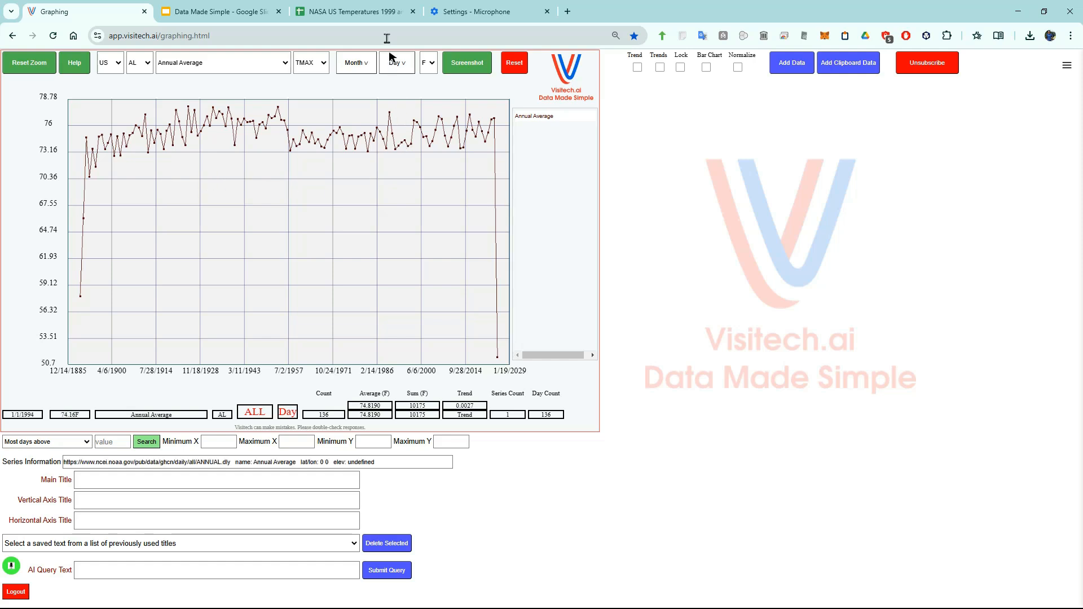
Bring the NASA US Temperatures 1999 and 2024 spreadsheet to the front
click(352, 12)
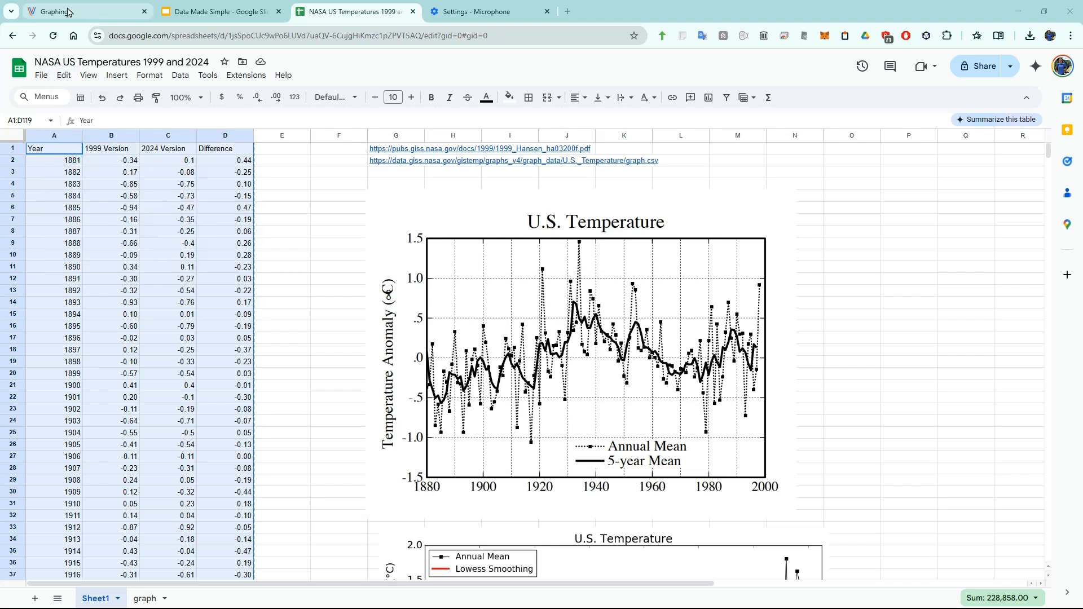
Return to Visitech.ai and show only the pasted NASA 2024 Version series
click(76, 12)
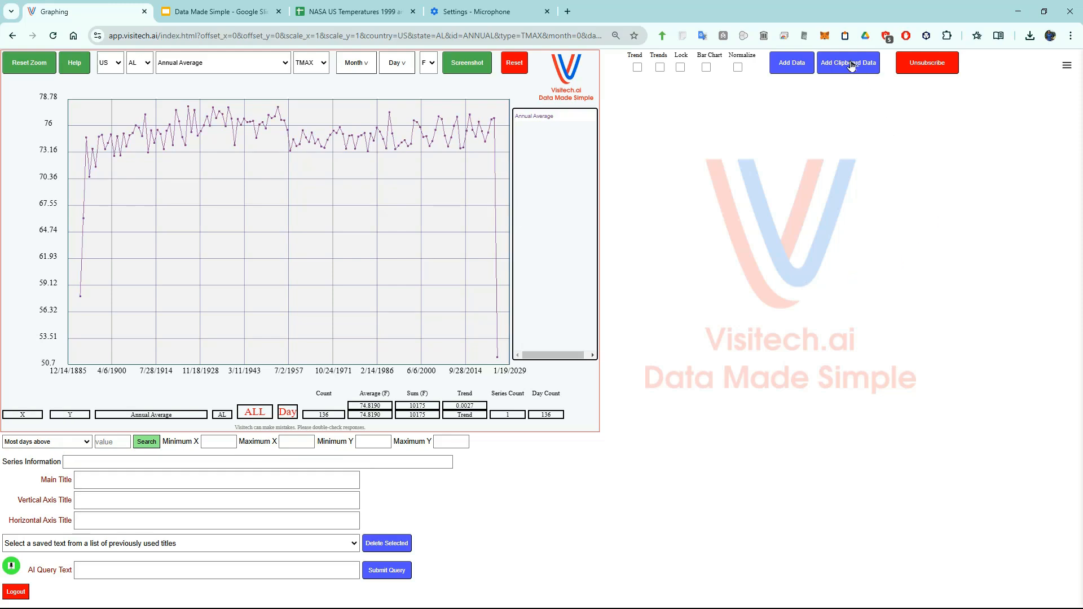
mouse_move(249, 250)
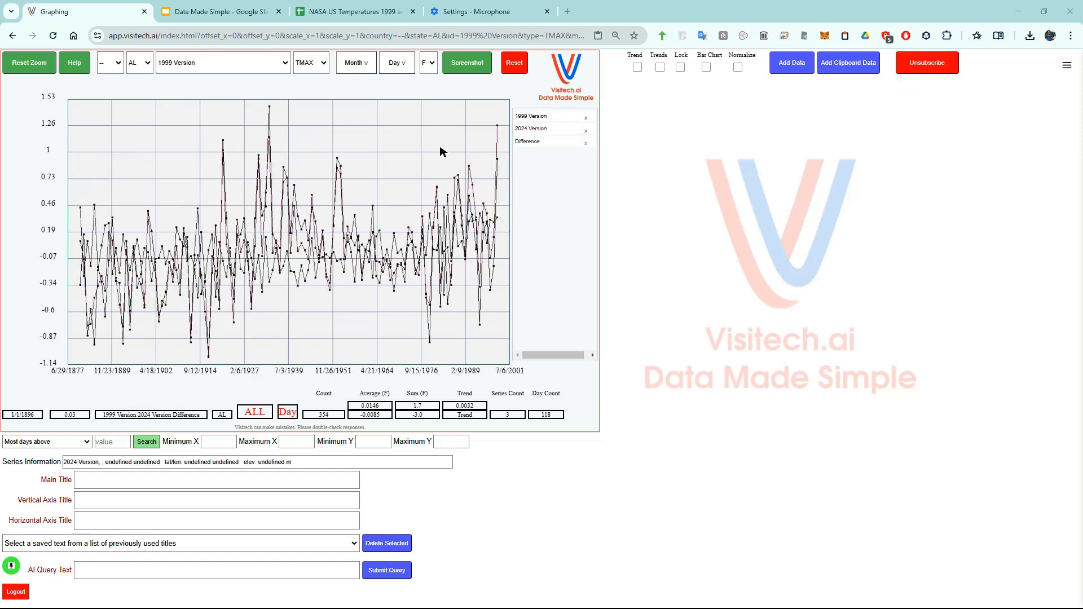
mouse_move(532, 117)
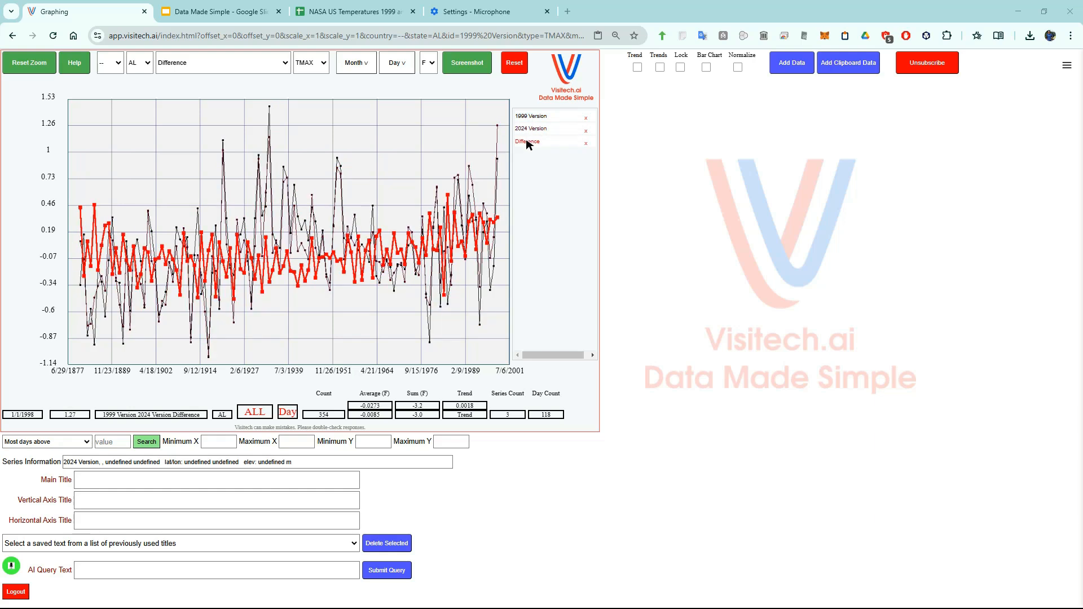
mouse_move(403, 136)
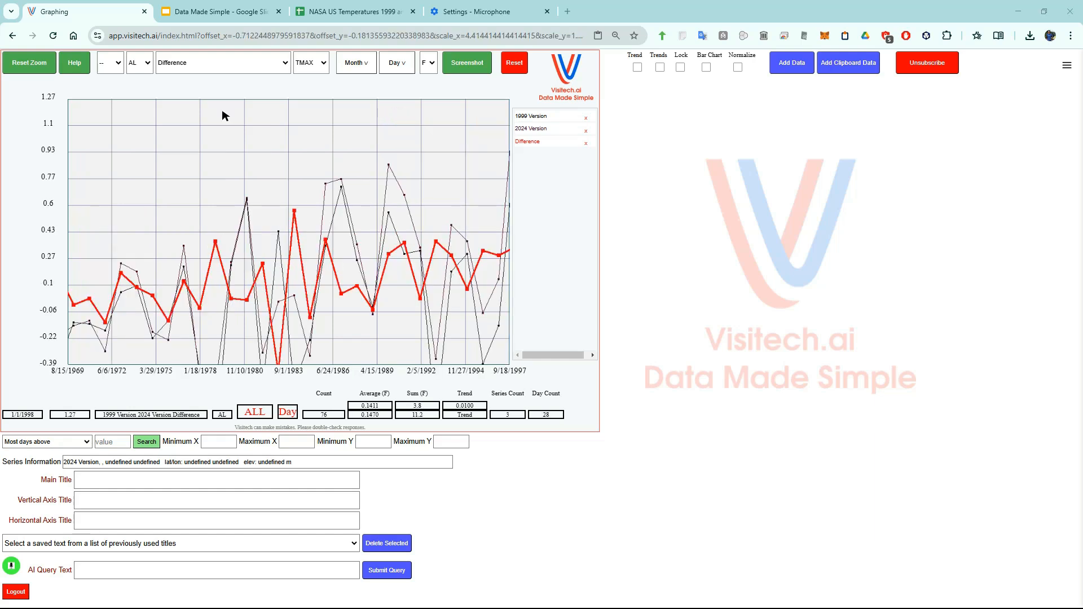
click(254, 411)
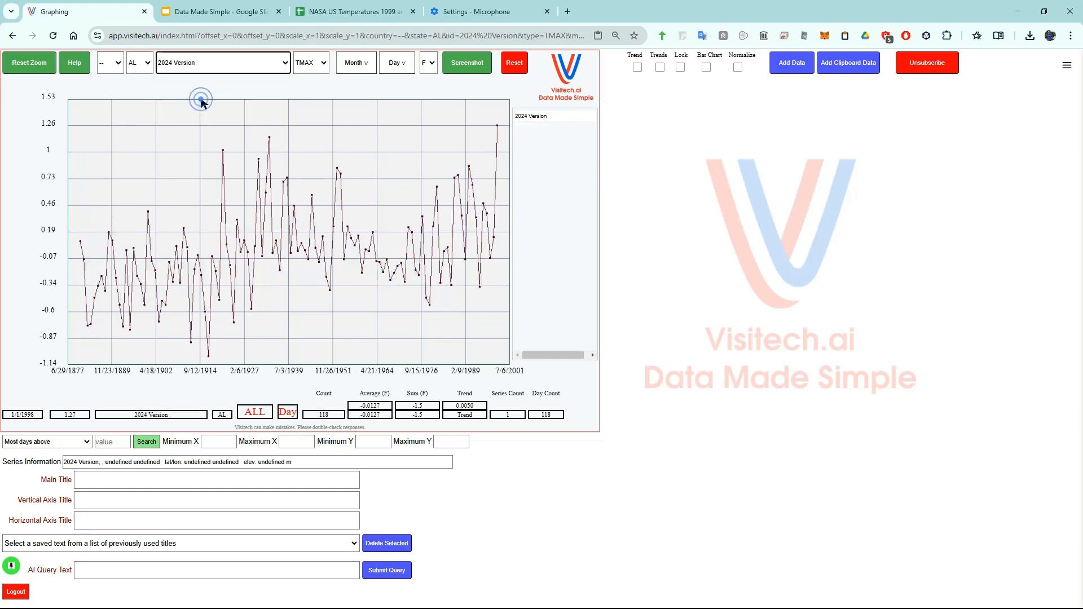
mouse_move(720, 110)
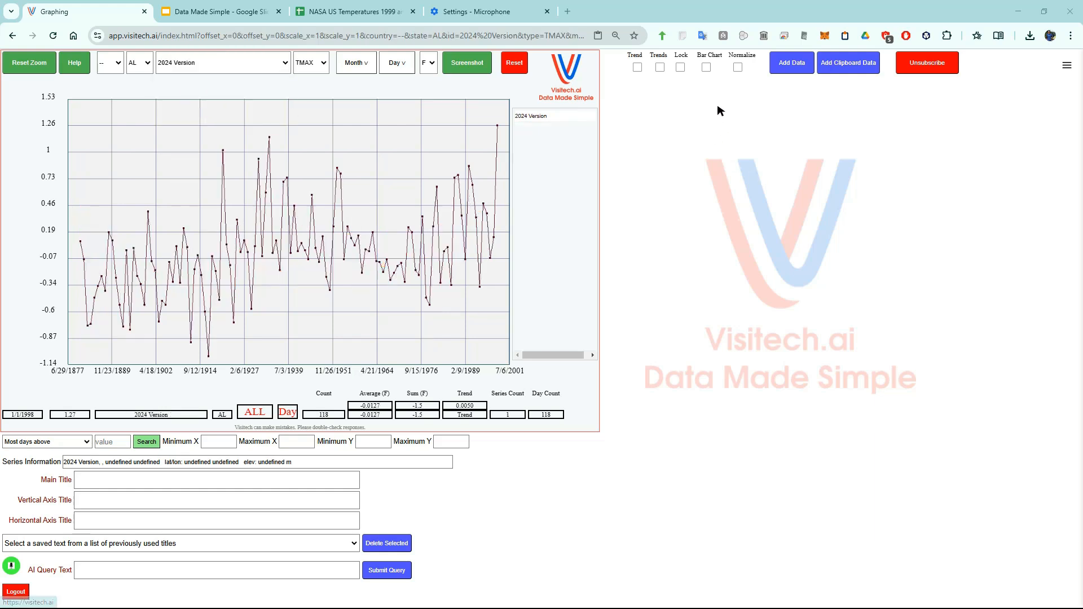
Briefly chart as bars, switch to the 1999 Version series, then return to a line graph
click(706, 68)
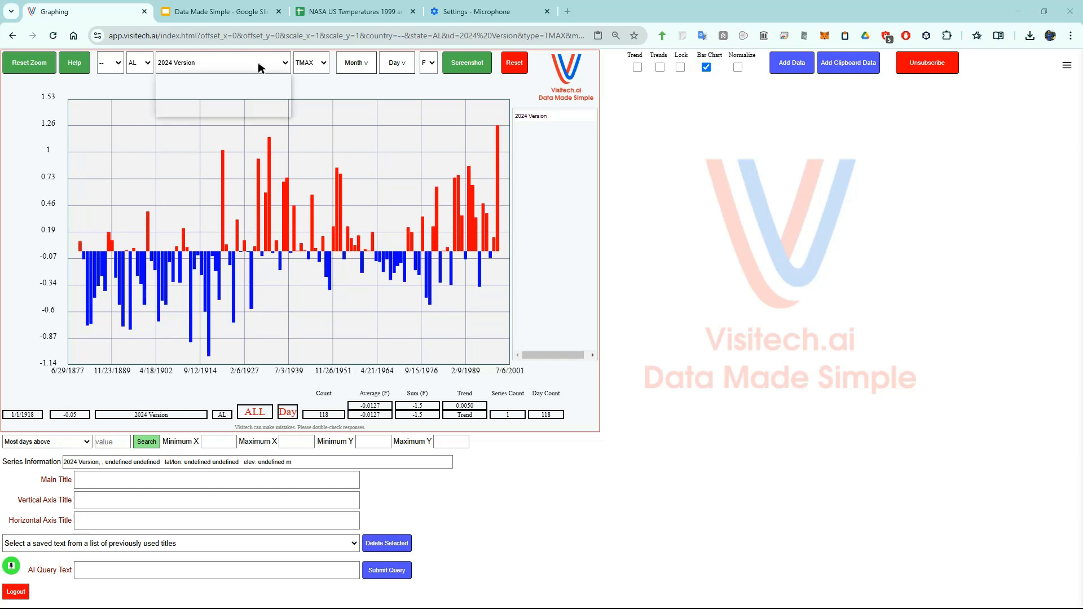
click(222, 80)
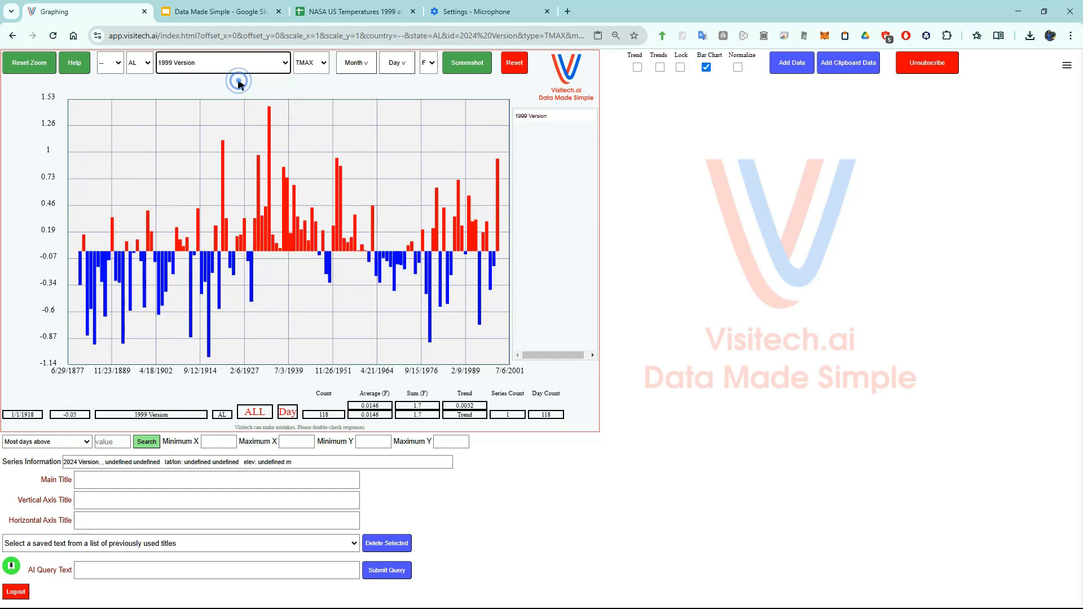
click(224, 62)
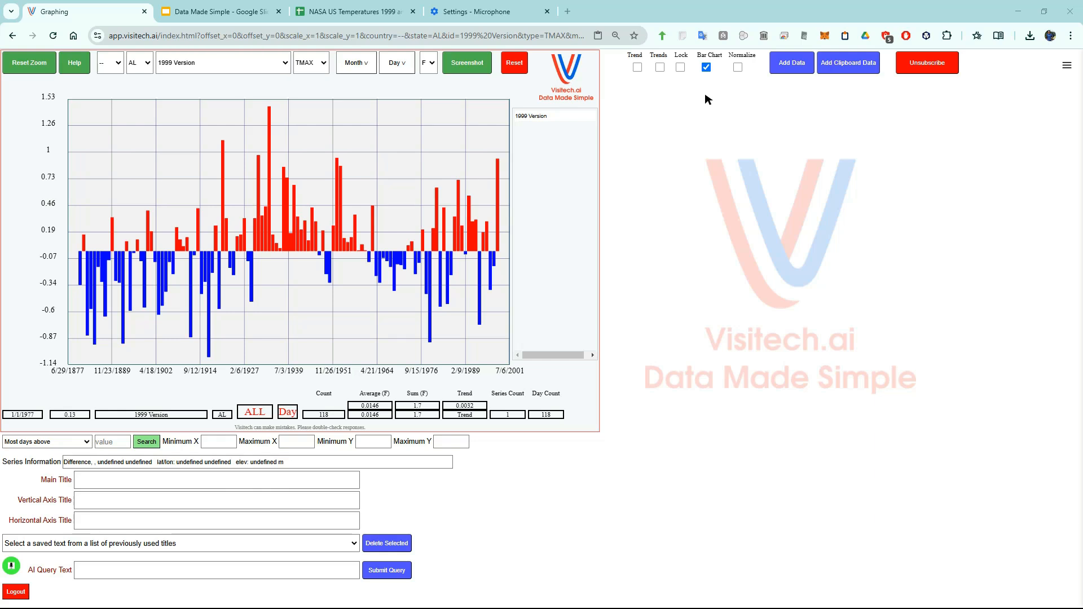
click(705, 68)
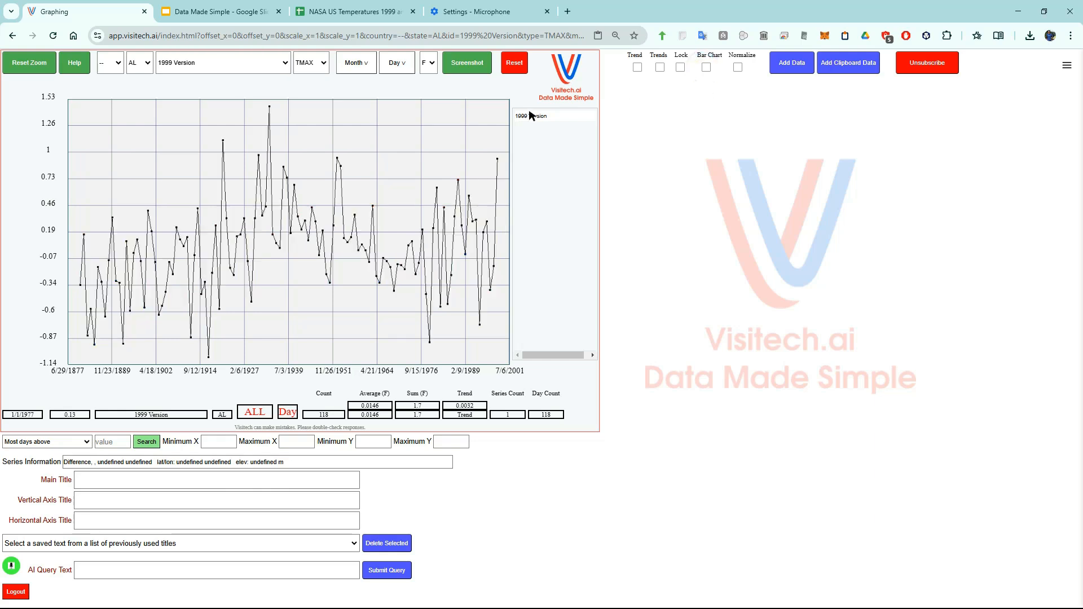
mouse_move(336, 135)
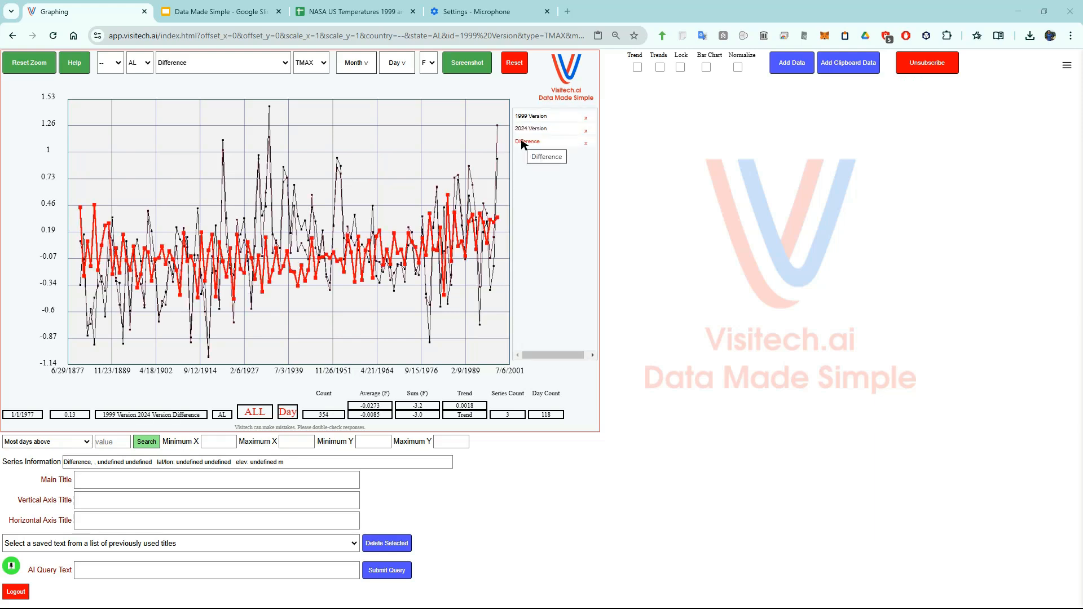
Emphasise the 1999 Version series, go to the Visitech.ai home page and sign back in
click(531, 116)
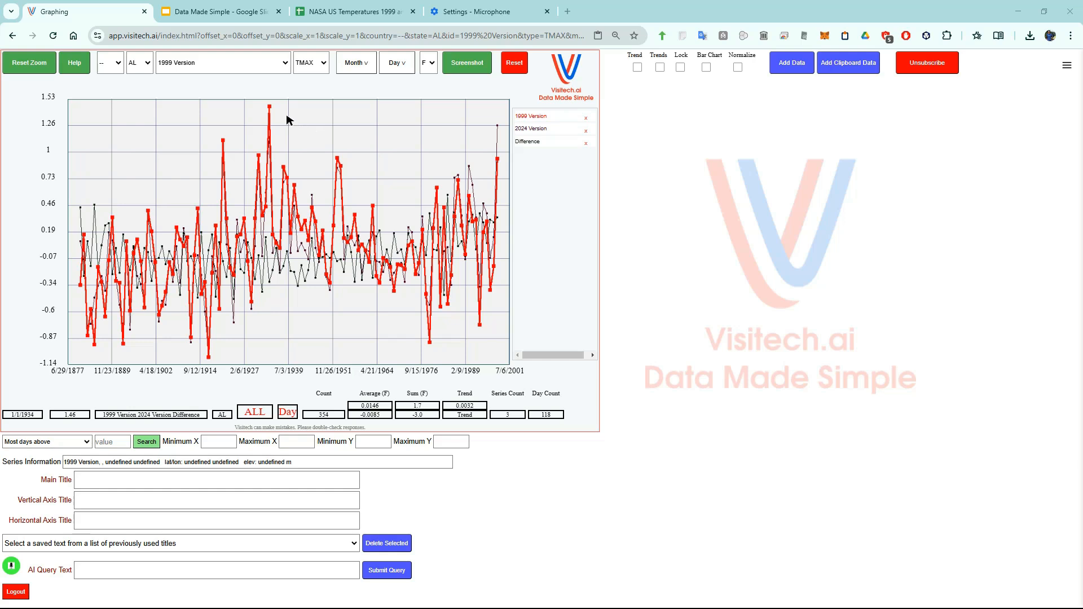
mouse_move(268, 109)
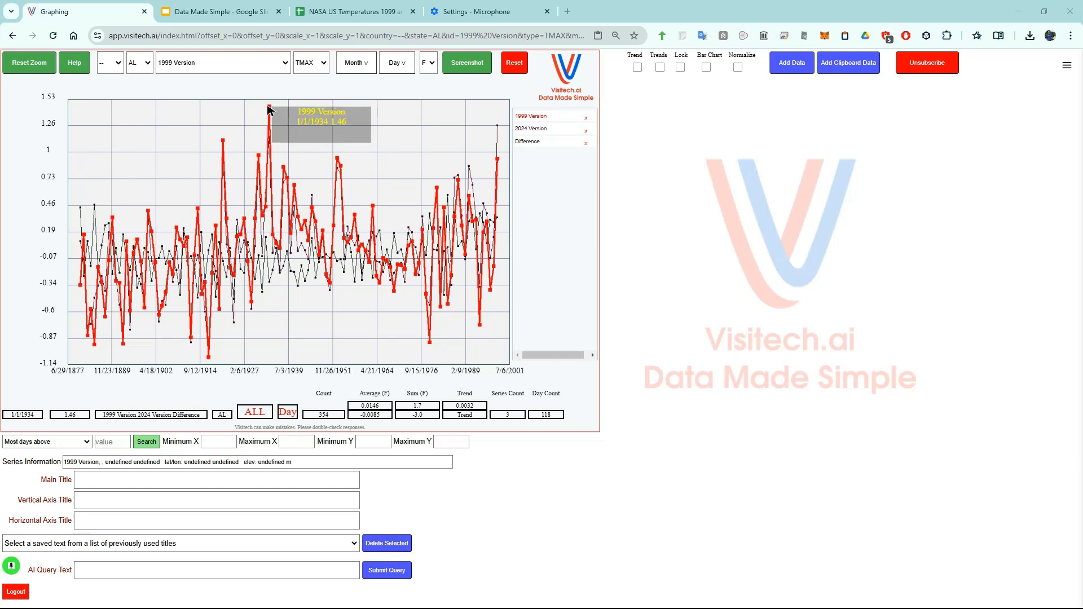
mouse_move(392, 123)
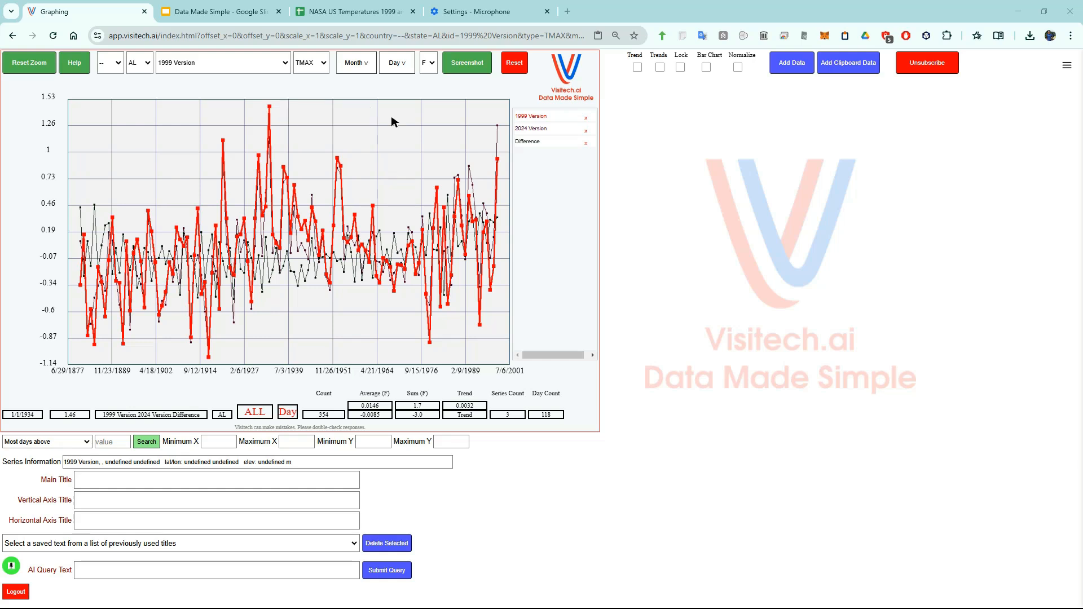
mouse_move(566, 73)
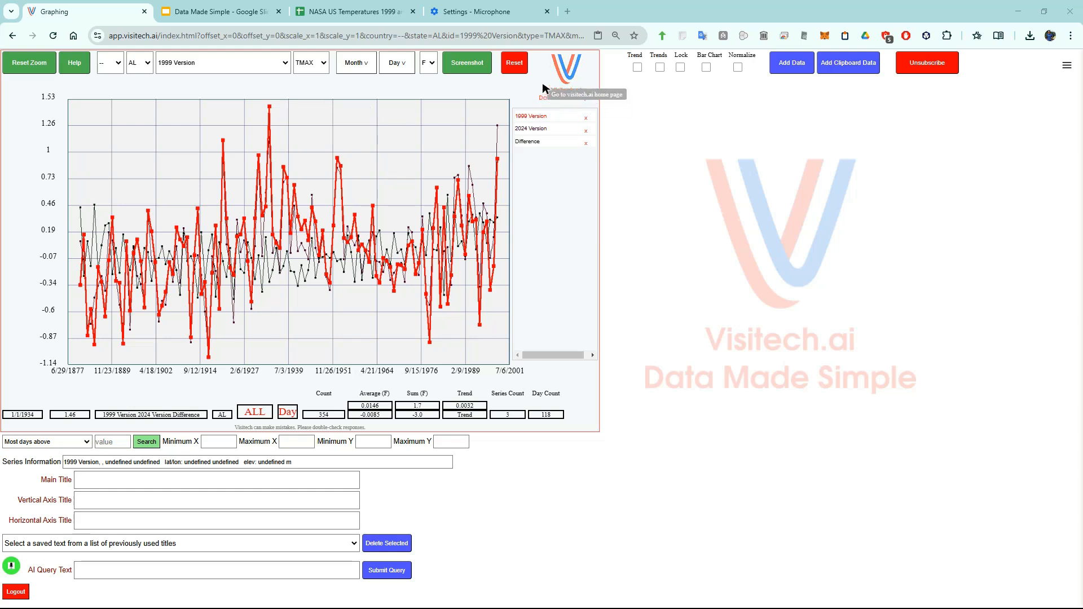
click(15, 591)
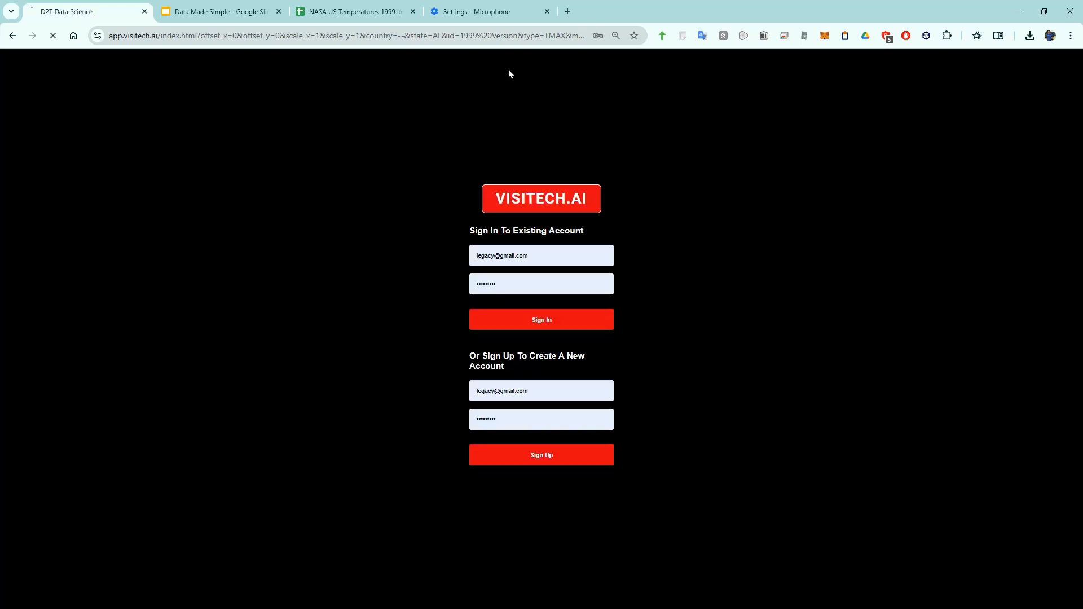
click(541, 319)
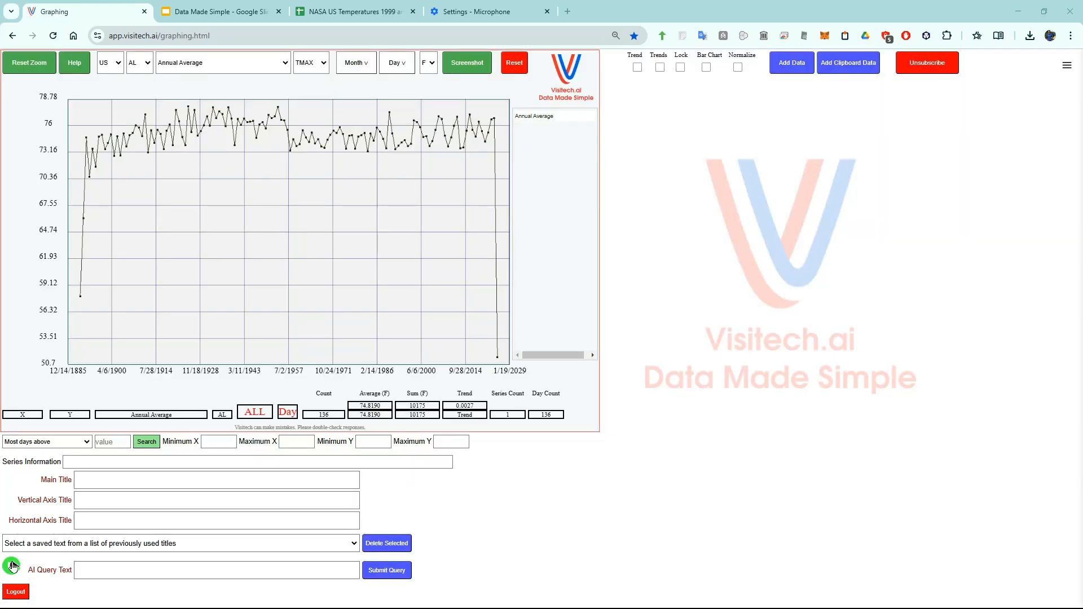
Dictate and submit 'Illinois temperature', plotting 36 Illinois stations from 1888 onward
click(216, 570)
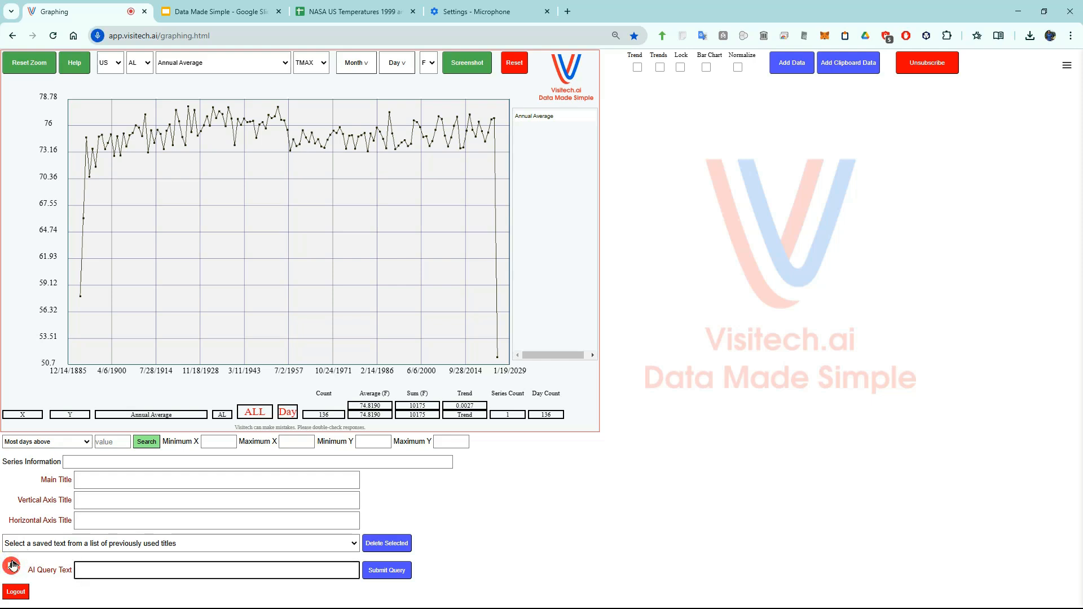
text(Illinois temperature)
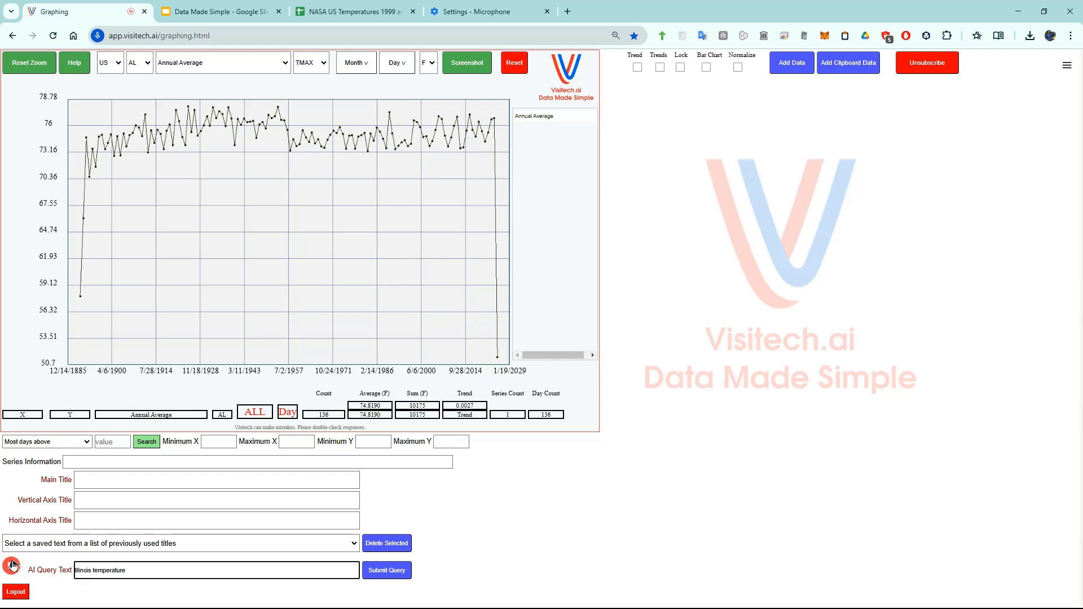
click(386, 570)
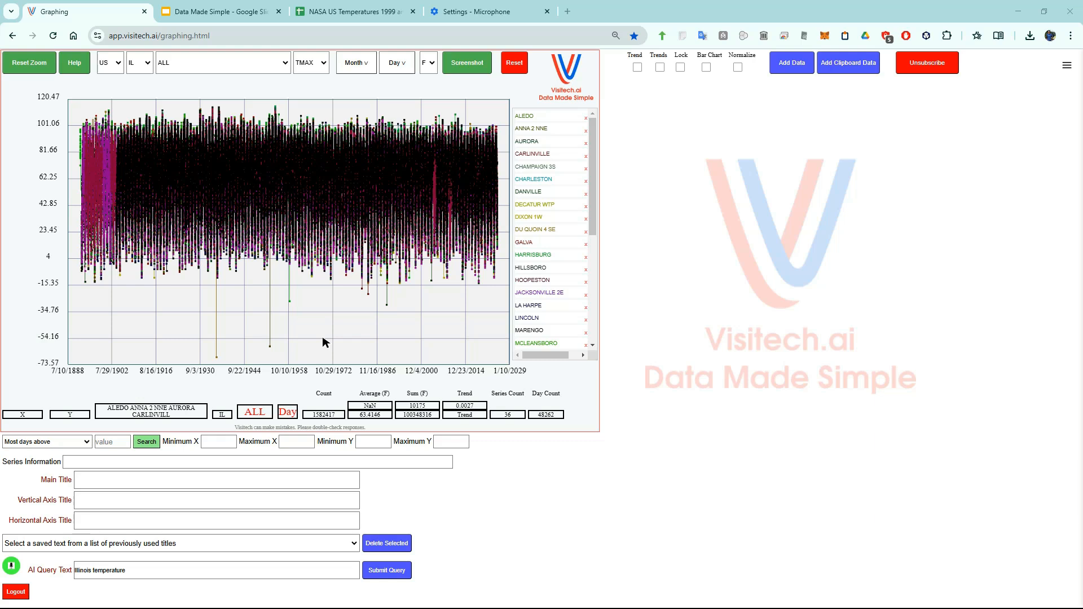
Emphasise the ALEDO, ANNA 2 NNE and CARLINVILLE series, then reset zoom to 1888–2029
click(523, 115)
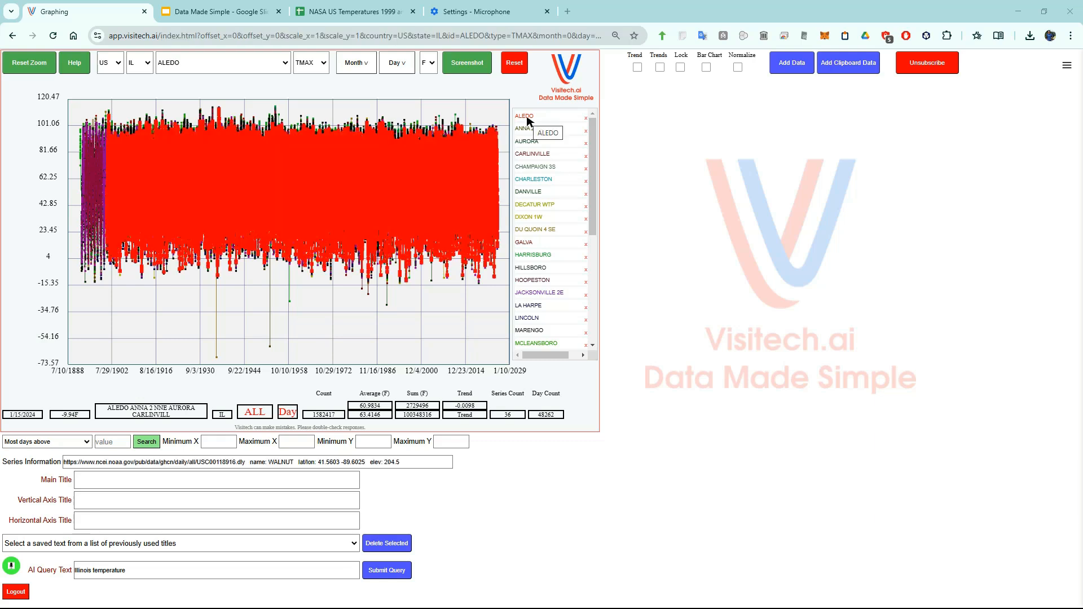
click(531, 129)
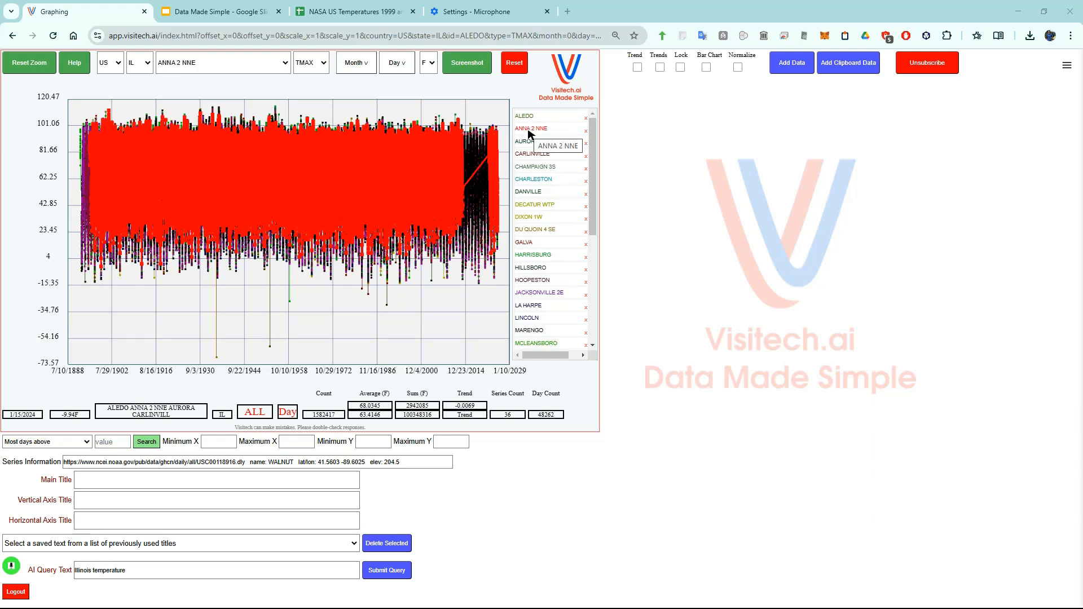
click(532, 153)
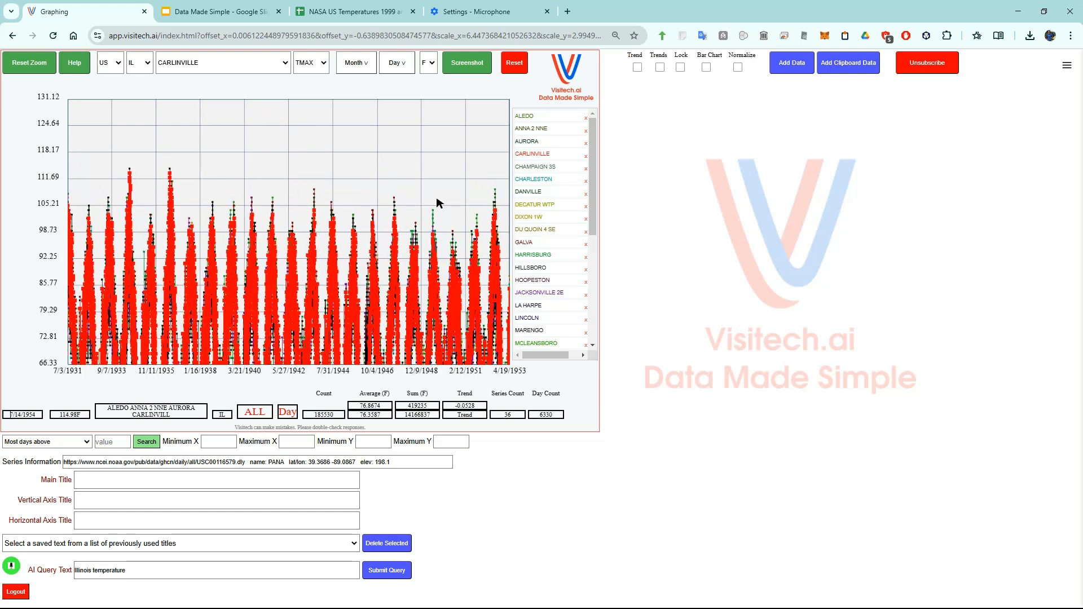
mouse_move(172, 170)
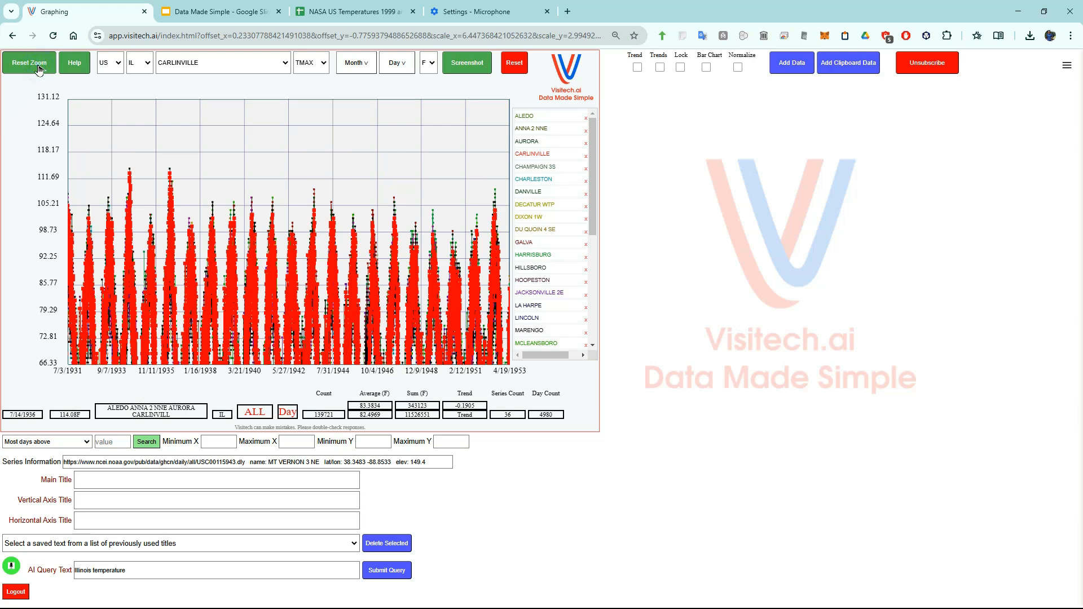
click(29, 62)
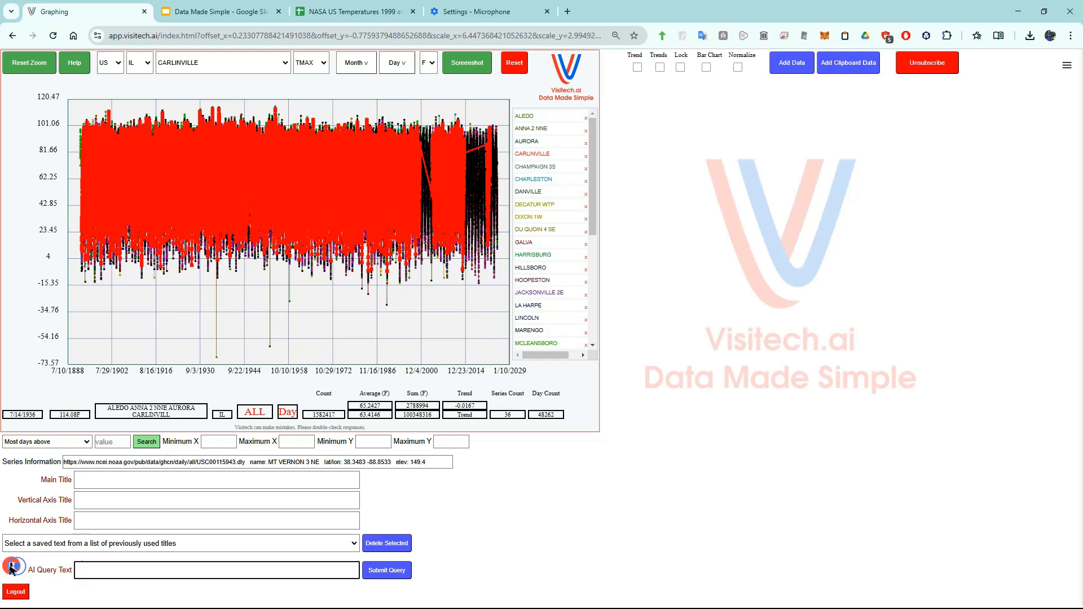
Graph Illinois daily highs by year, highlighting the 1894 then 1934 average series in red
text(graph by year)
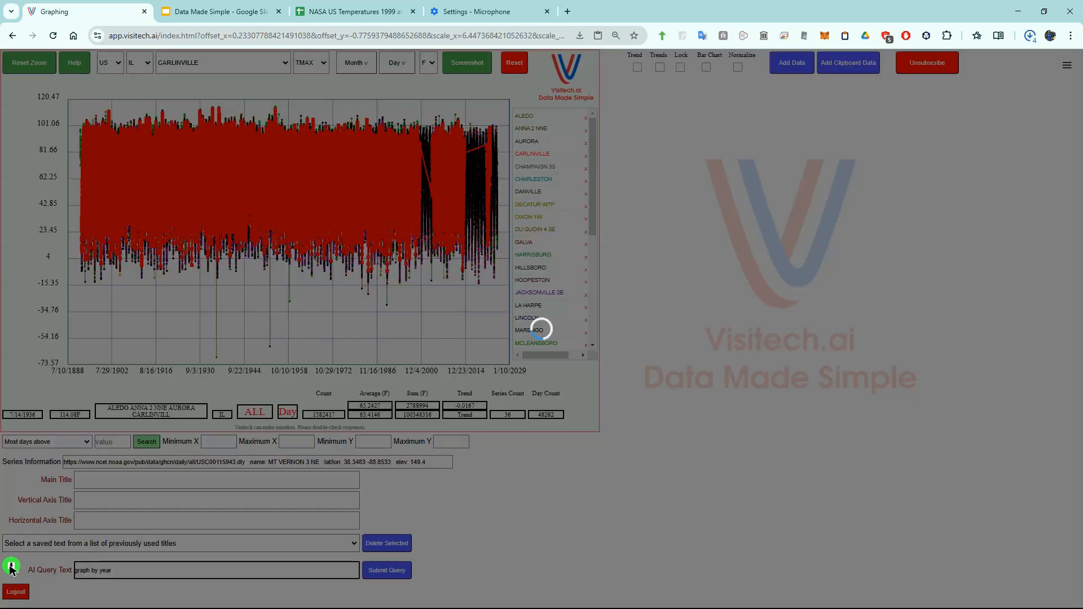
click(386, 570)
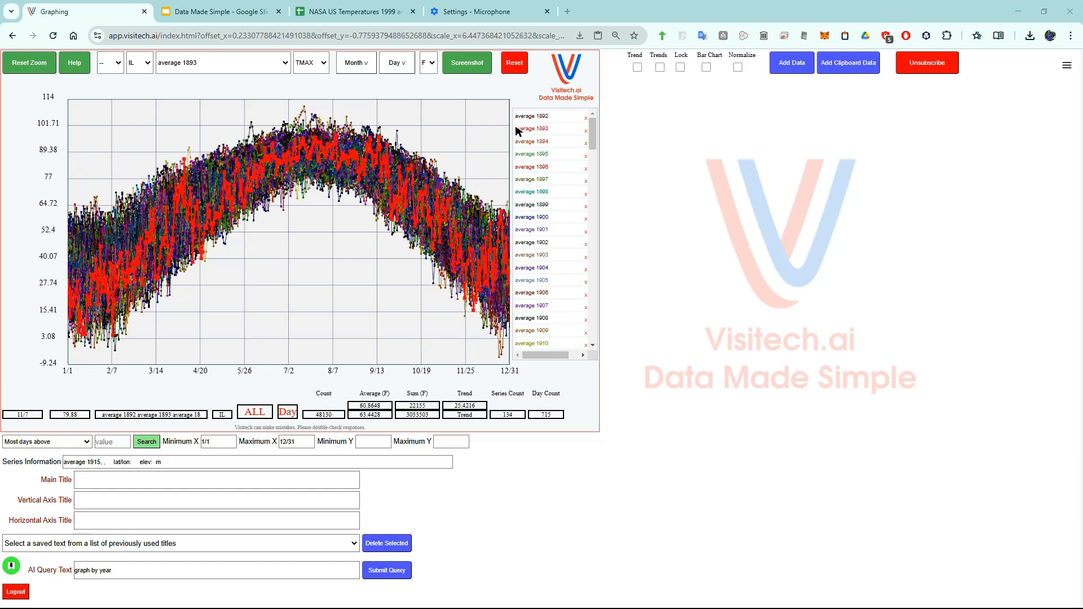
click(530, 141)
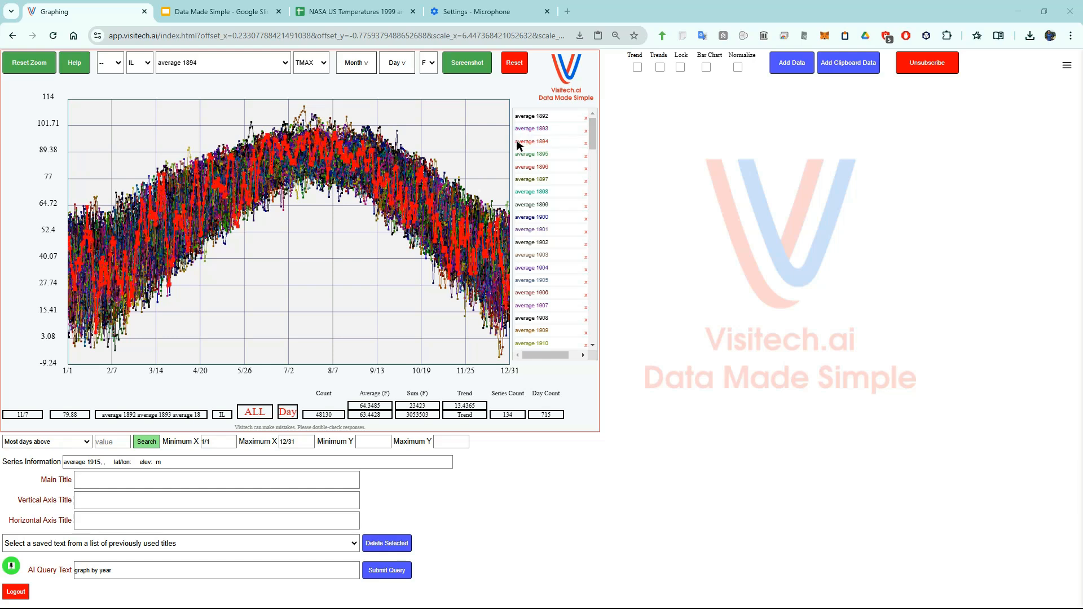
scroll(down, 3)
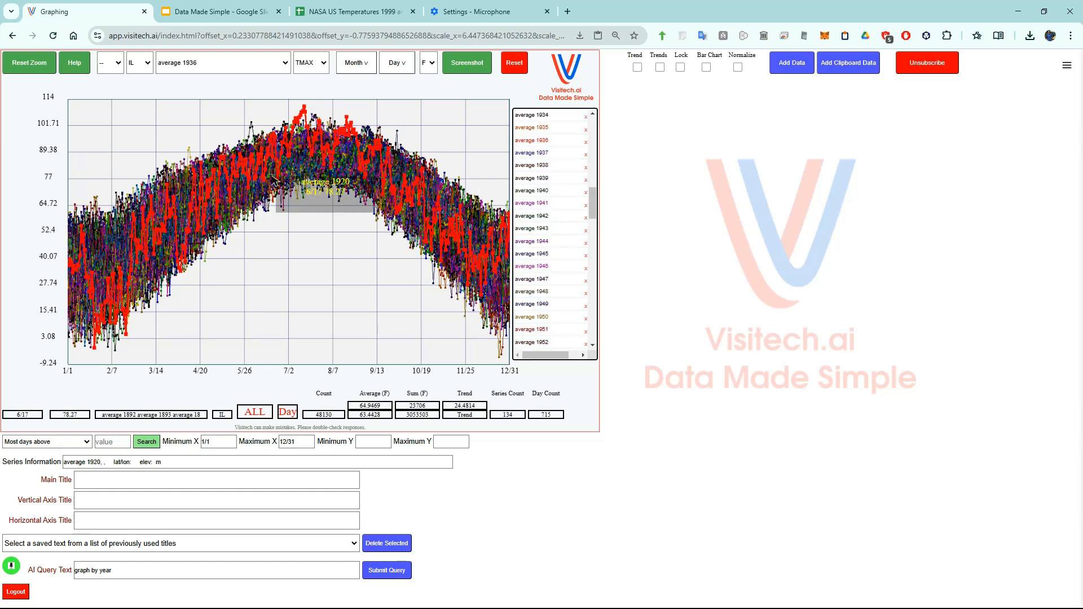
mouse_move(111, 325)
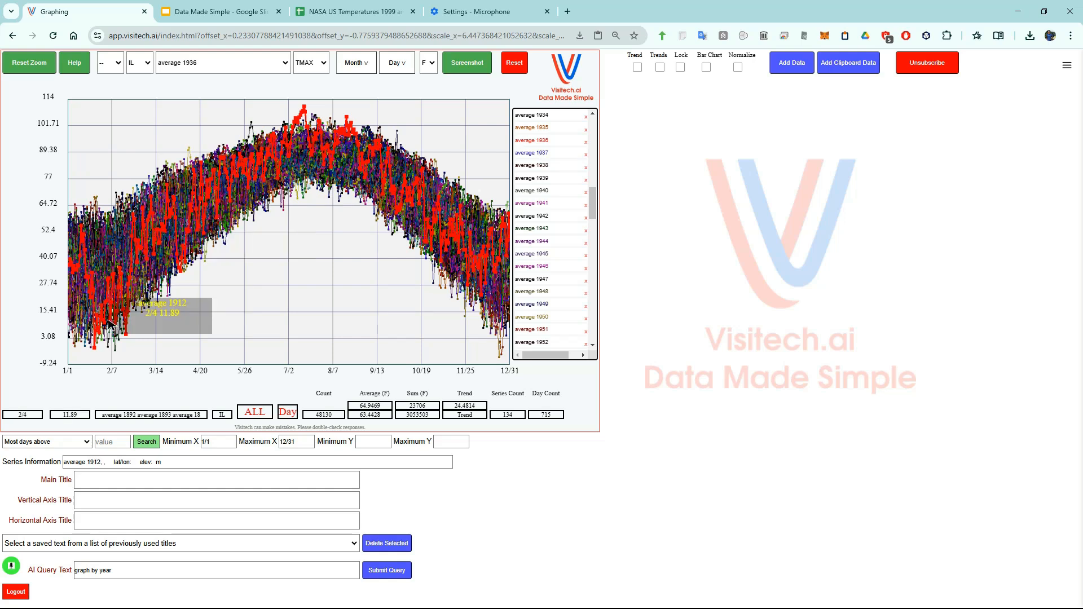
mouse_move(129, 334)
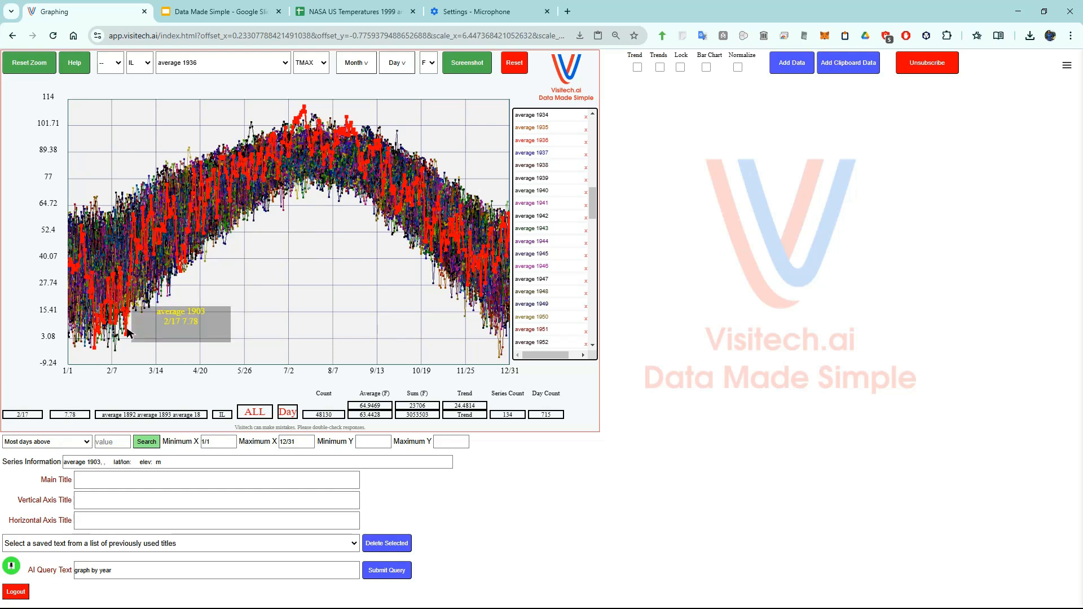
mouse_move(309, 110)
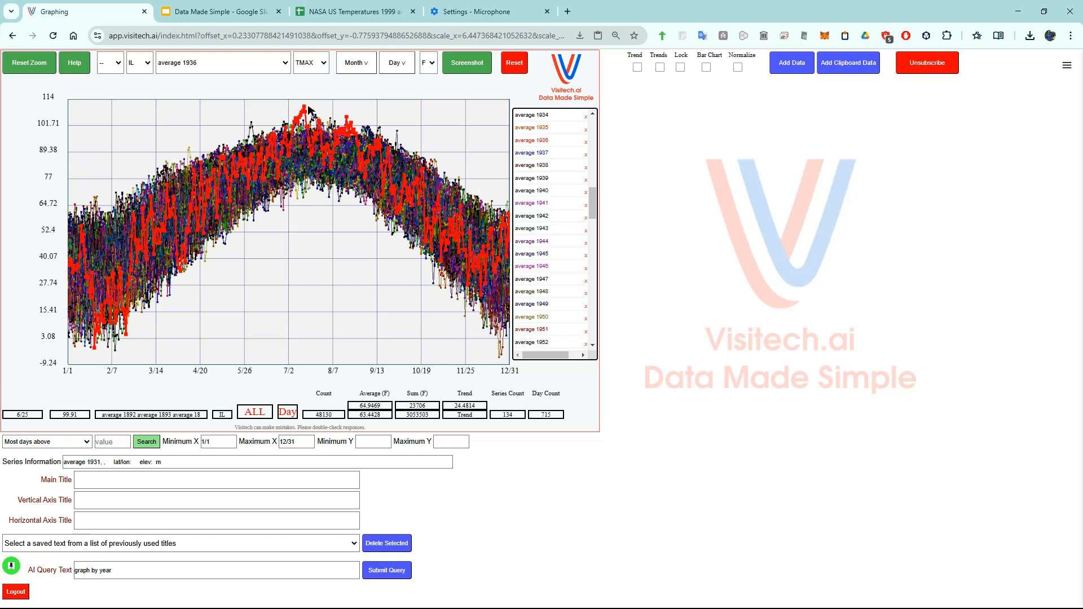
scroll(up, 3)
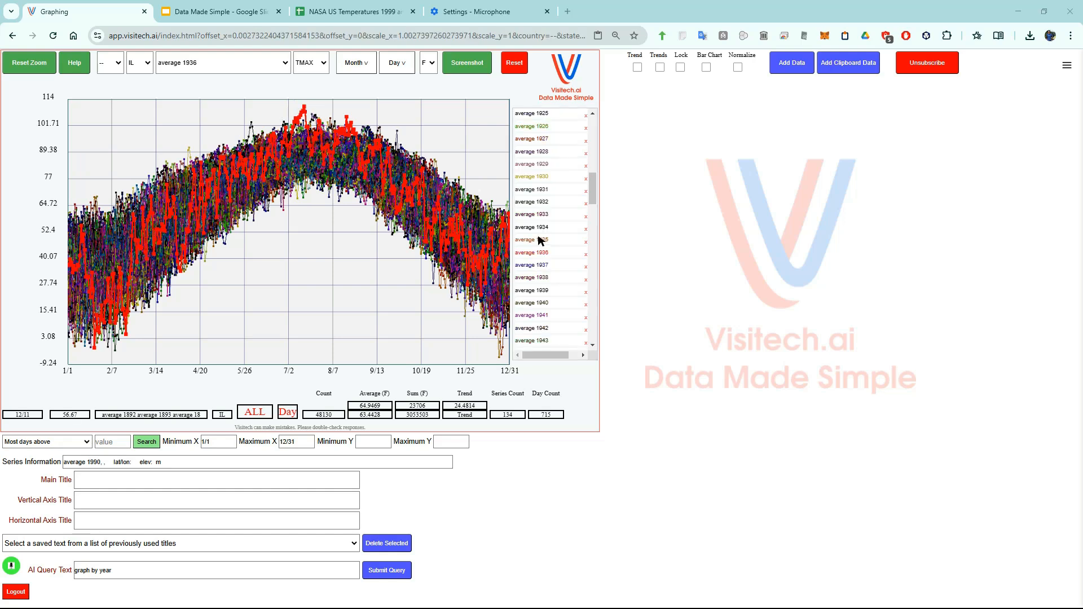
click(530, 227)
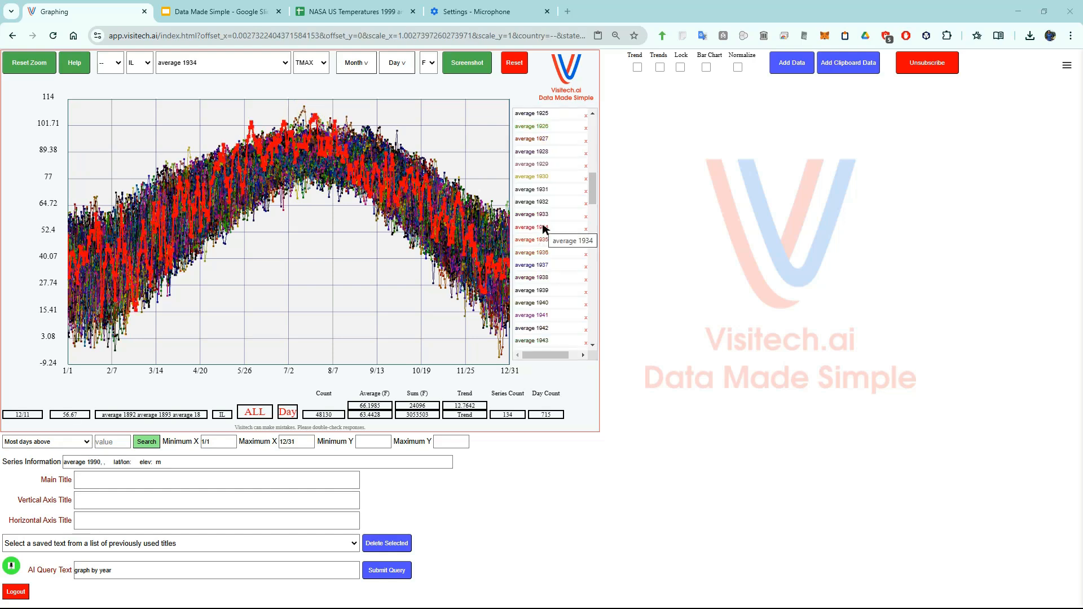
mouse_move(269, 119)
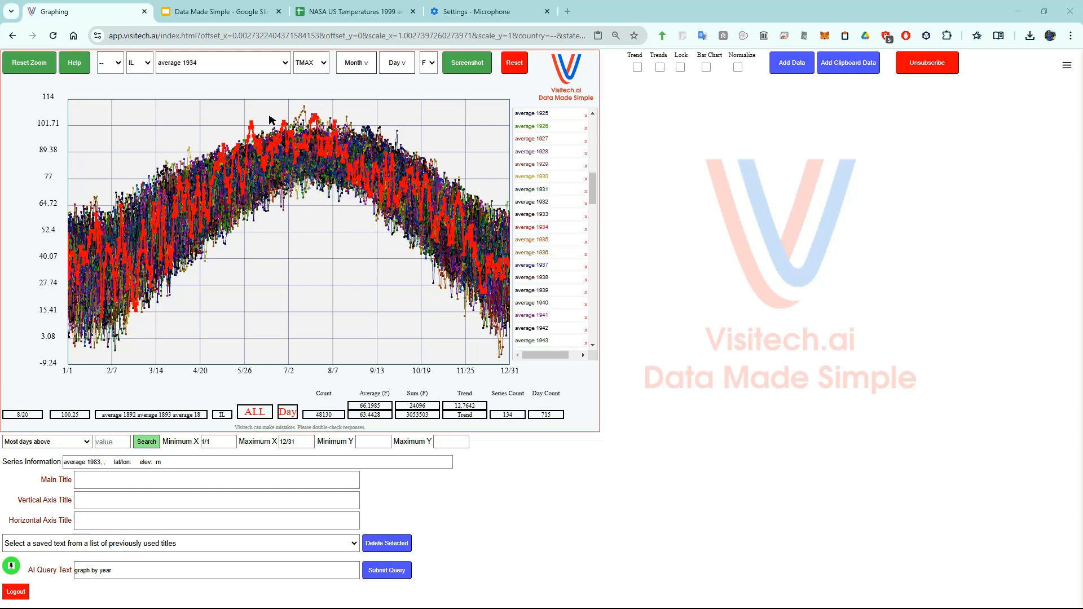
mouse_move(383, 128)
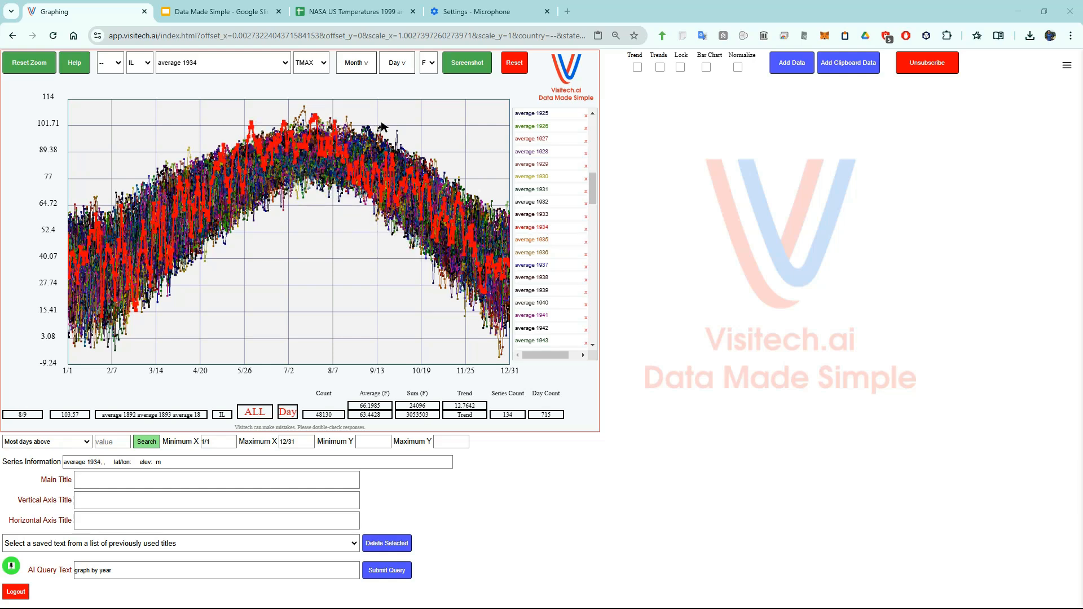
click(514, 62)
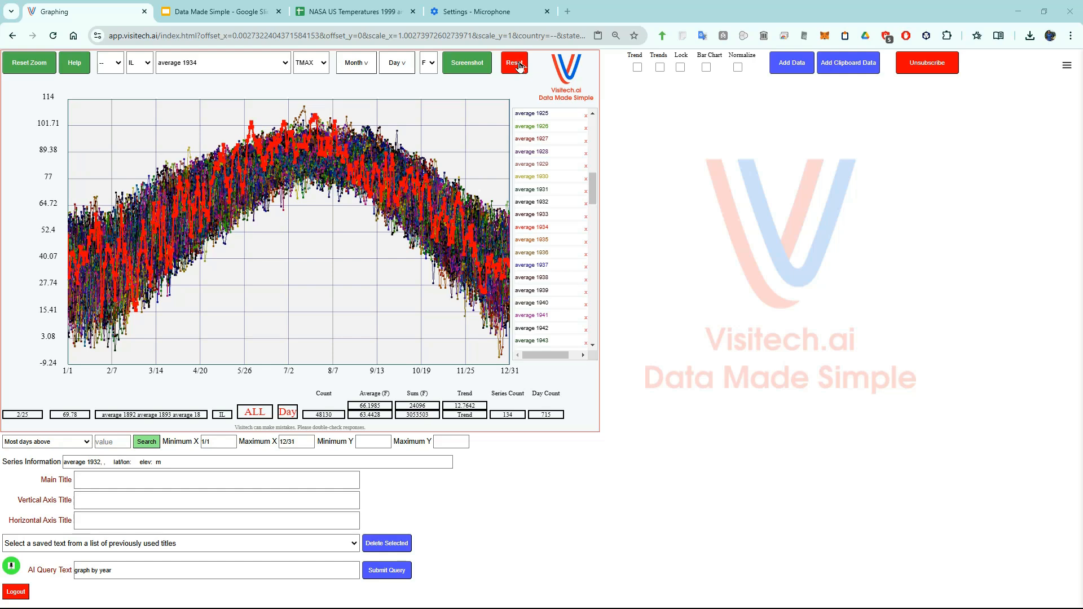
Reset the graph and dictate the query 'longest stretch of 90' for Illinois
click(514, 62)
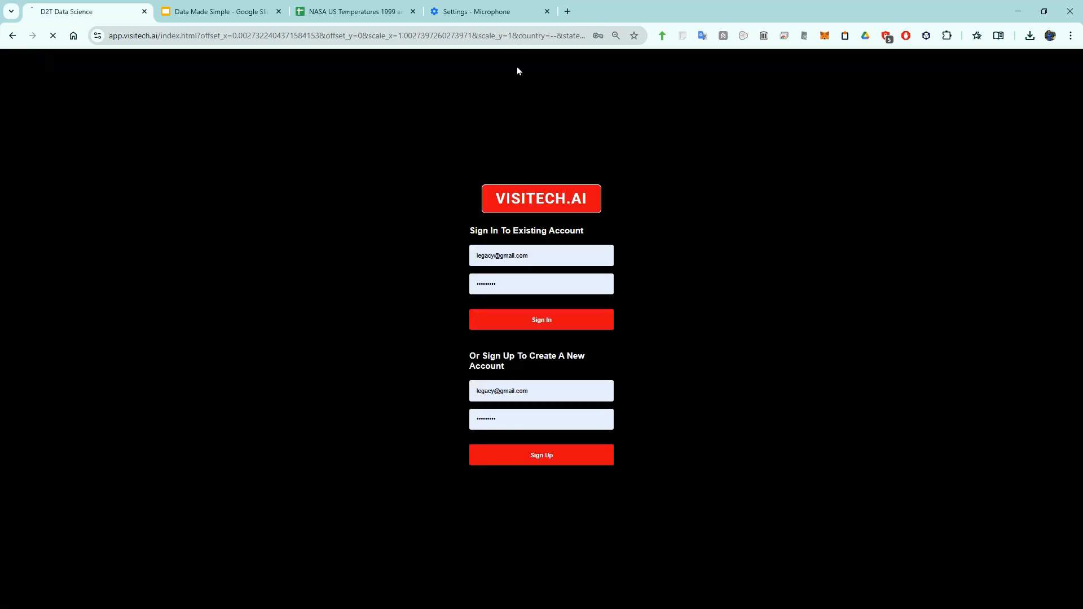
click(540, 319)
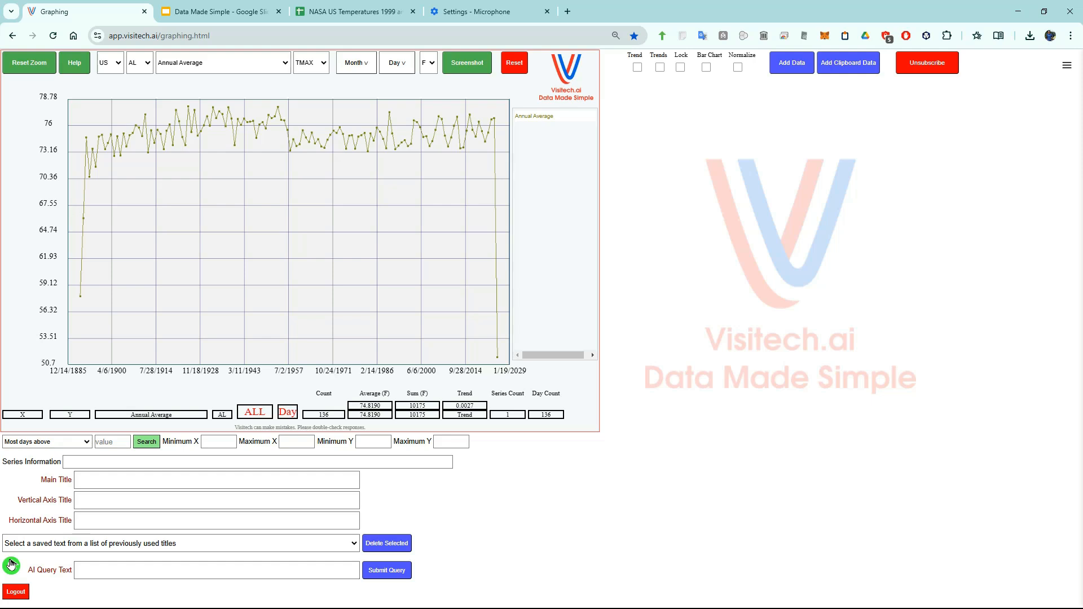
click(216, 569)
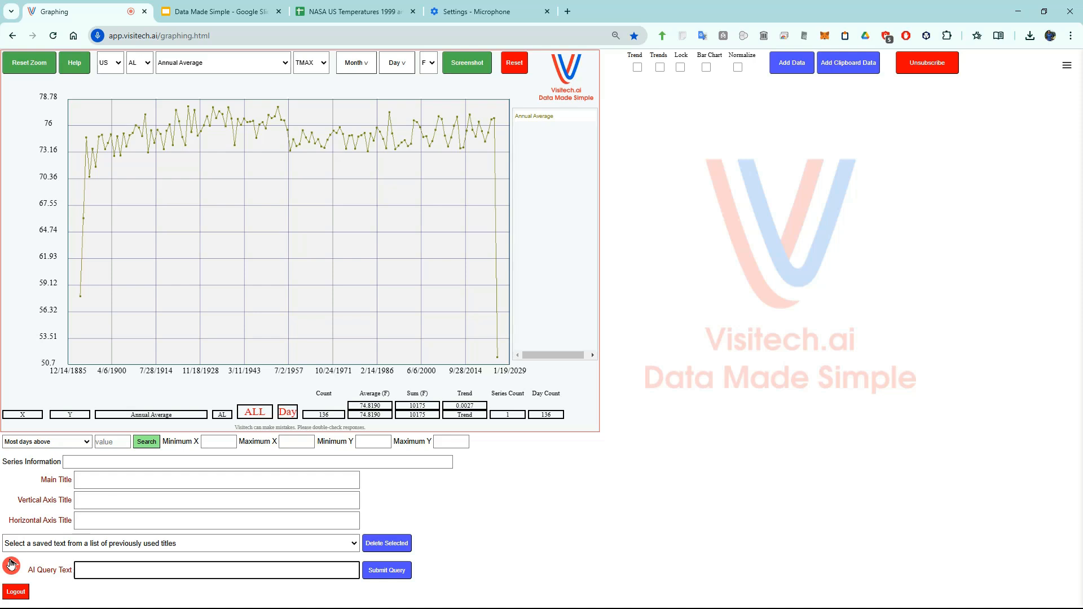
text(longest stretch of 90° days in Illinois)
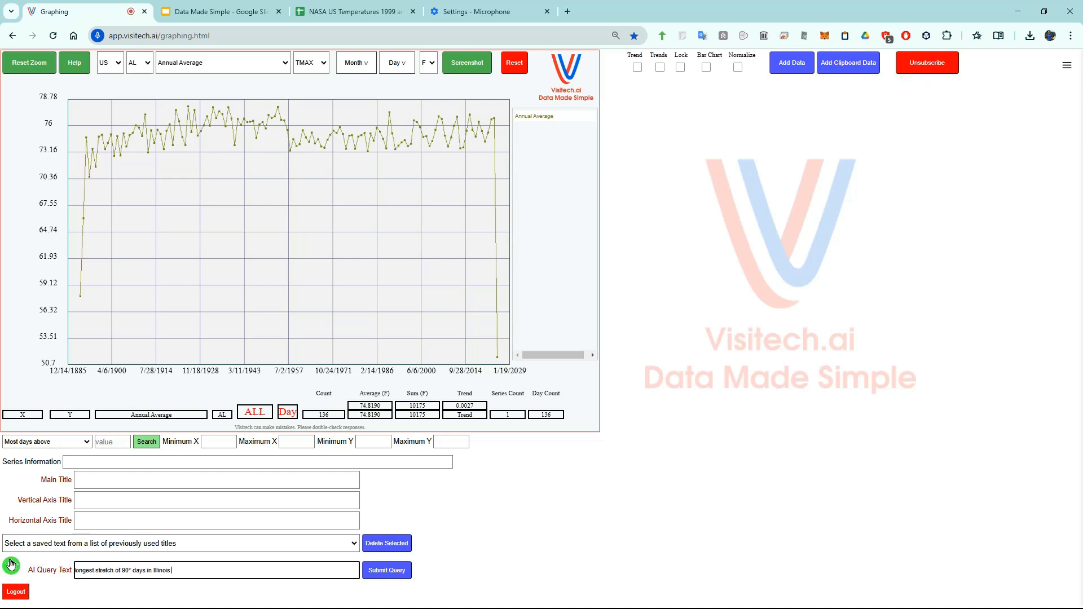
click(386, 569)
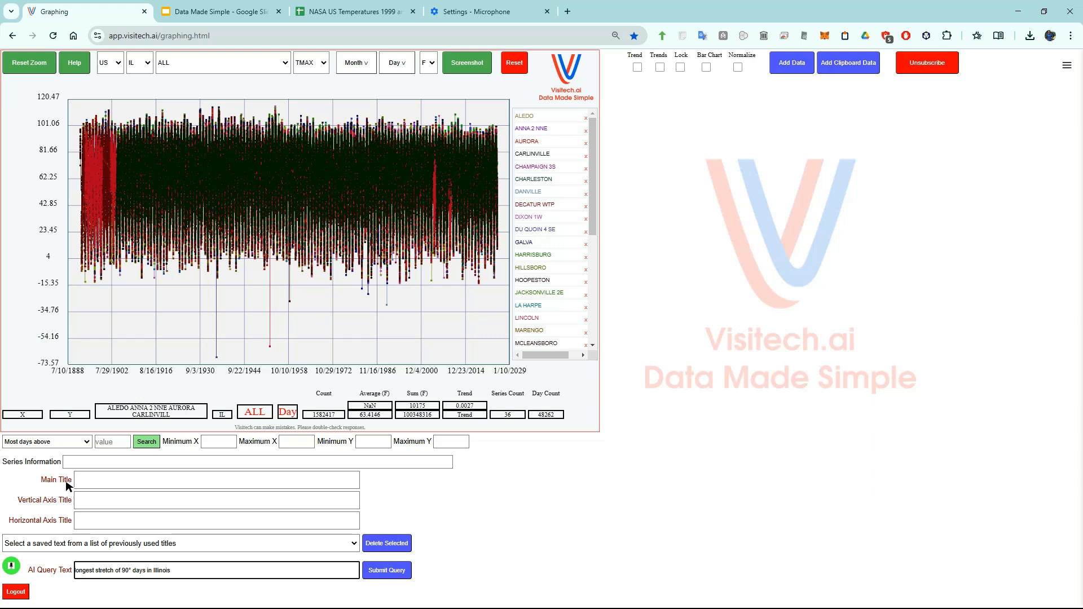
Show Sparta 1 W's 1934 run of 90°F days as bars with Maximum Y 115
click(146, 441)
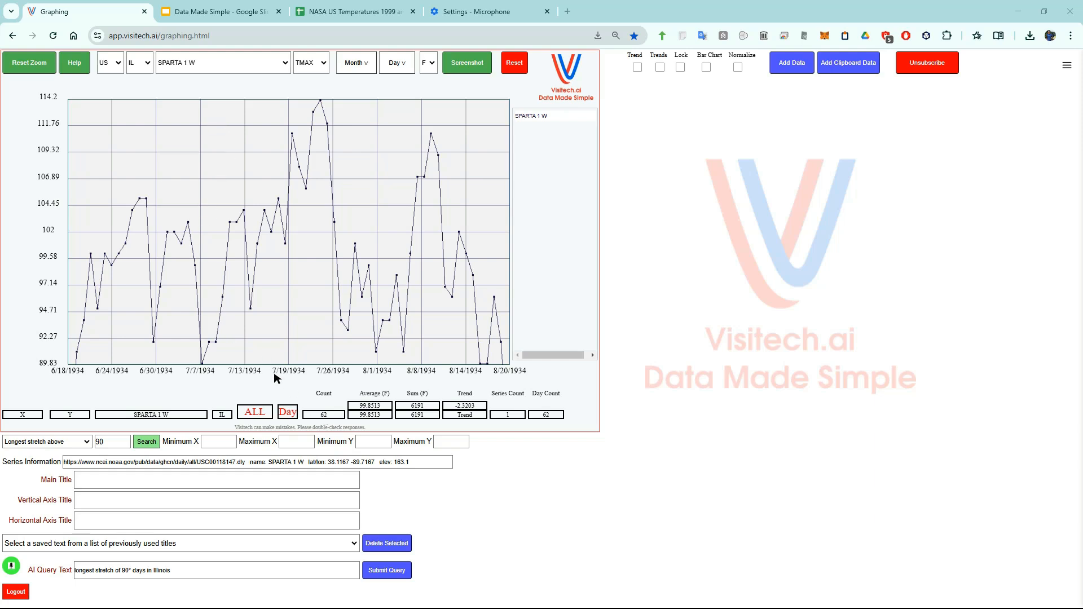
mouse_move(711, 101)
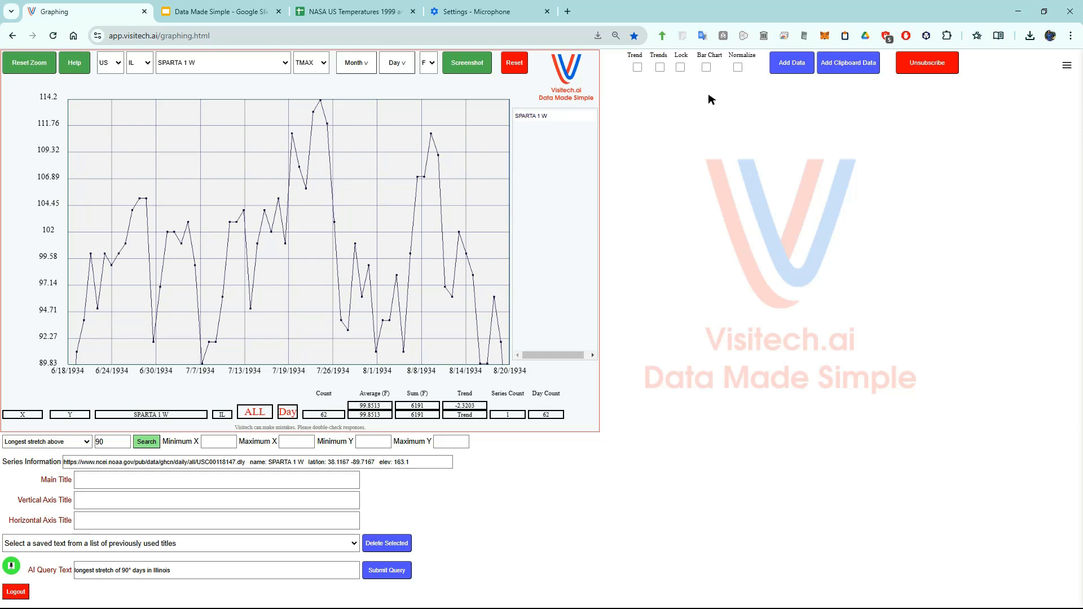
mouse_move(705, 68)
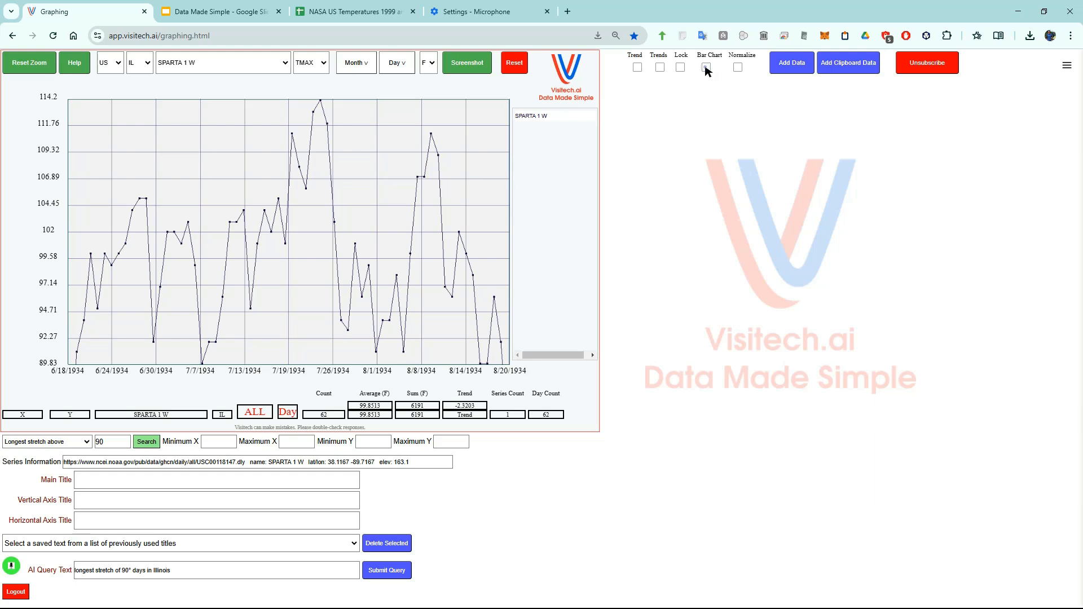
click(706, 67)
text(90)
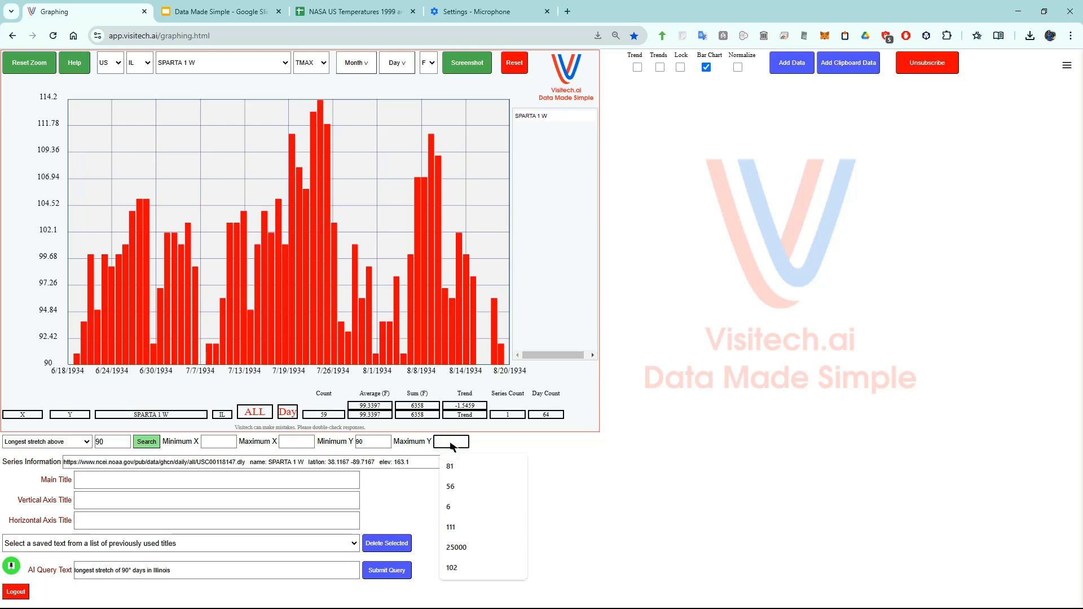
text(115)
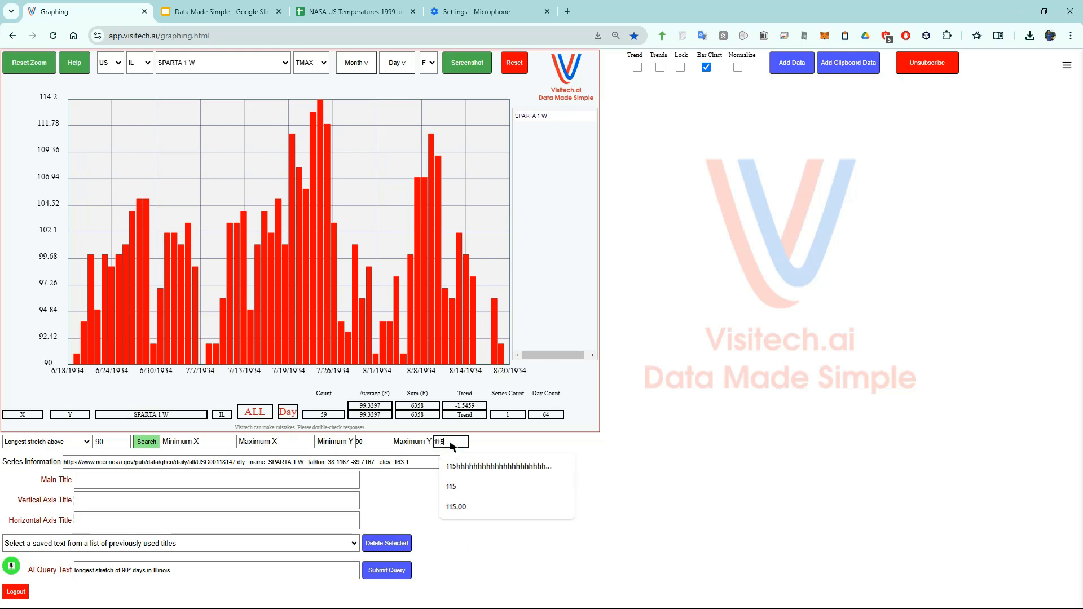
click(450, 486)
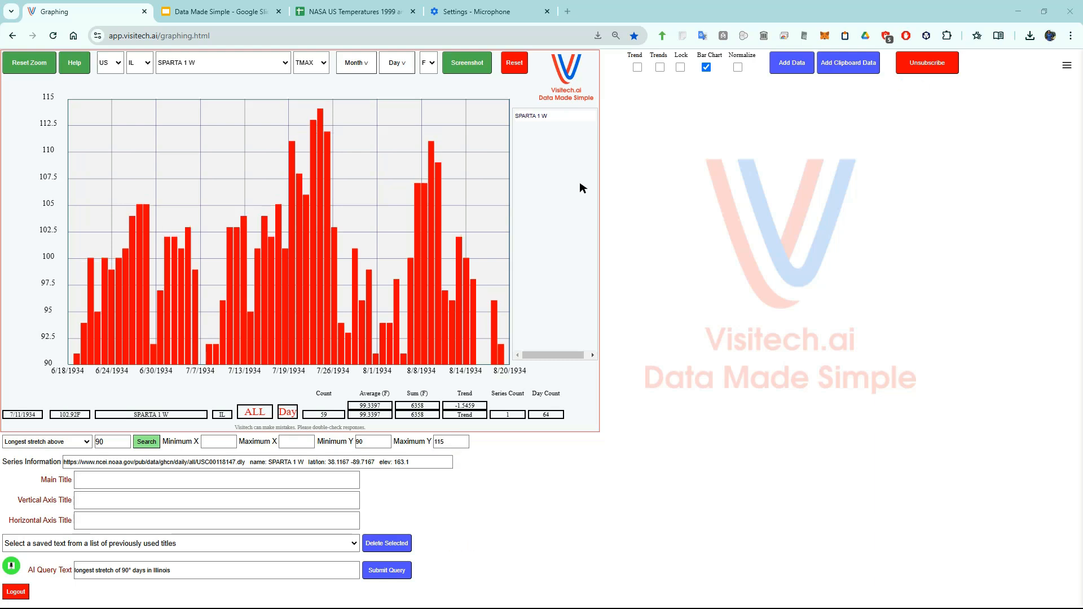
click(1065, 66)
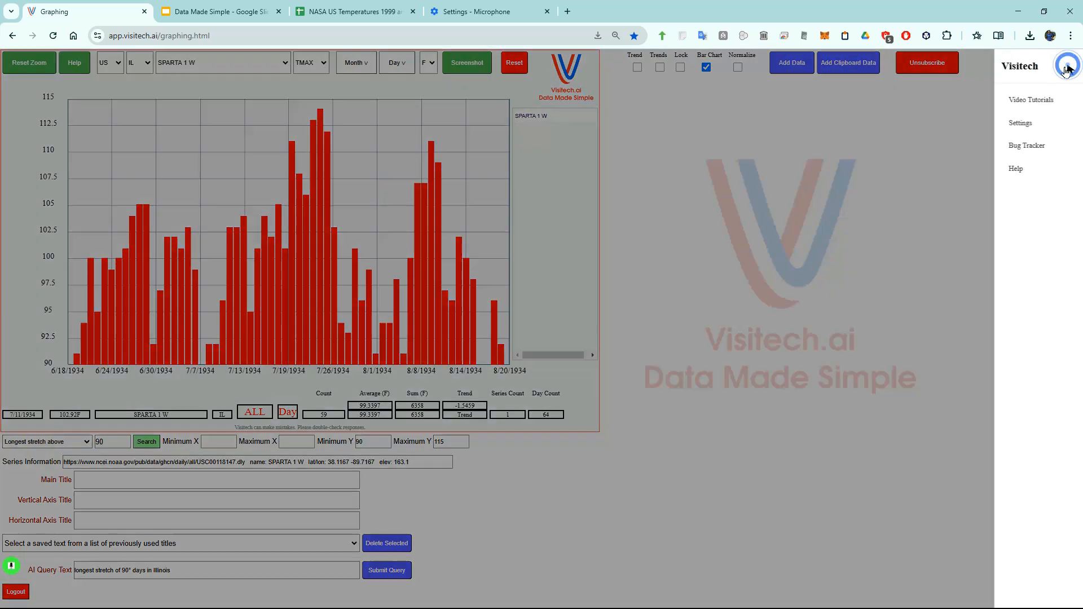
Save a coarser Y grid dimension so the axis is marked every 5 degrees
click(1019, 123)
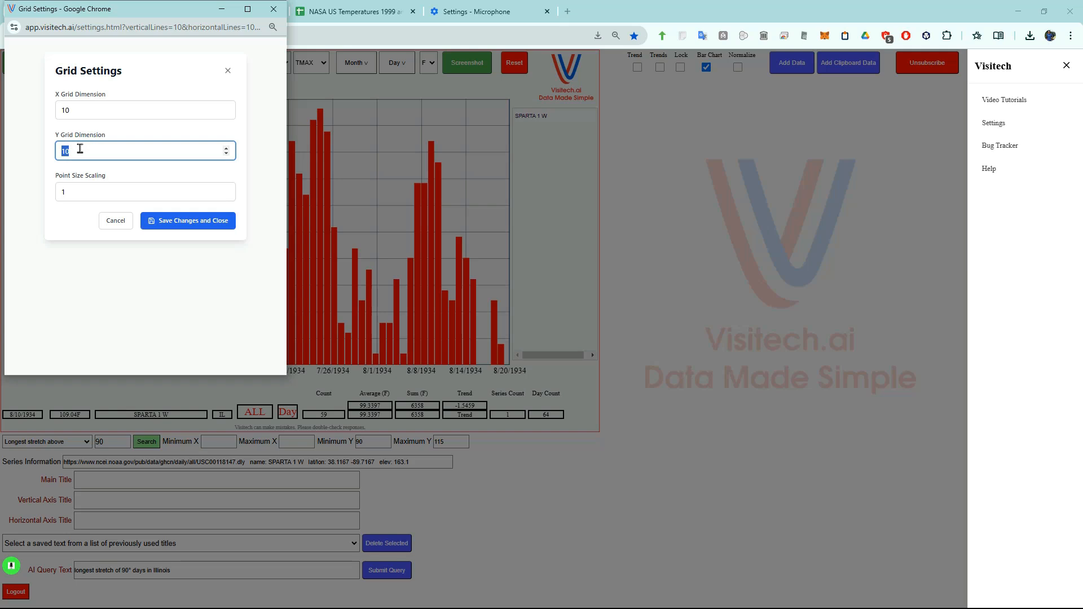
click(187, 221)
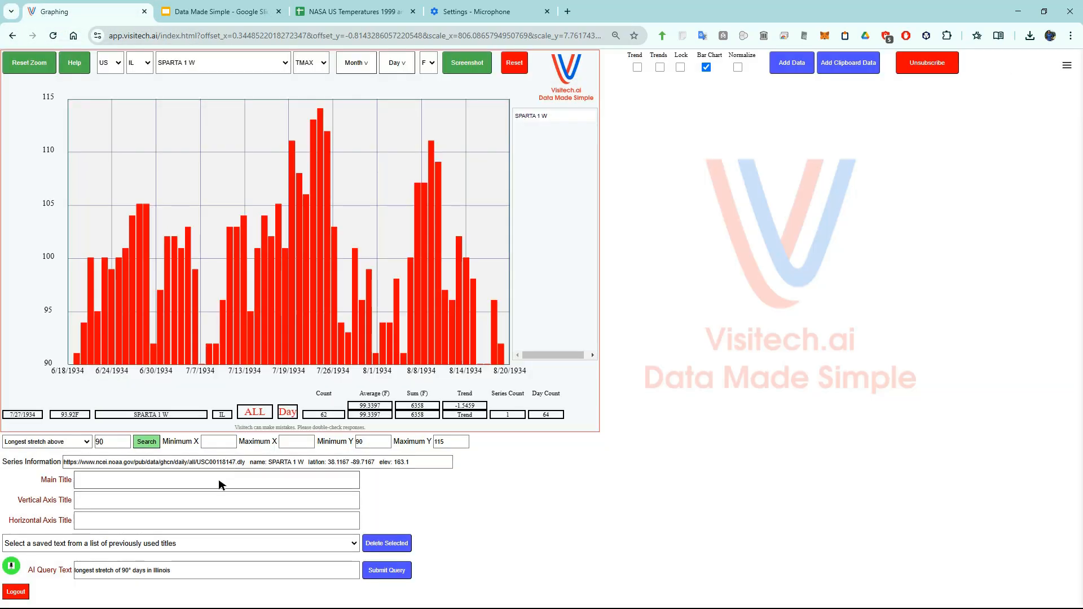
Title the chart '62 Consecutive Days Over 90F At Sparta, Illinois During 1934' and the horizontal axis 'Date'
text(62 Consecutive Days Over 90F At Sparta, Illinois During 1934)
text(Degrees F)
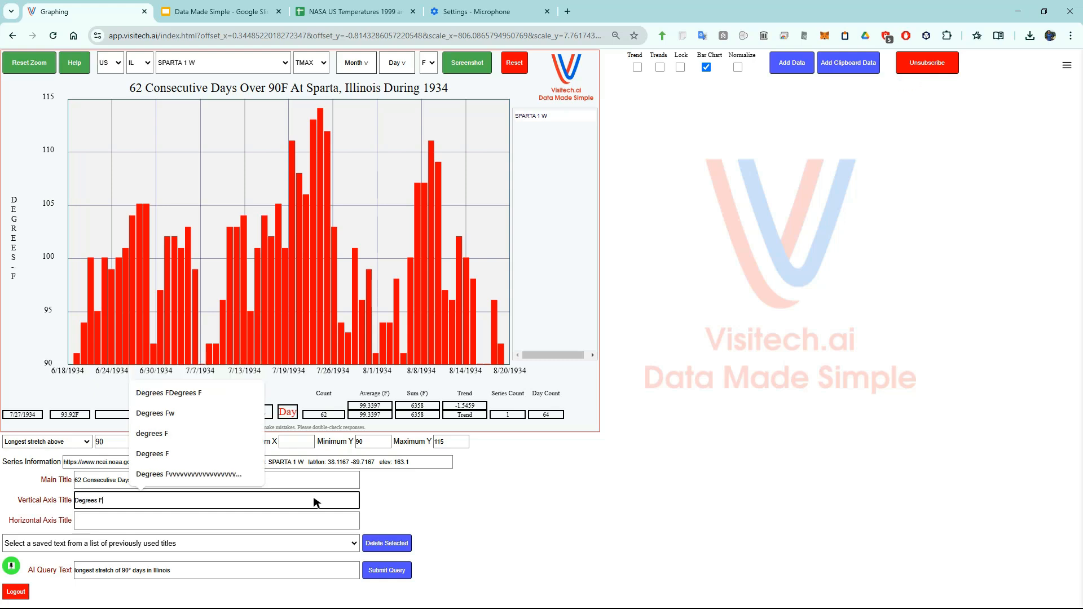
click(216, 520)
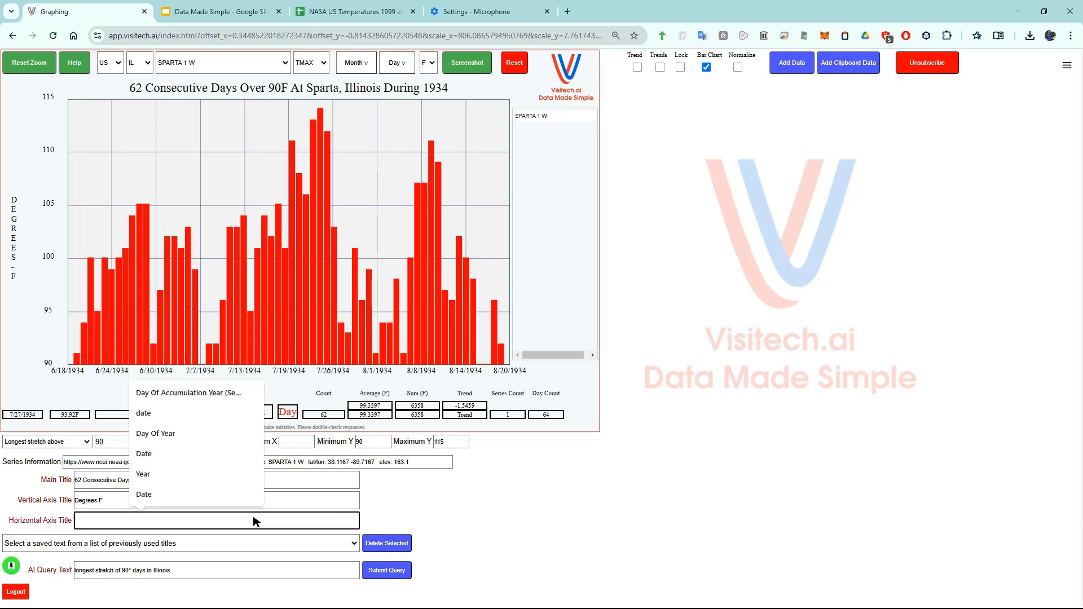
text(Da)
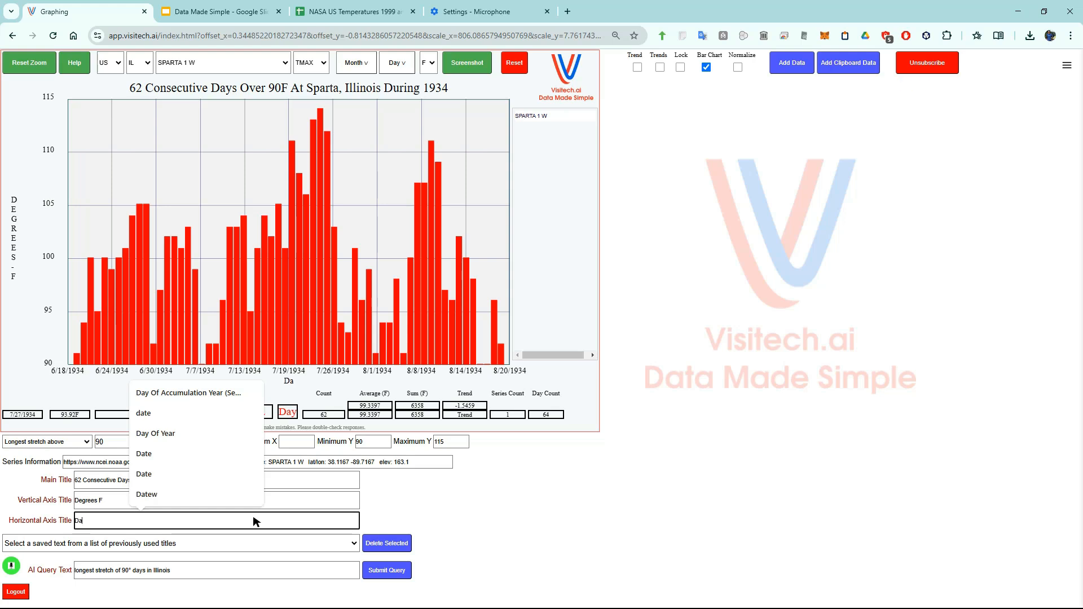
click(144, 453)
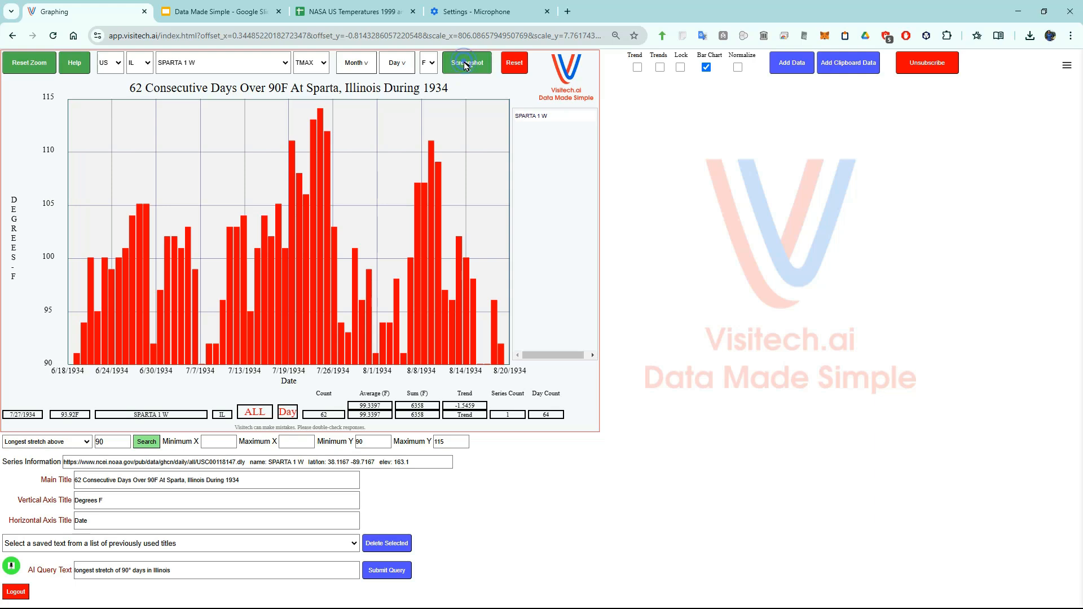
Save the graph as SPARTA-1-W.png, preview it from downloads, then close the preview
click(467, 62)
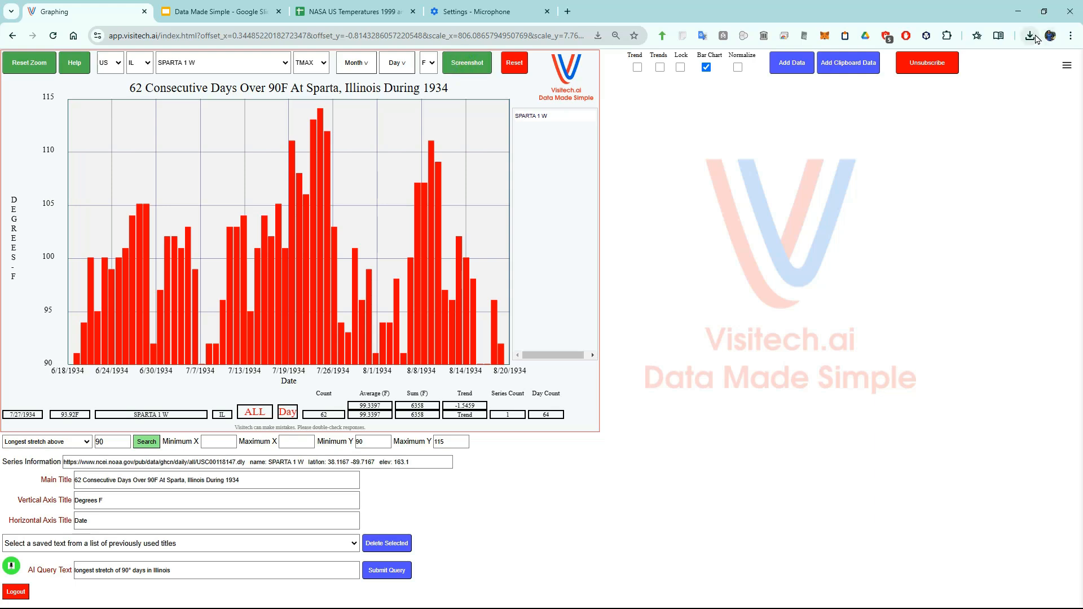
click(1028, 36)
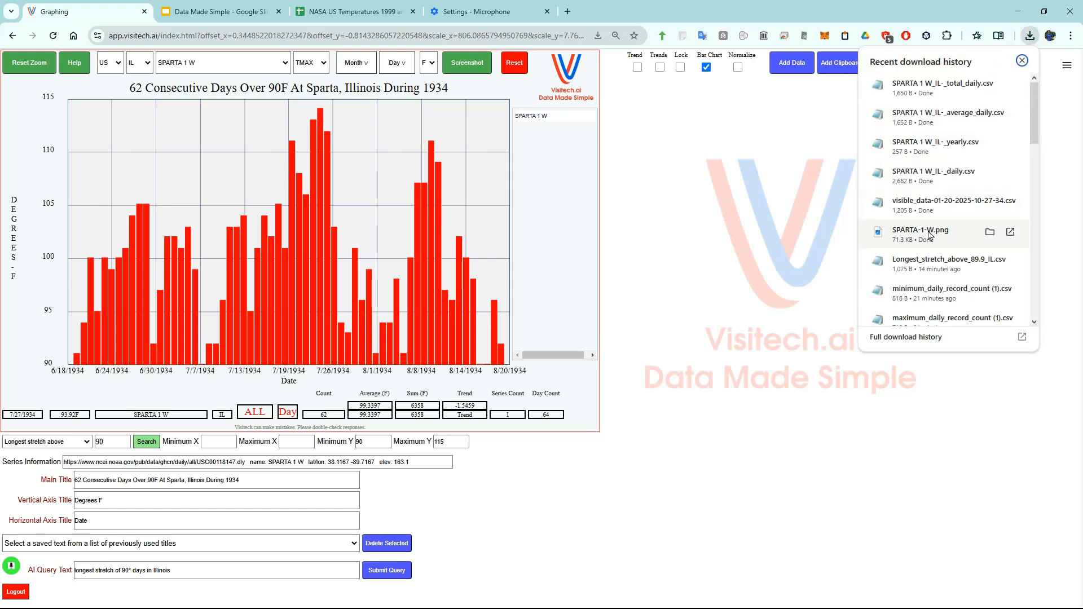
click(920, 230)
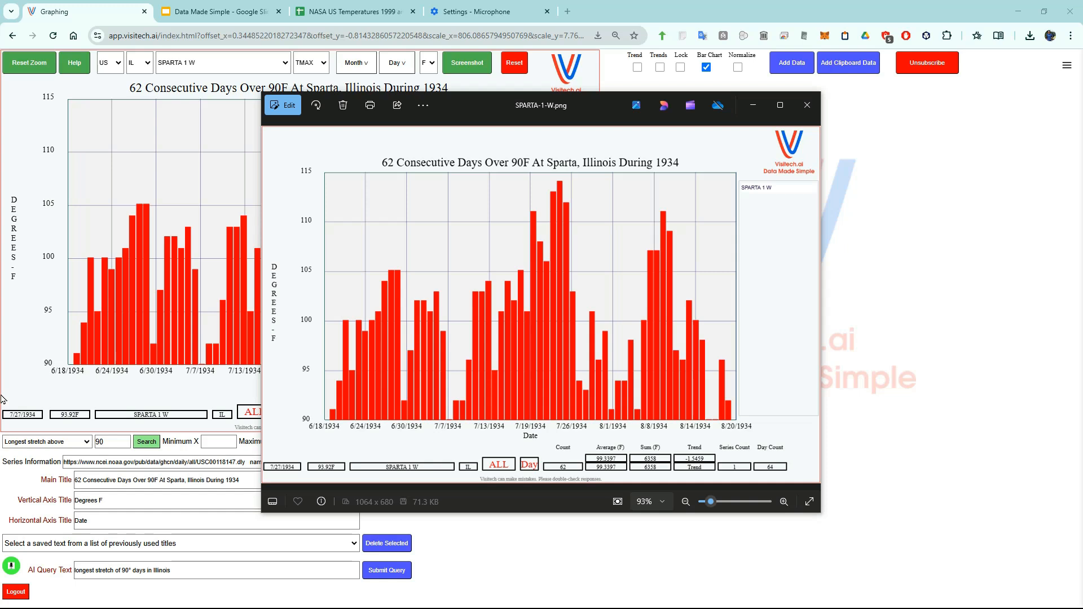
click(805, 105)
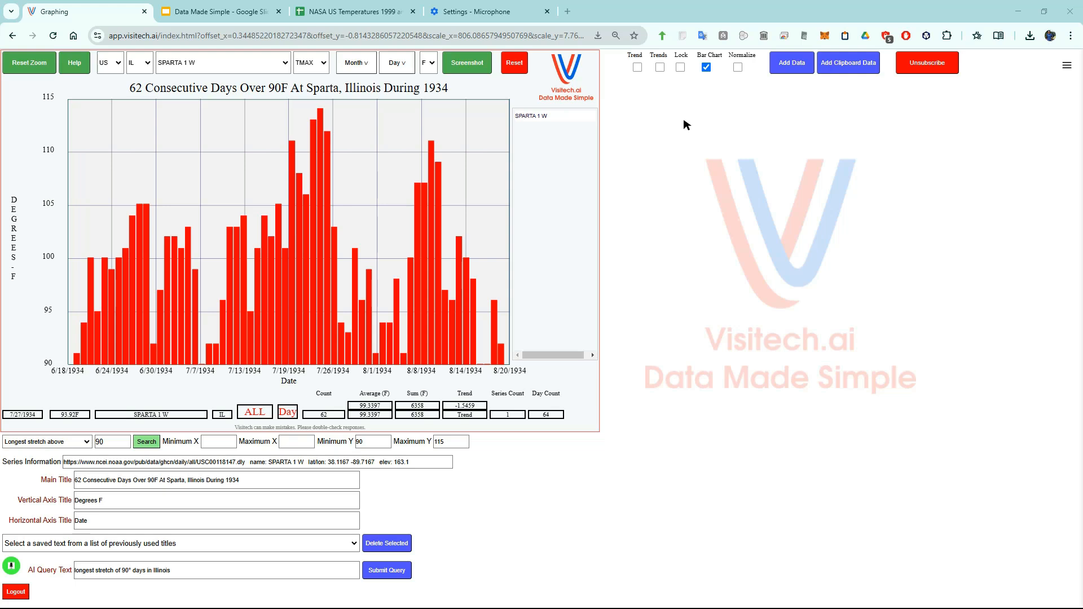
mouse_move(642, 117)
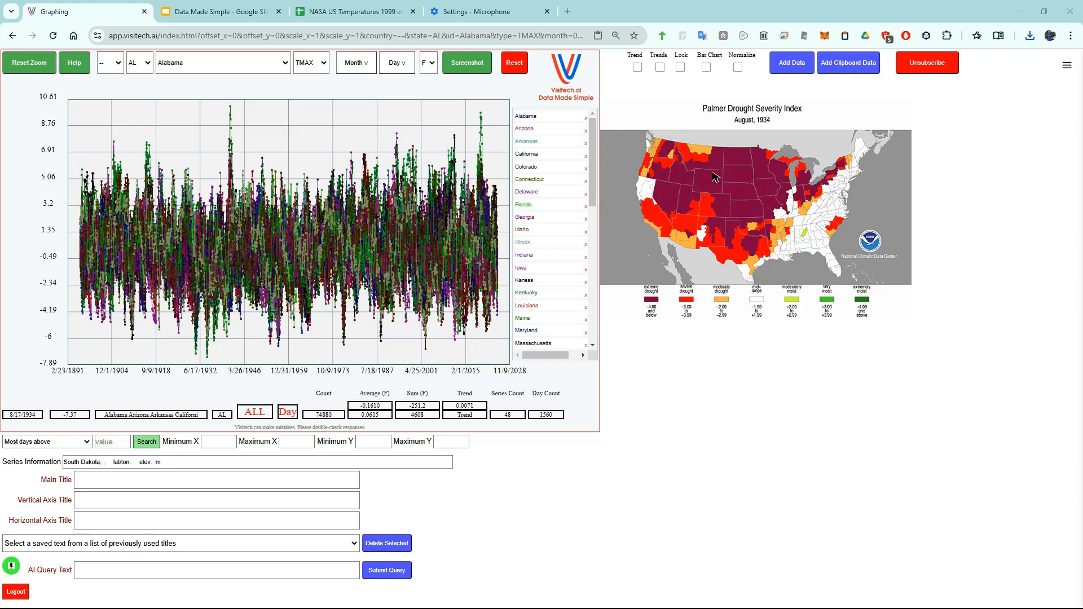
mouse_move(757, 193)
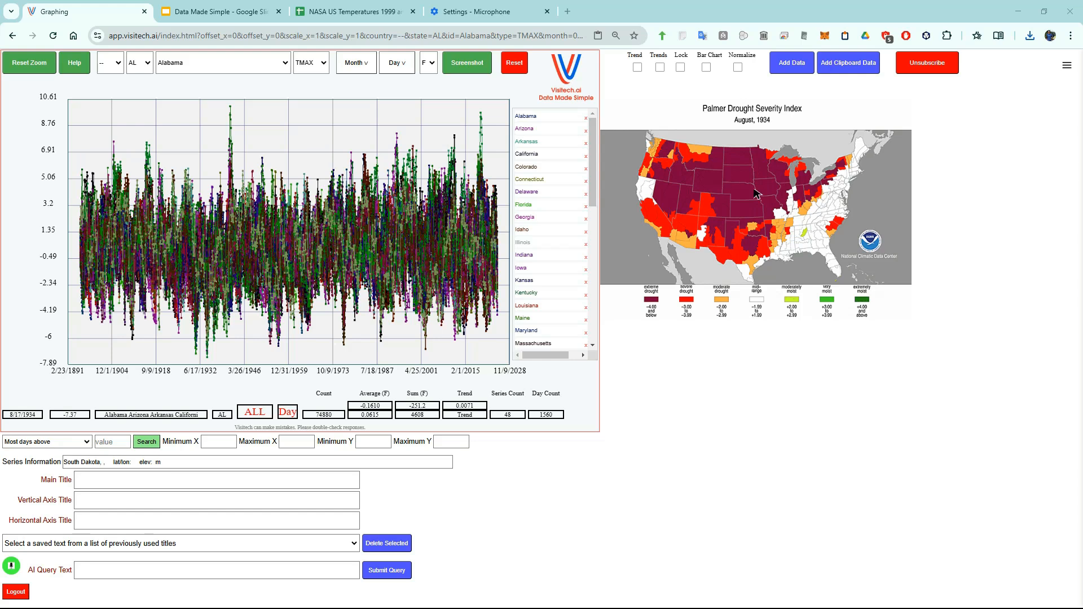
mouse_move(216, 362)
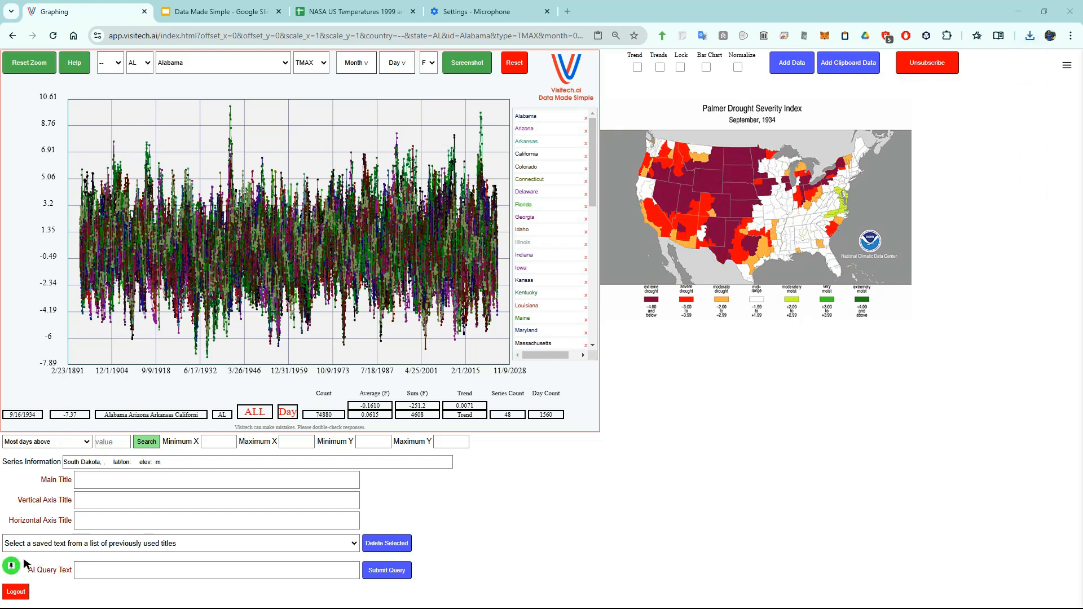
Dictate 'graph by year' and highlight the 1983 average line in red
click(12, 566)
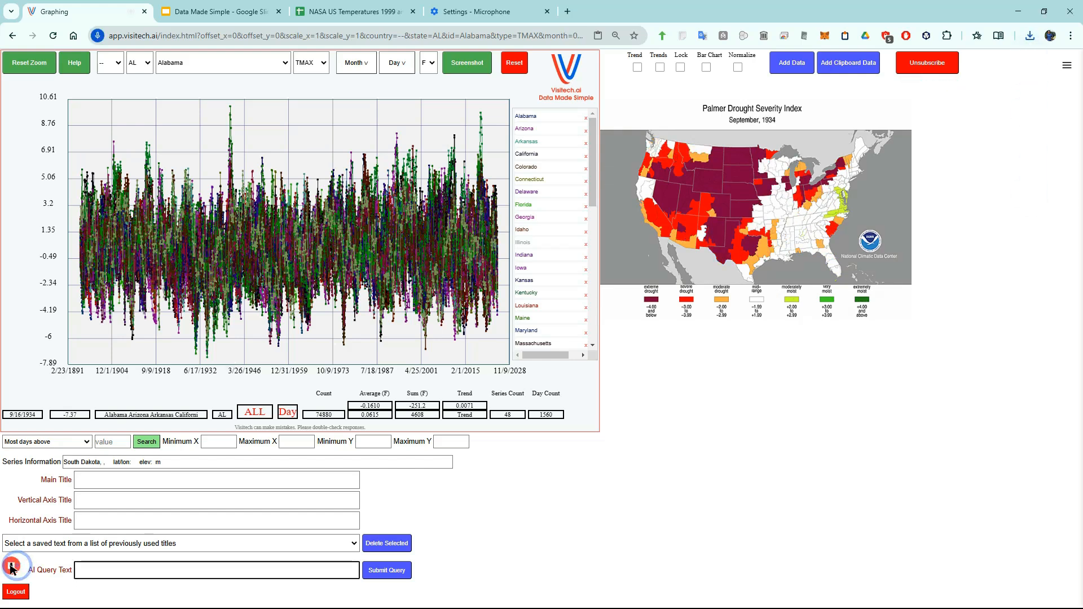
click(386, 570)
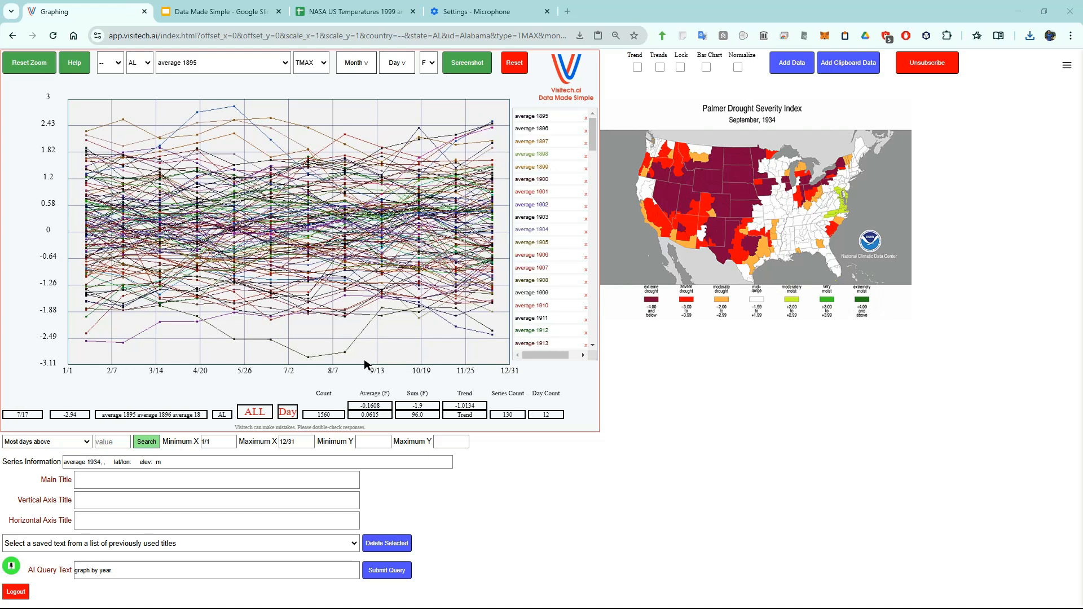
mouse_move(325, 365)
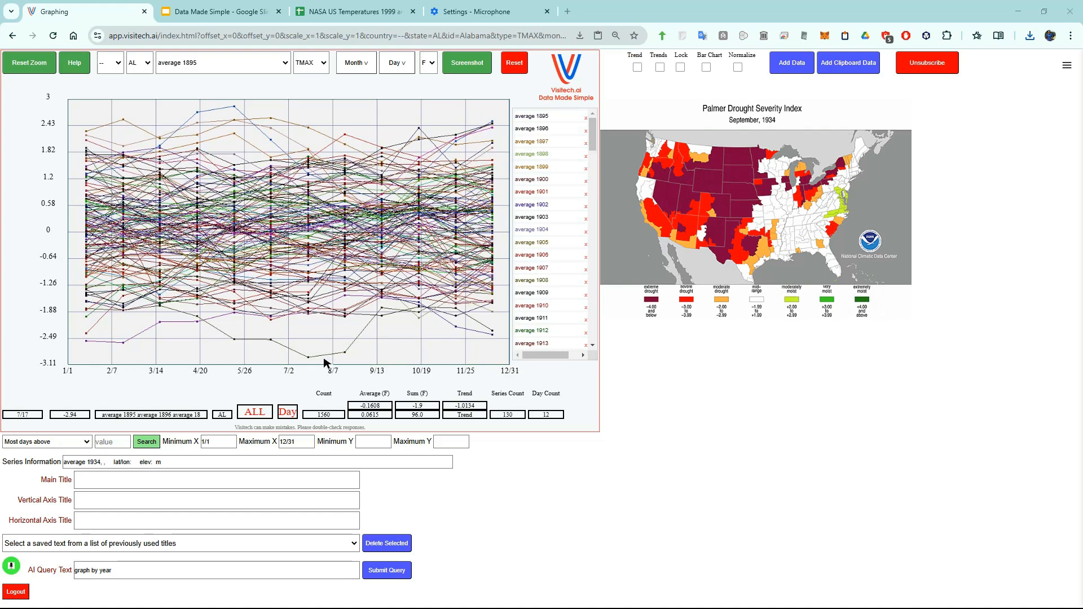
click(307, 356)
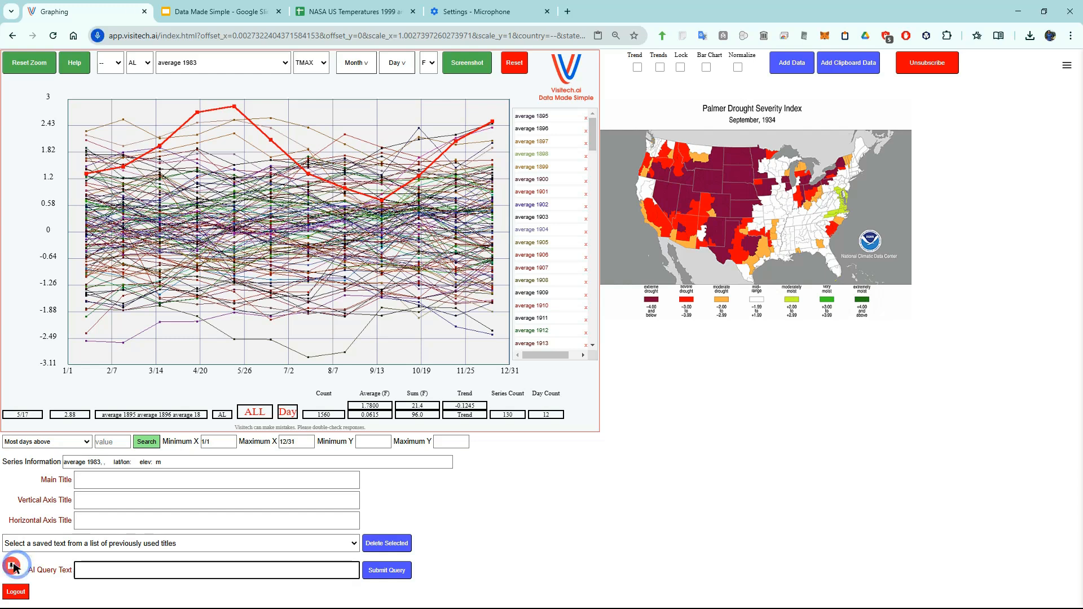
click(221, 11)
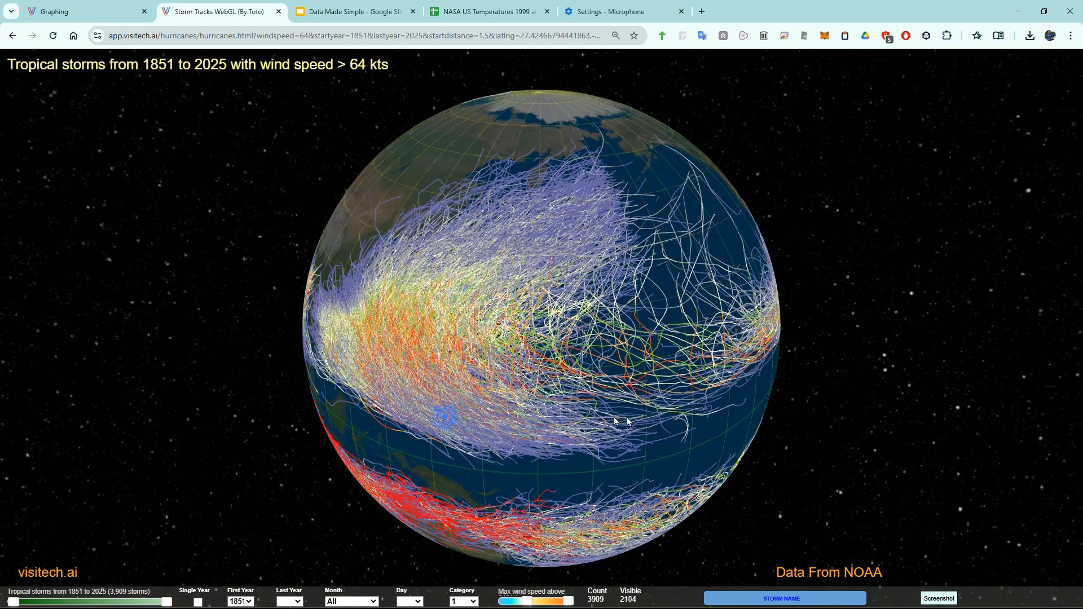
Limit the Storm Tracks globe to 1886's 10 storms above 64 knots, then return to graphing
click(197, 603)
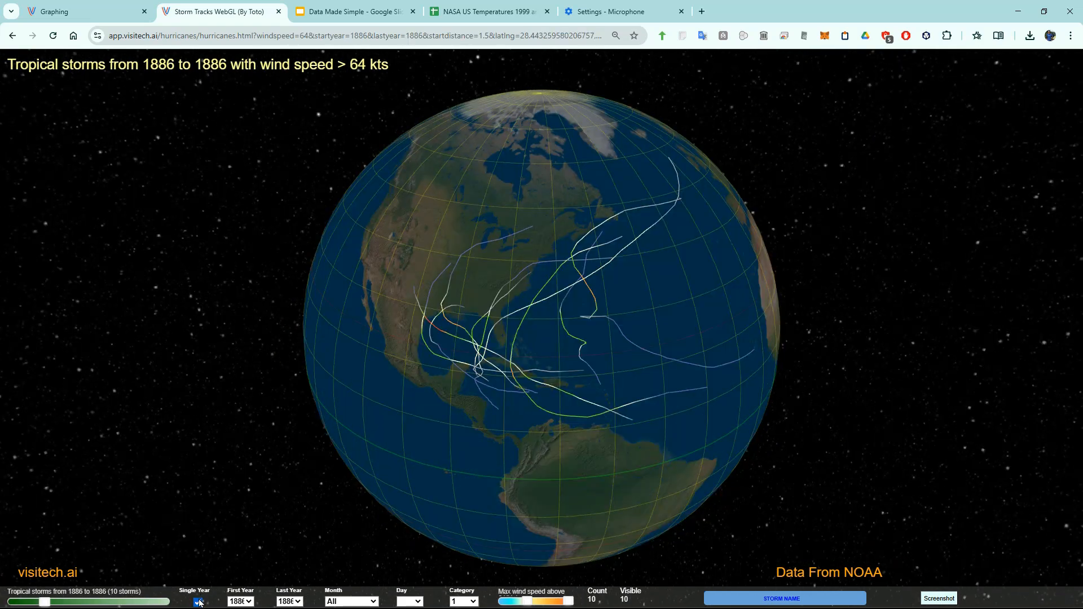
click(198, 601)
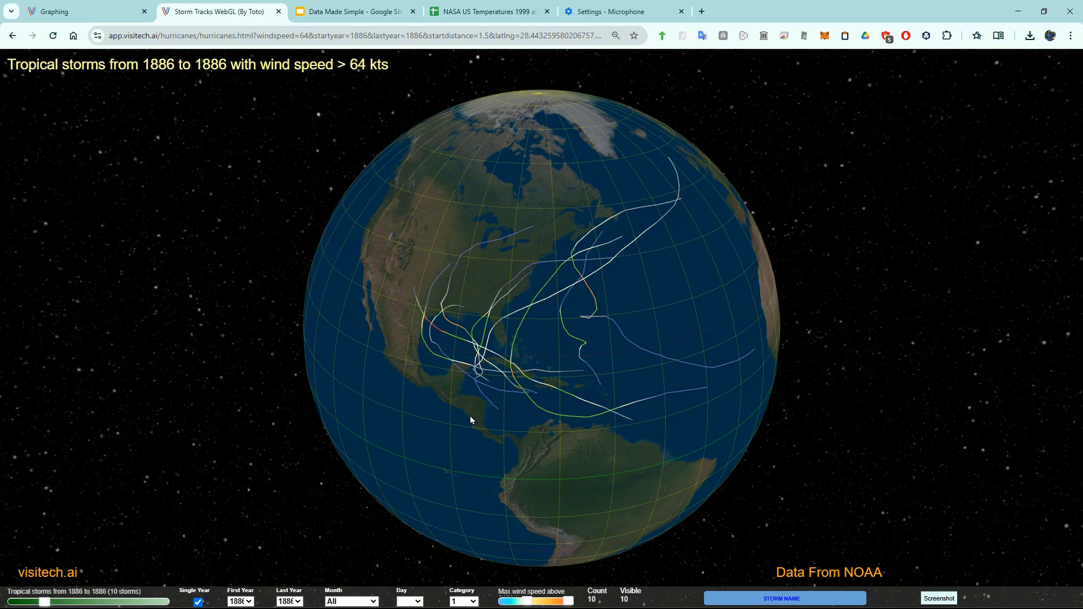
click(83, 11)
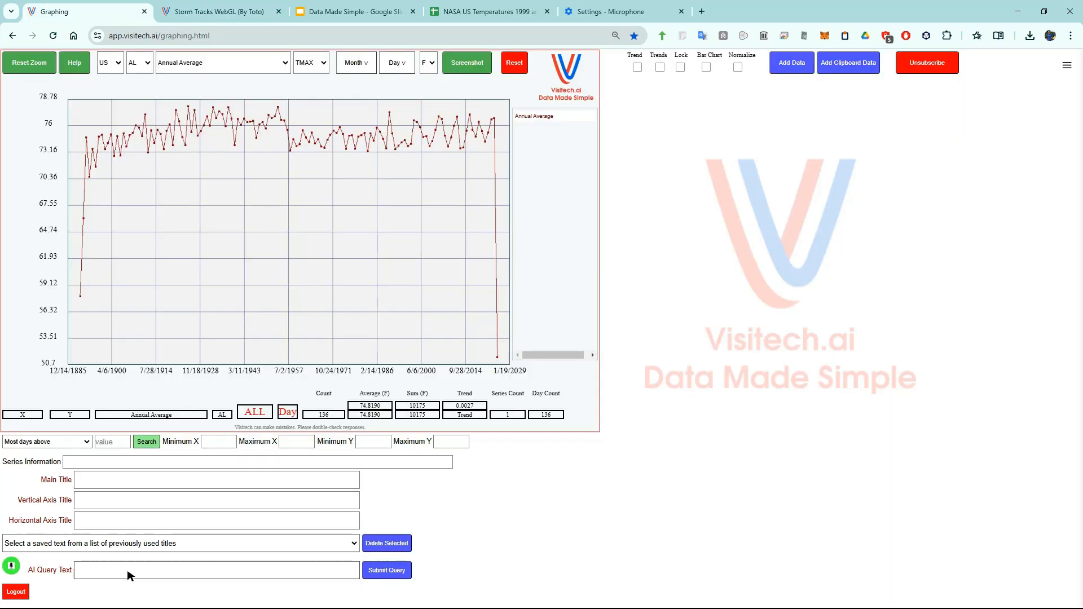
mouse_move(58, 557)
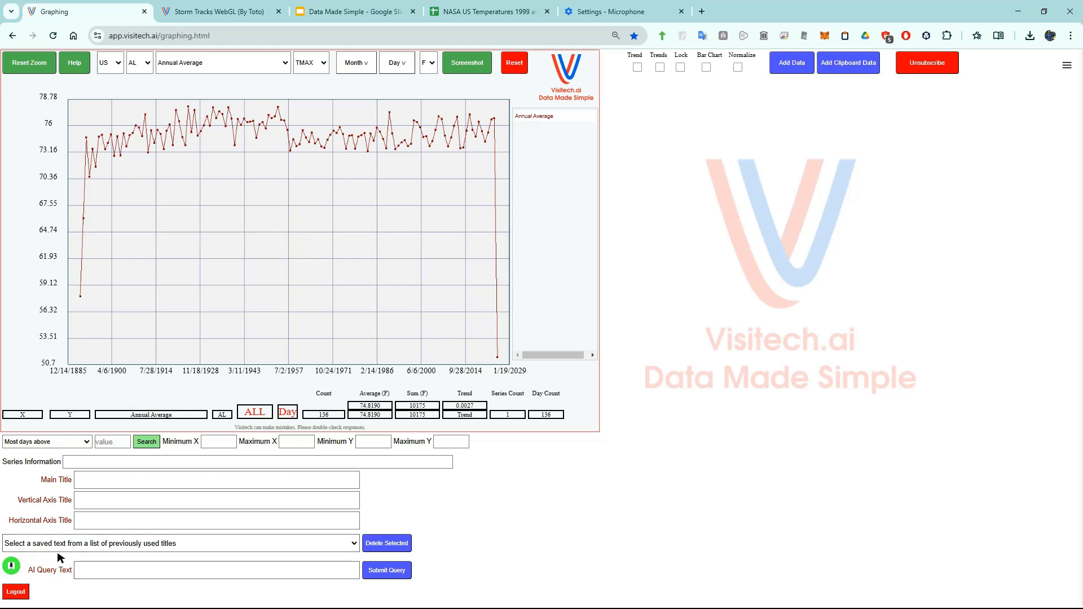
mouse_move(49, 560)
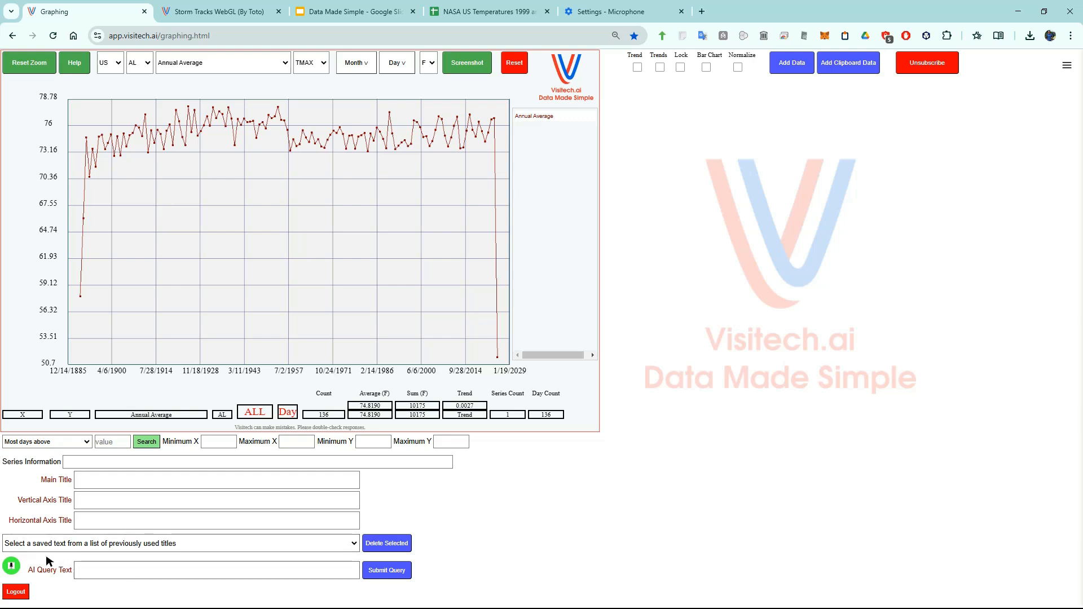
mouse_move(12, 566)
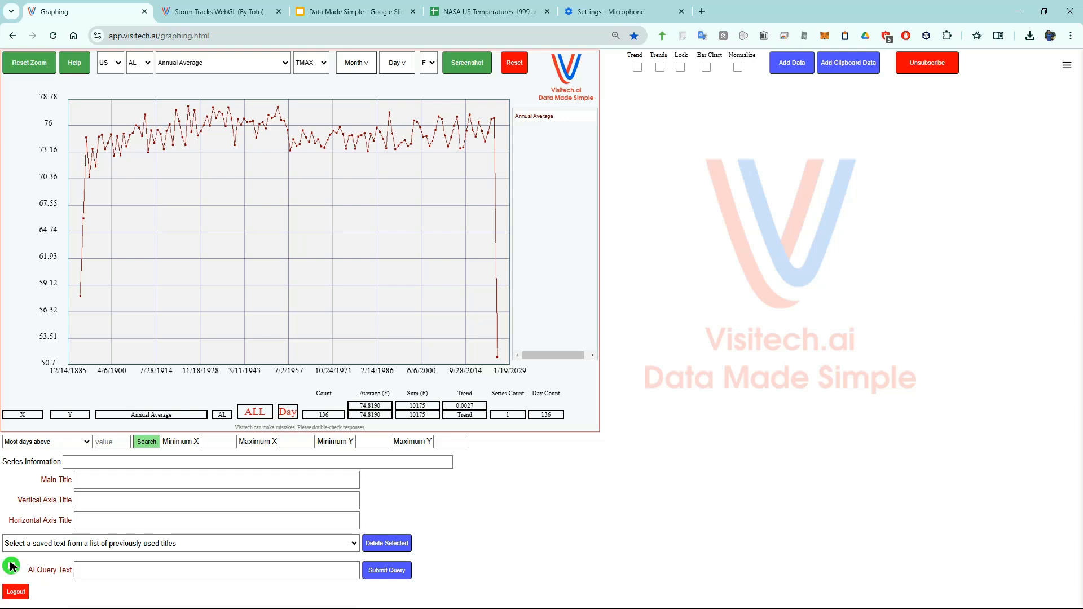
Dictate 'Antarctic sea ice' then 'graph by year' to overlay 48 yearly extent curves
click(216, 569)
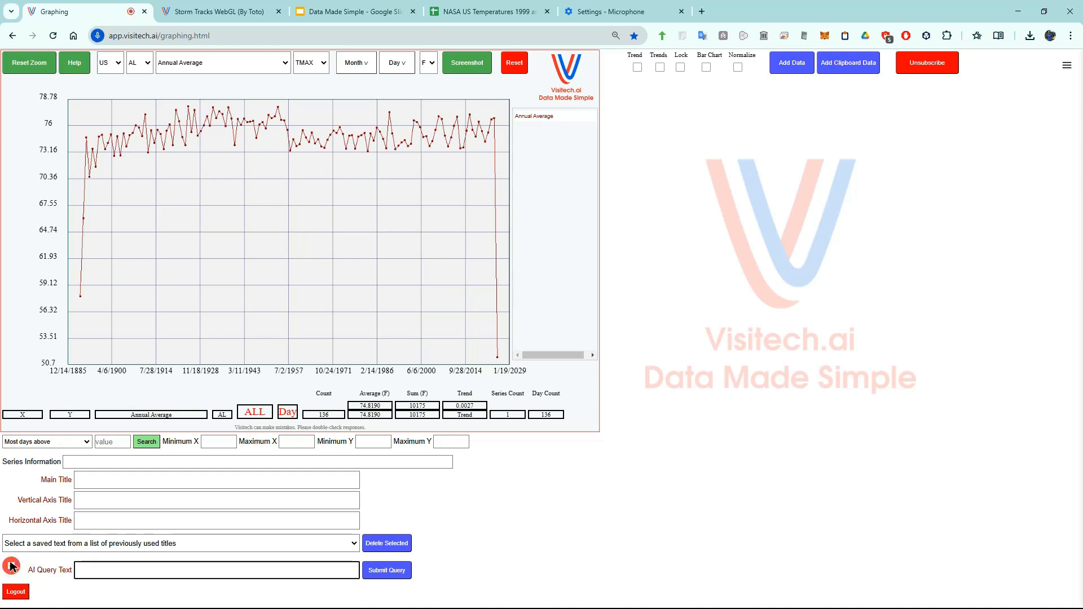
text(Antarctic sea ice)
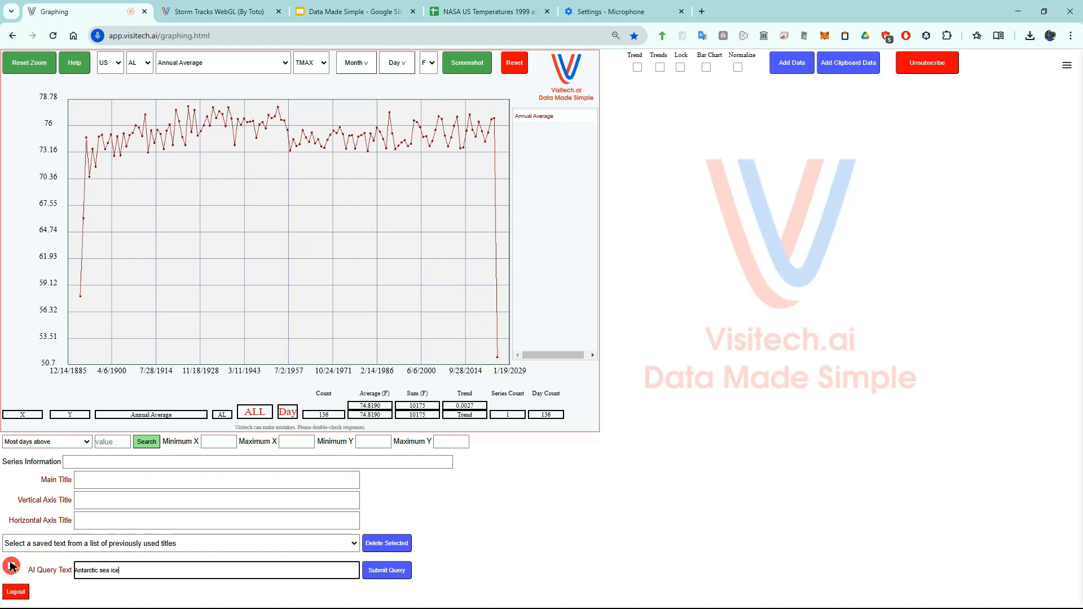
click(386, 569)
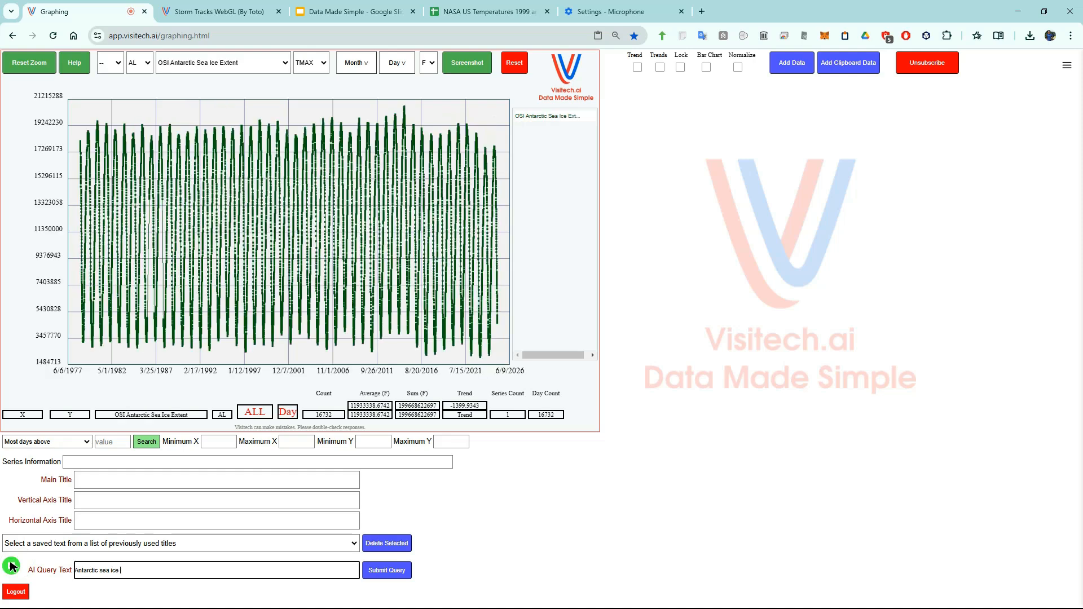
click(385, 570)
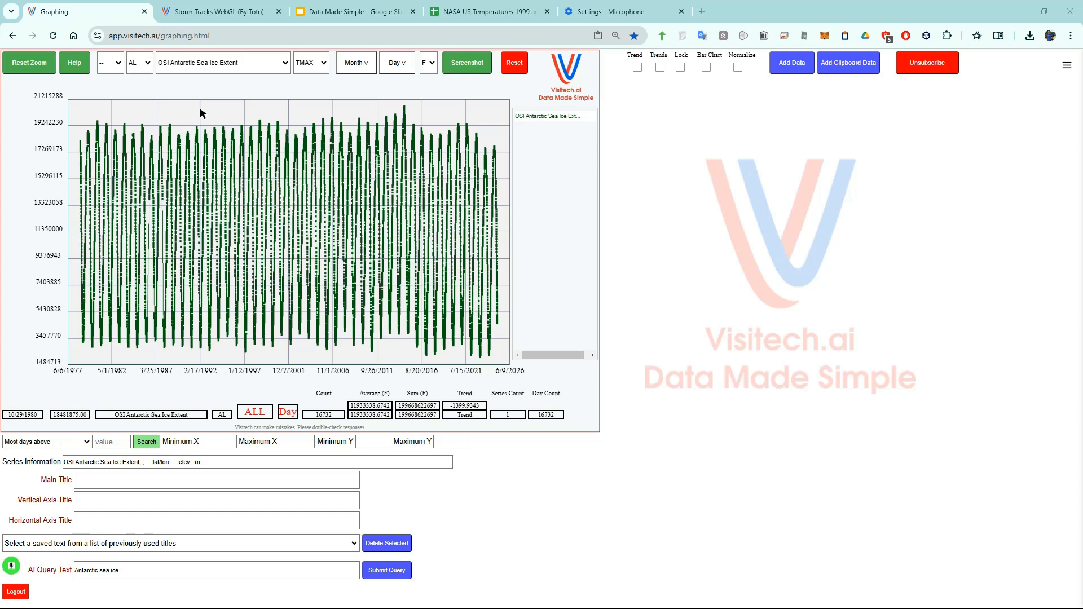
mouse_move(28, 326)
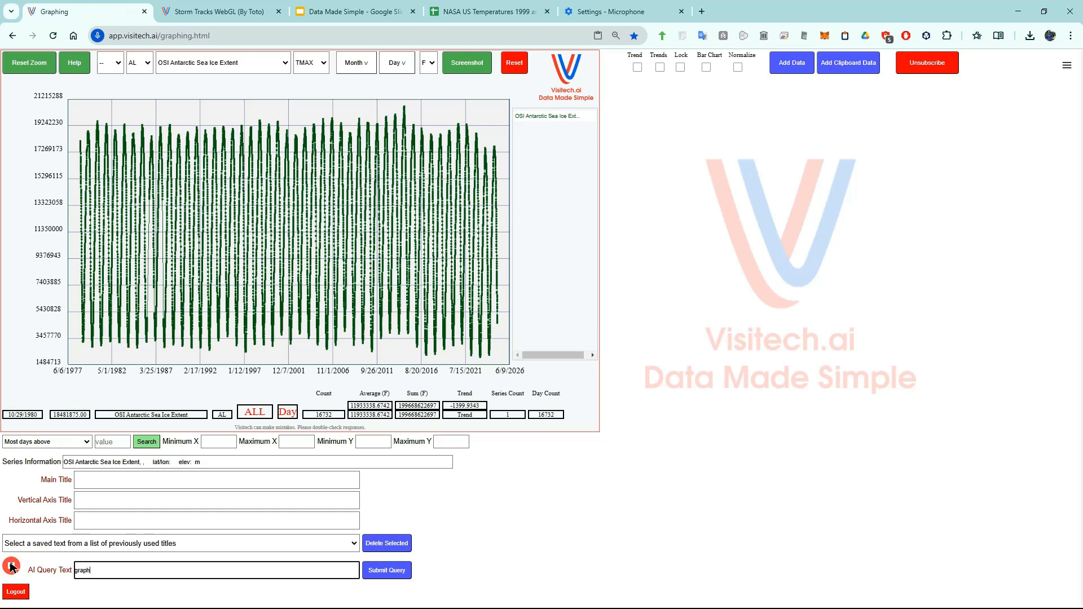
click(385, 570)
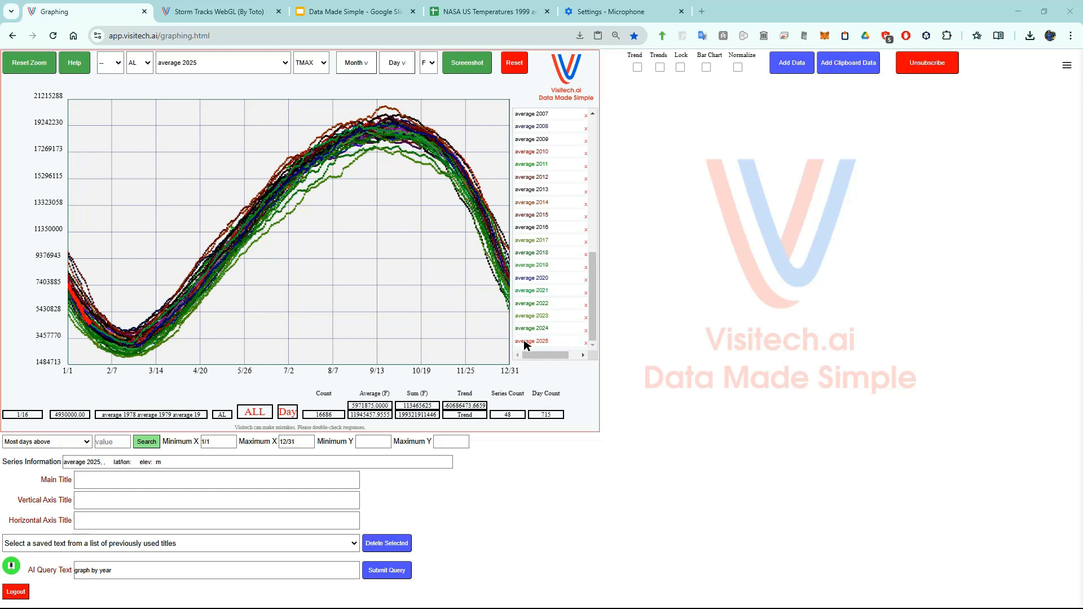
mouse_move(532, 341)
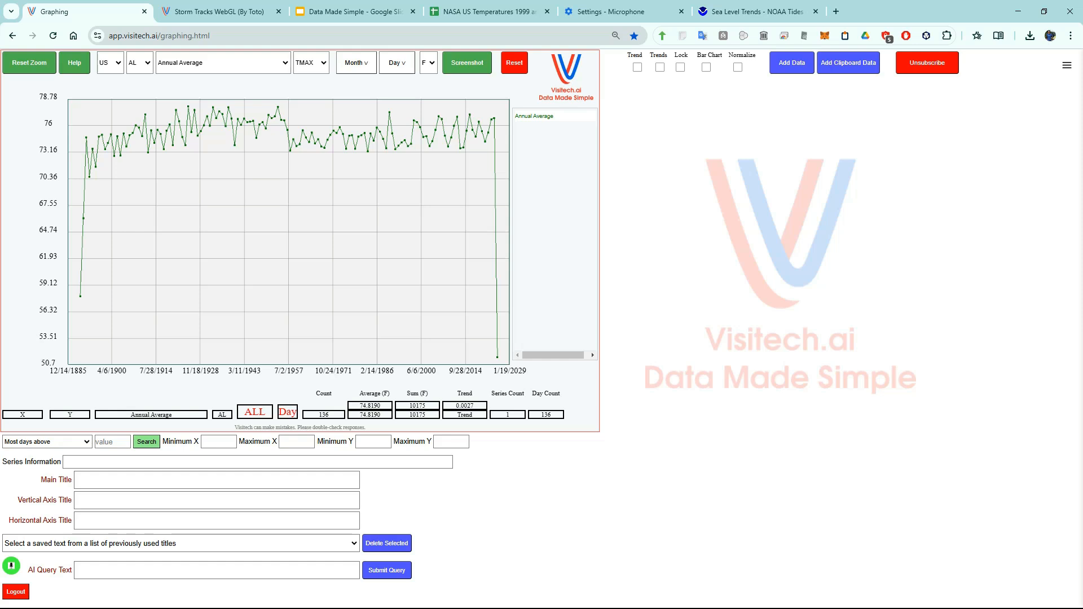
mouse_move(751, 12)
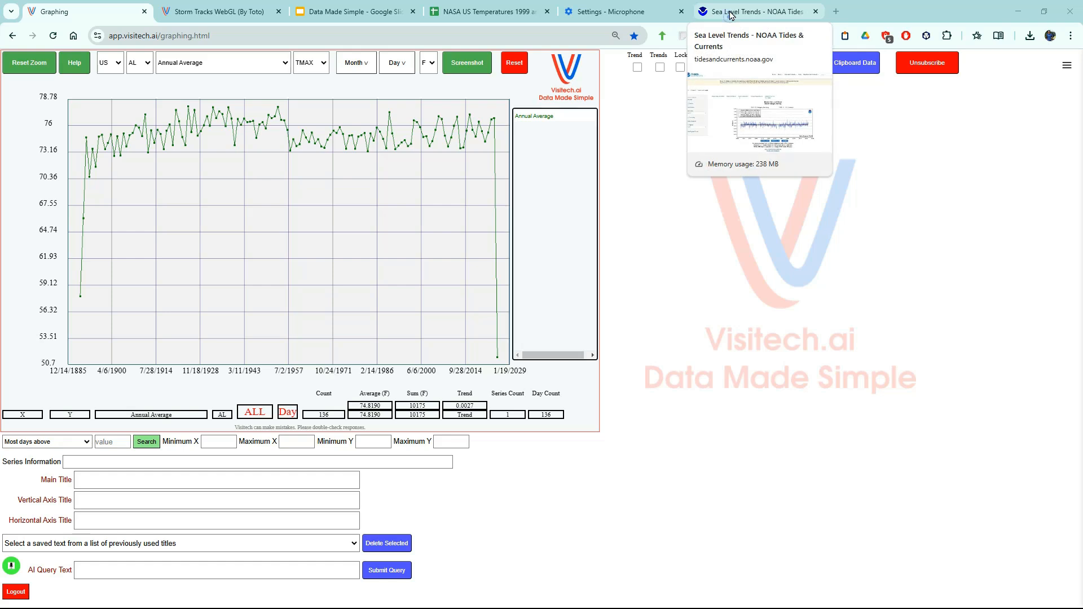
Bring up the NOAA Sea Level Trends page for Bergen, Norway (0.09 mm/yr)
click(750, 12)
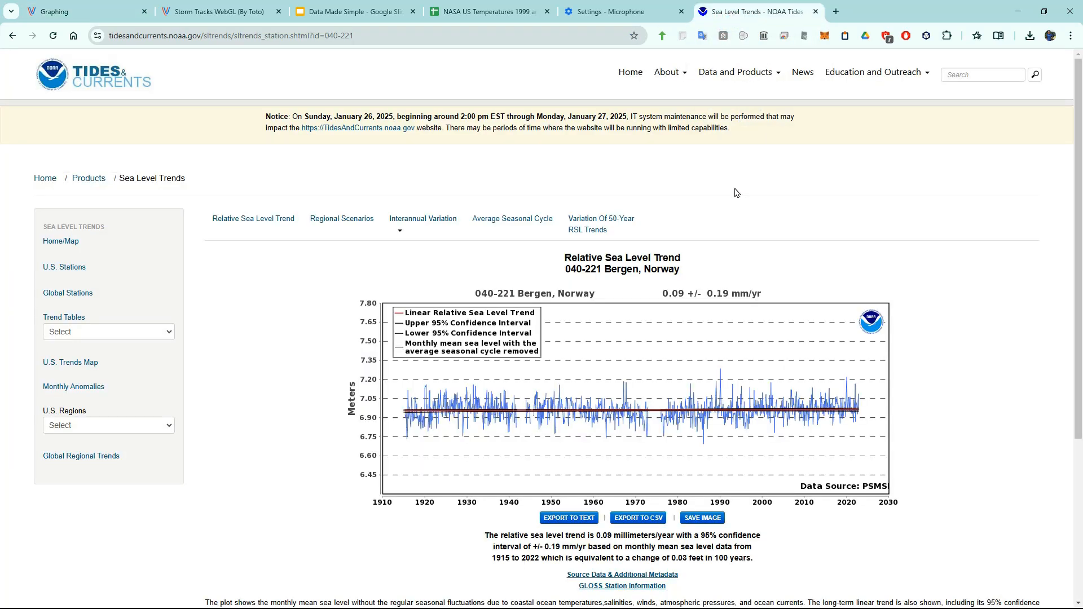
mouse_move(647, 534)
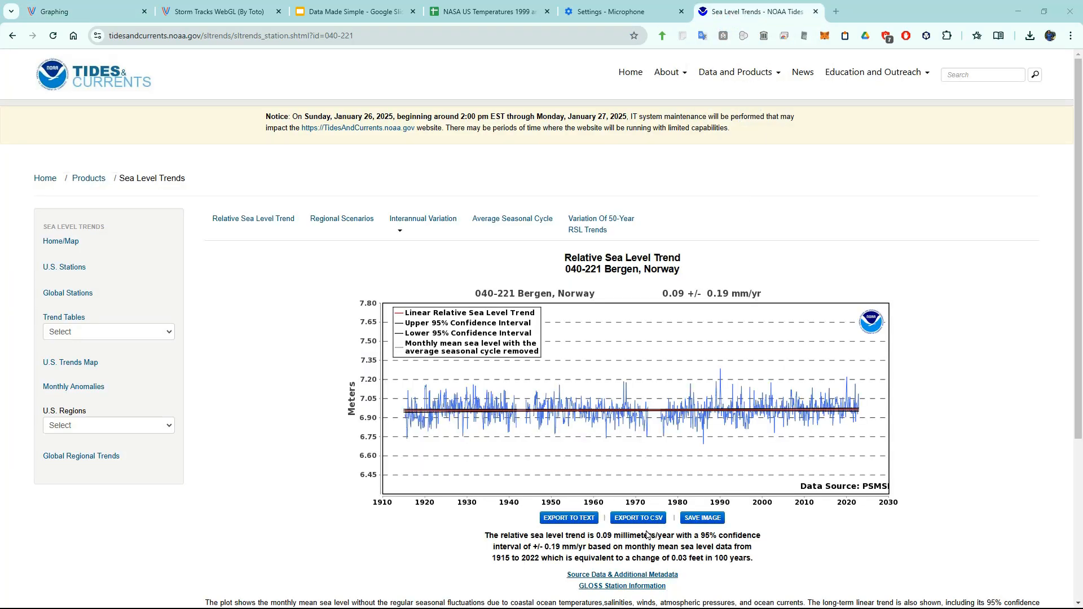
mouse_move(636, 517)
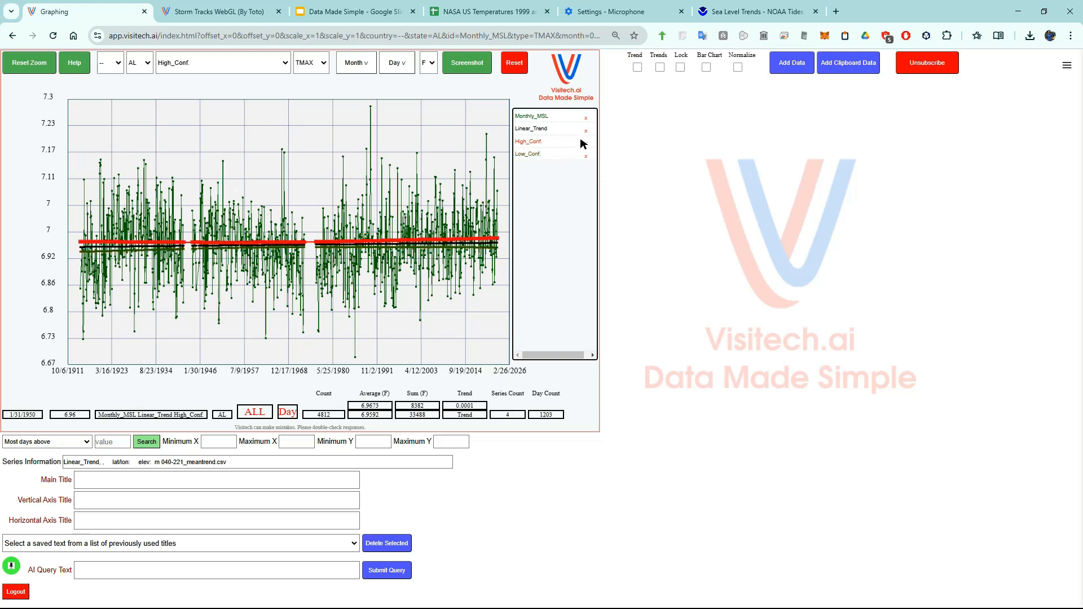
Remove the Linear_Trend and High_Conf series and rename Monthly_MSL to Bergen Norway
click(585, 129)
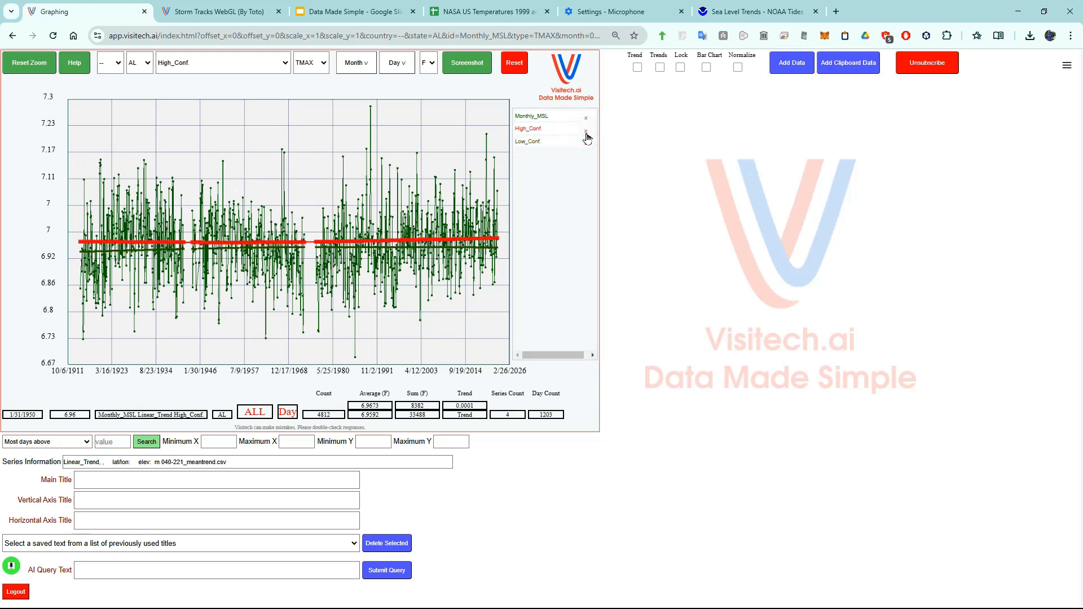
click(586, 128)
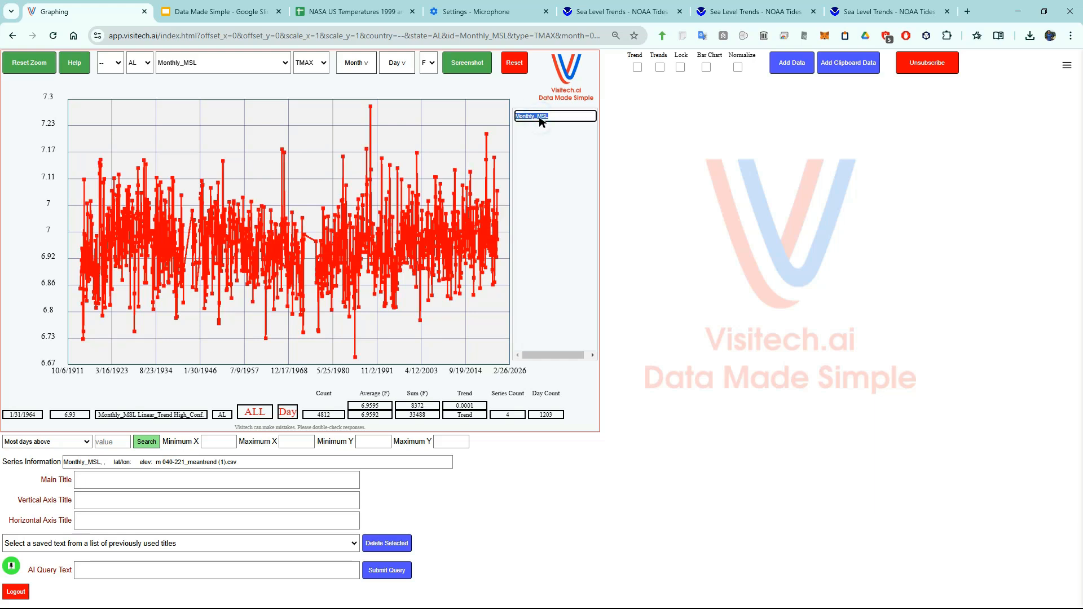
click(889, 11)
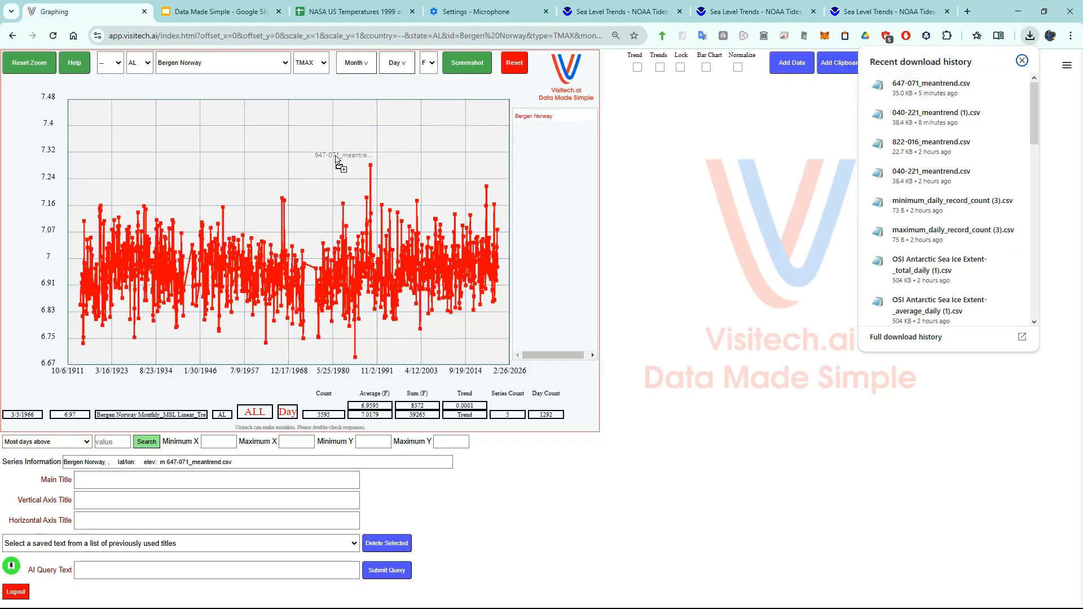
Add the 647-071 CSV as Wajima Japan and remove the leftover confidence series
click(1023, 60)
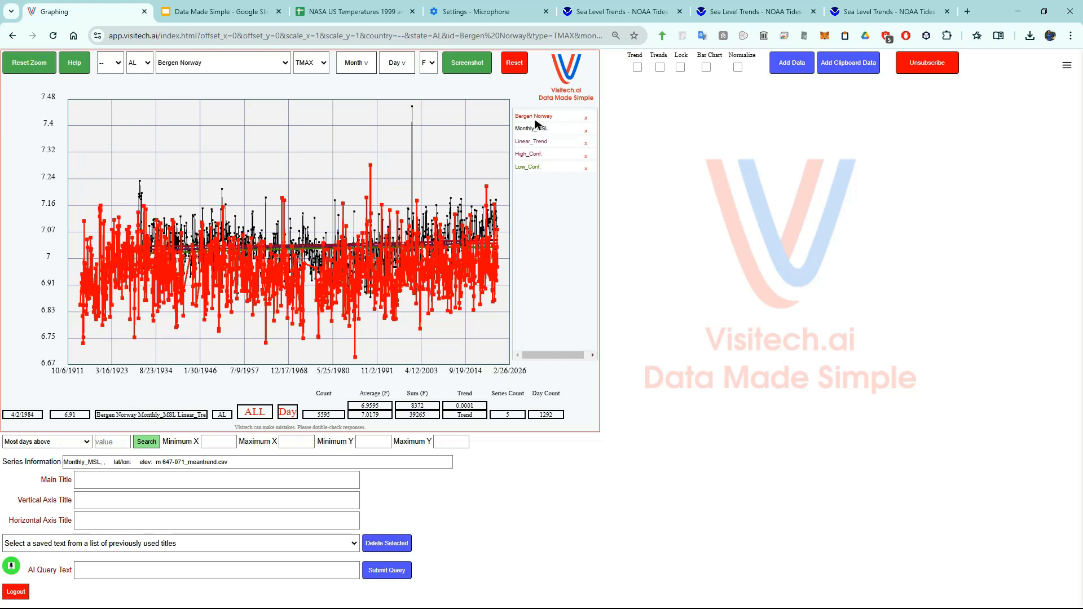
click(531, 129)
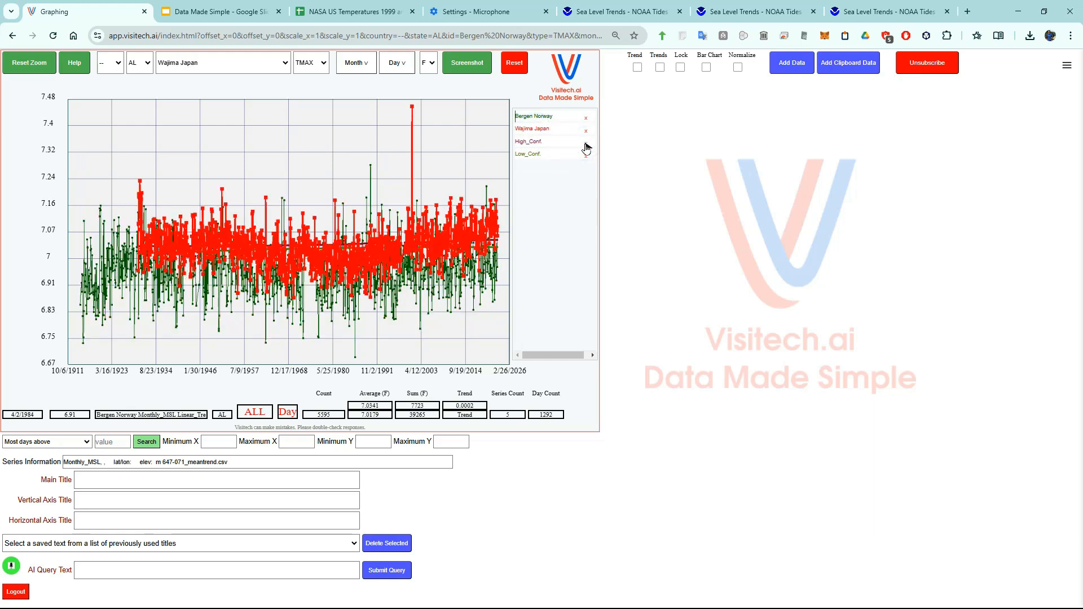
click(584, 141)
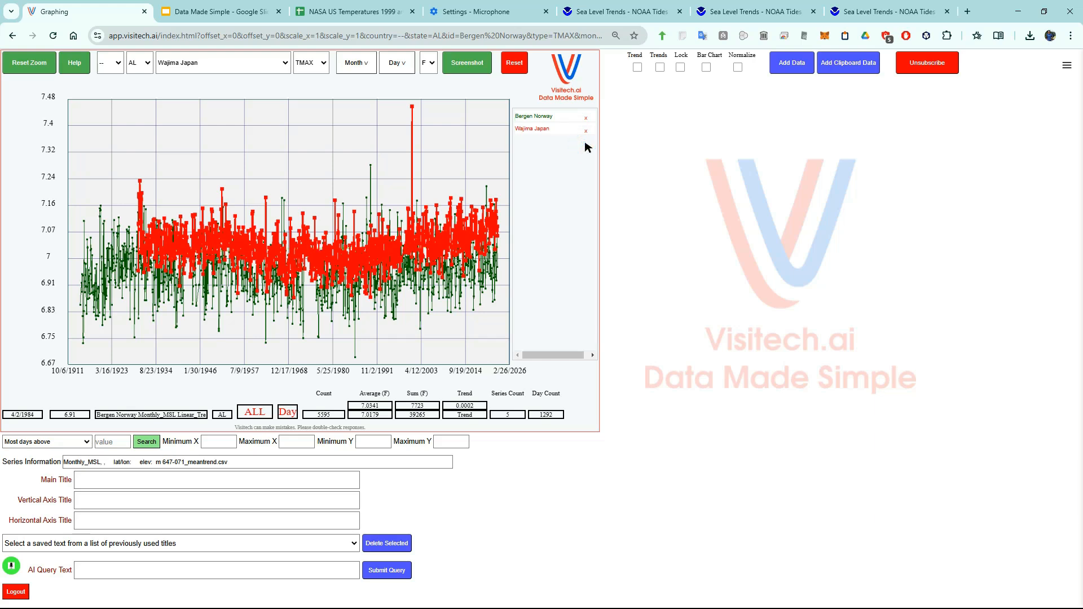
mouse_move(655, 188)
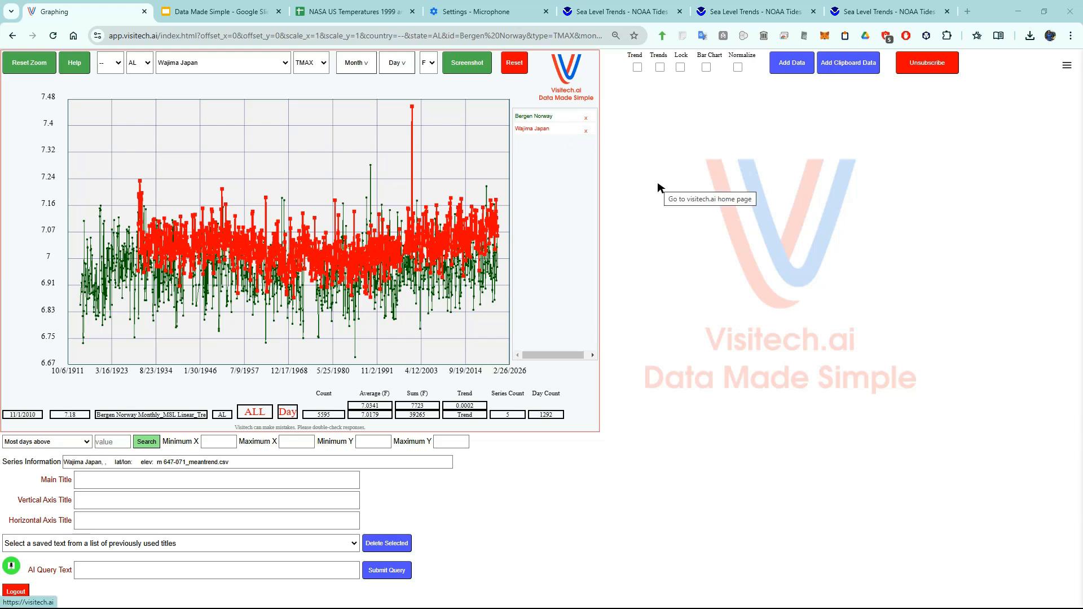
Check the Bergen station on NOAA, then zoom the chart to roughly 1974–2007
click(755, 11)
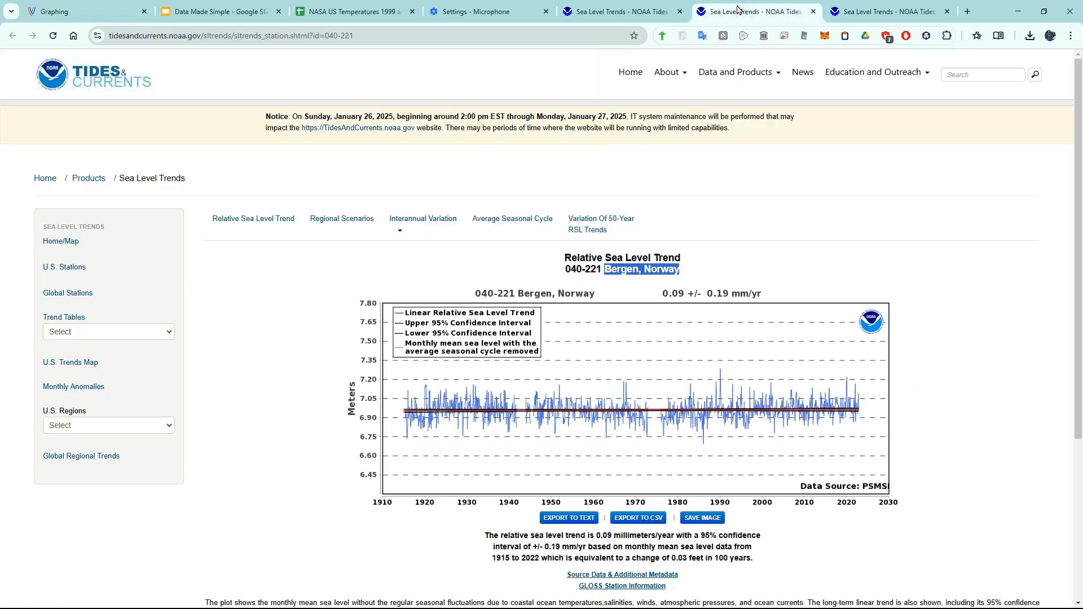
click(76, 11)
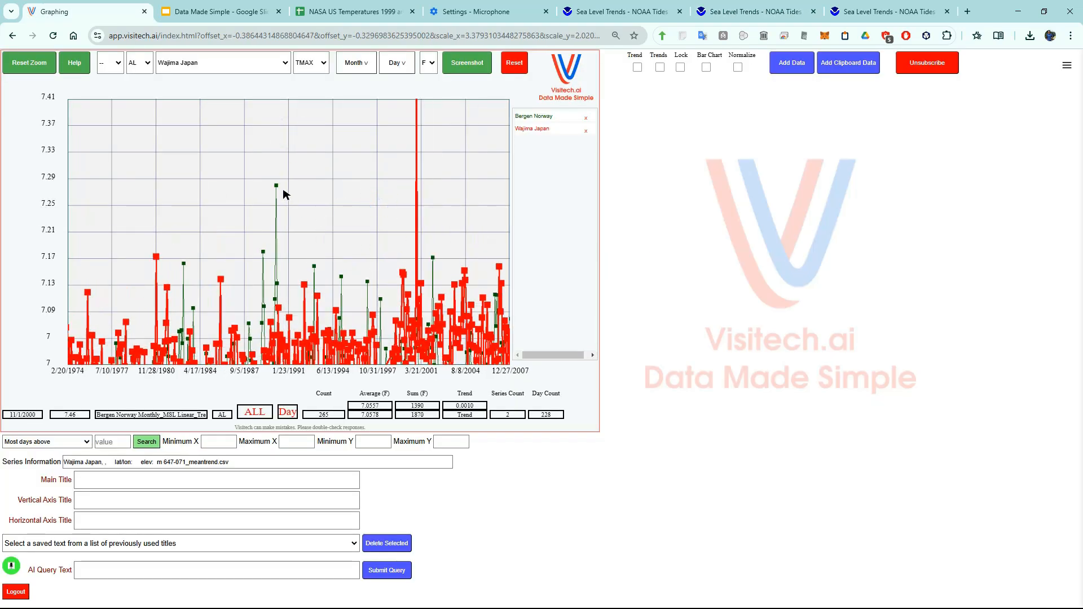
mouse_move(277, 187)
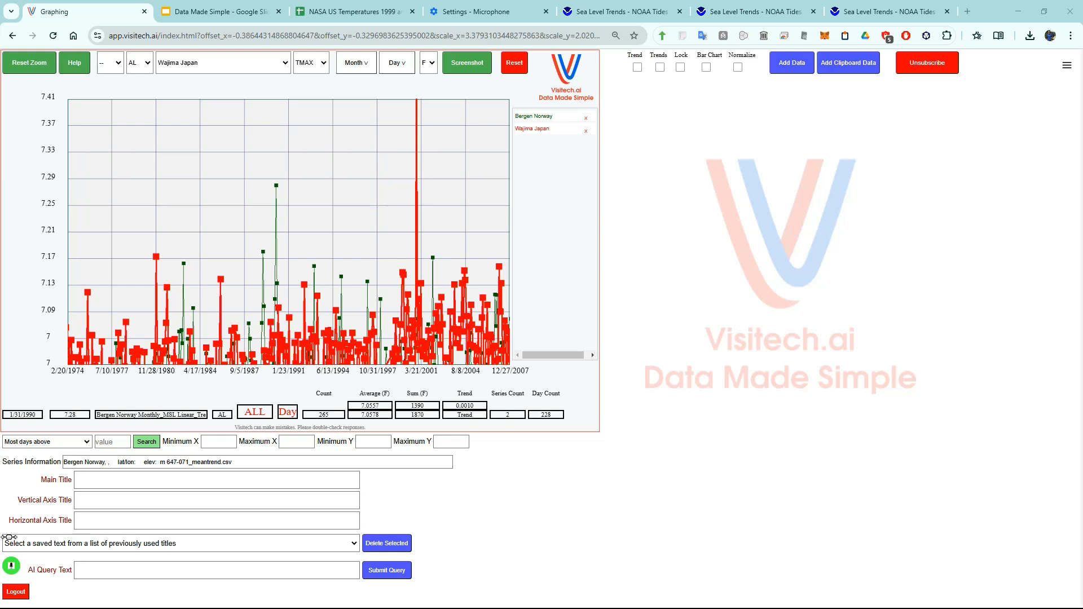
click(15, 591)
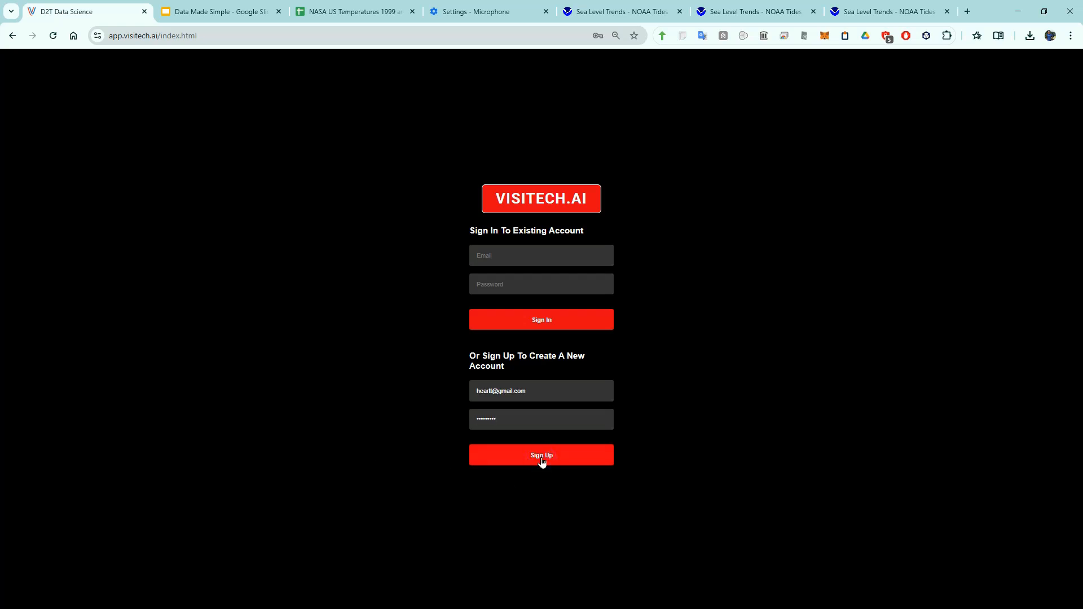
Sign up the new account and chart all Connecticut stations, Falls Village to Storrs
click(541, 455)
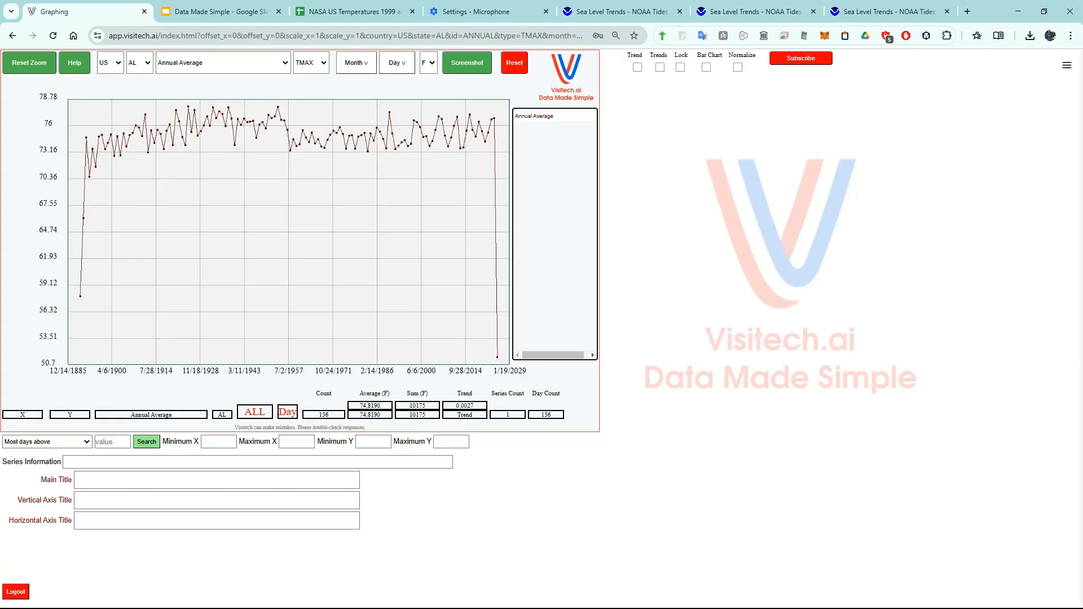
click(252, 172)
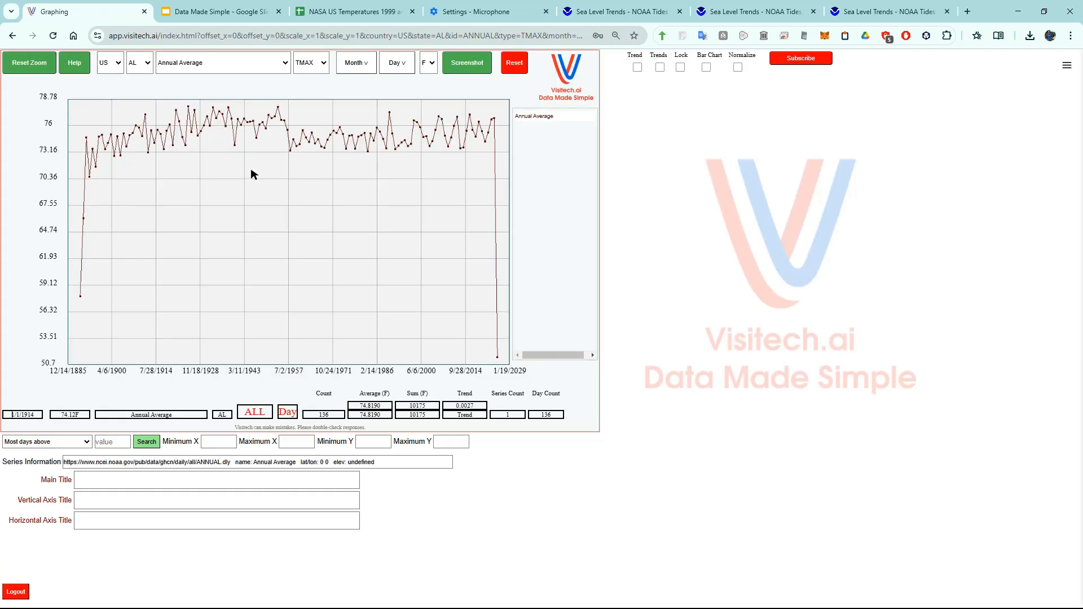
click(138, 62)
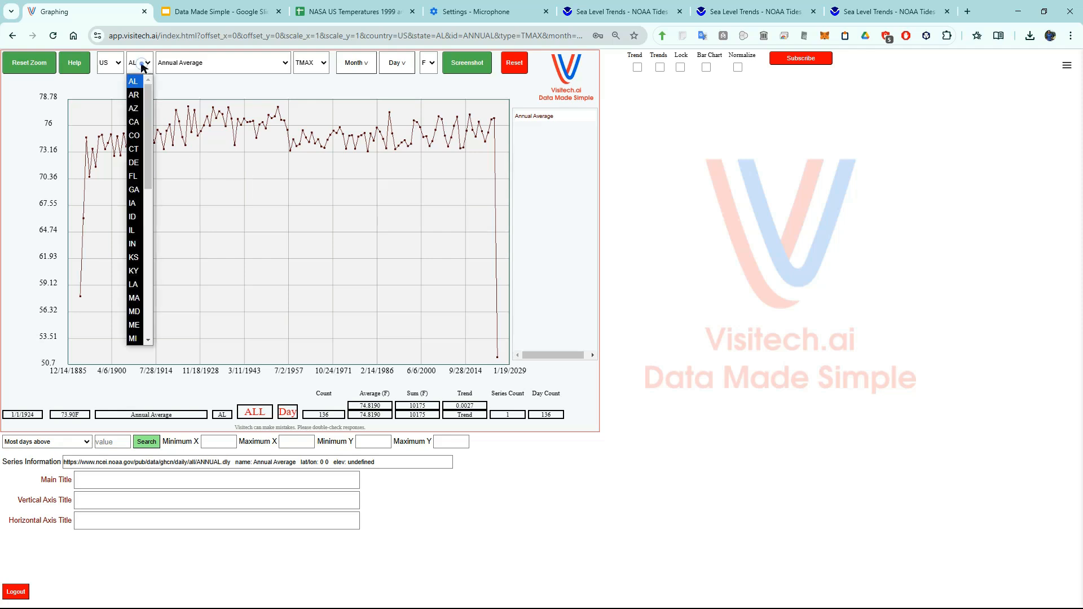
click(133, 148)
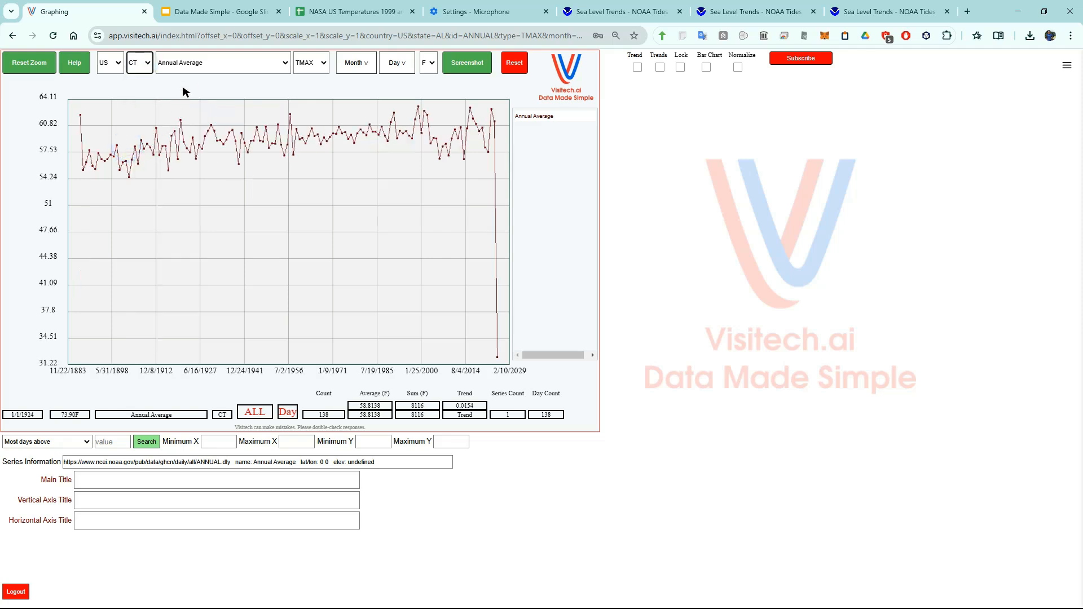
click(221, 62)
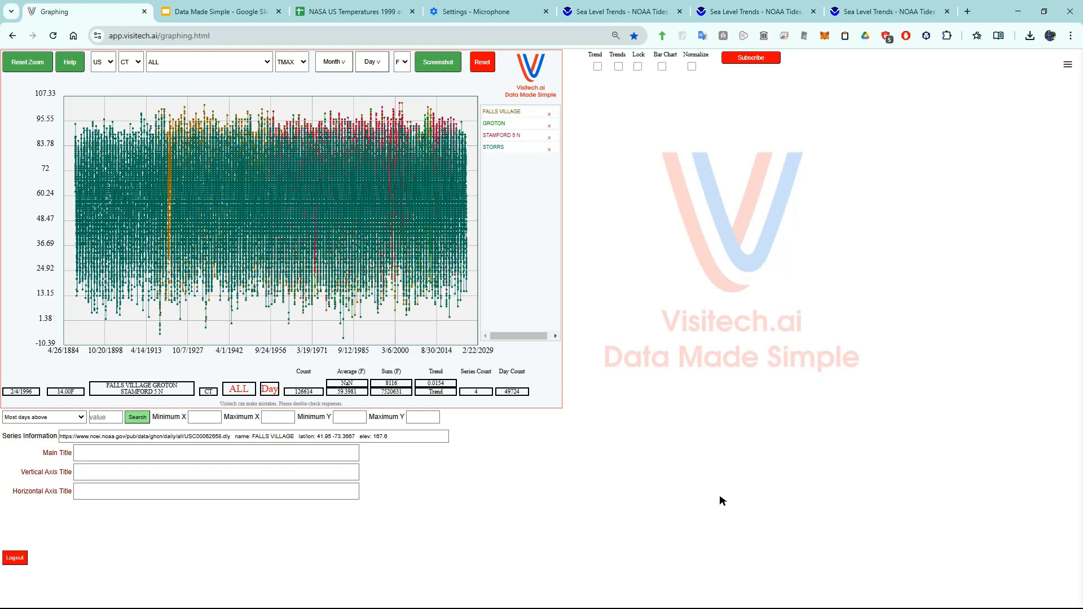
Subscribe to D2T Premium at $20.00/month after accepting the Terms and Conditions
click(750, 57)
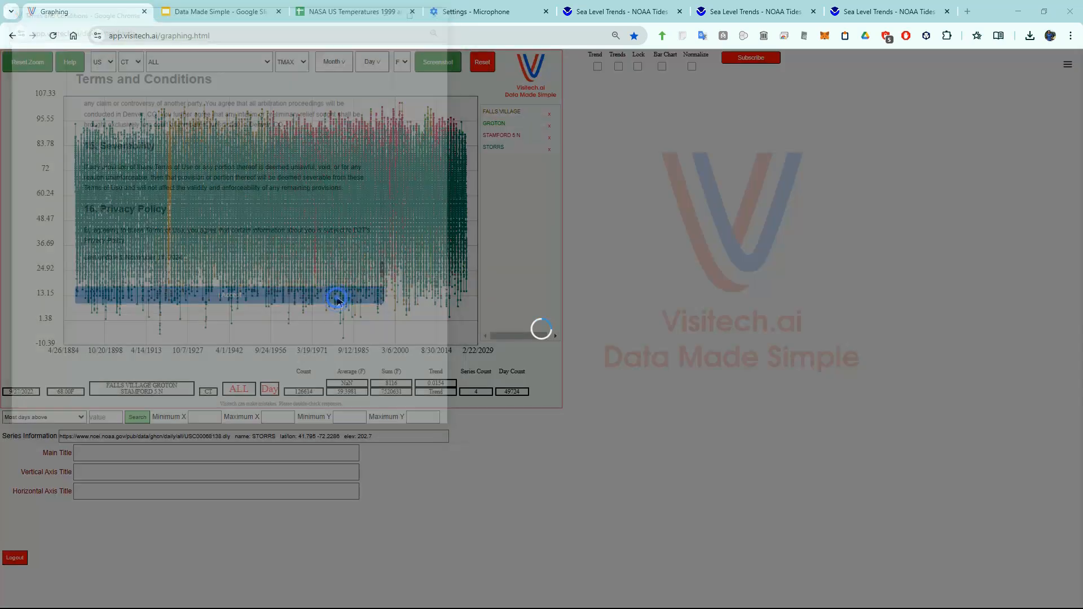
click(750, 58)
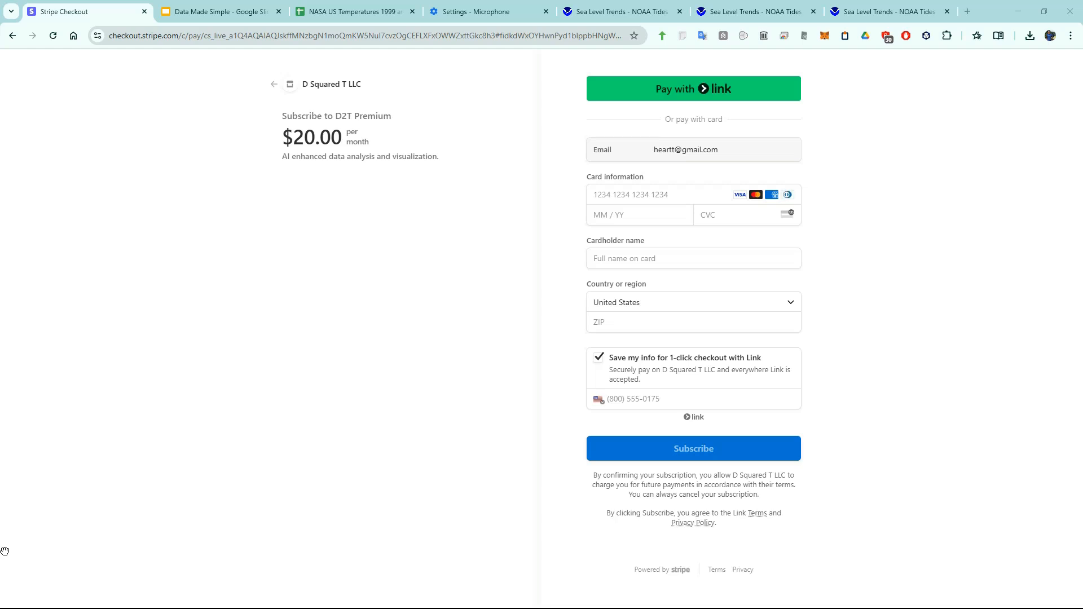
click(86, 12)
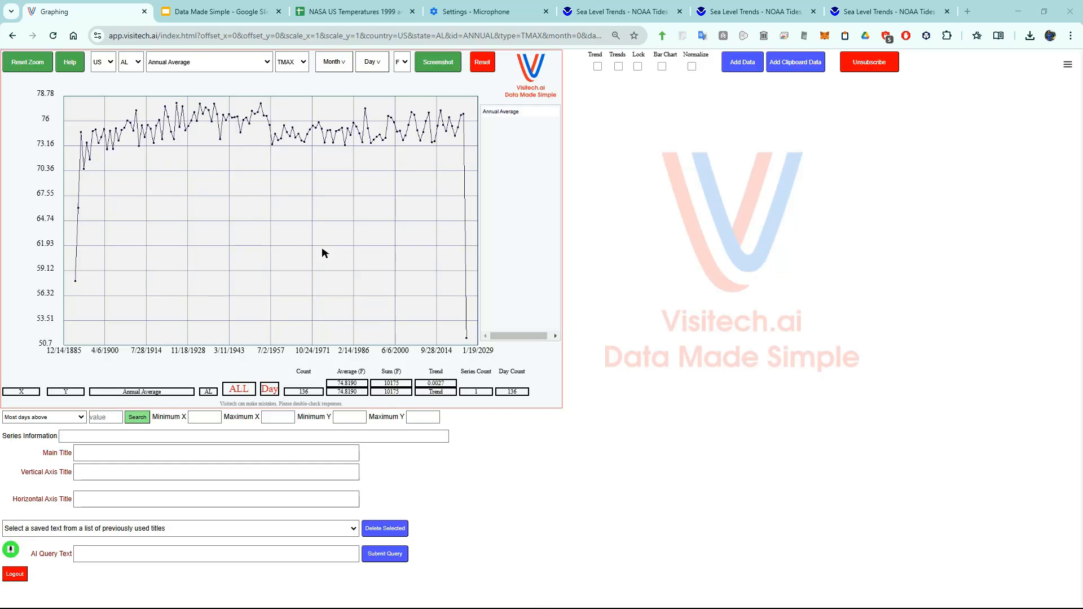
mouse_move(332, 232)
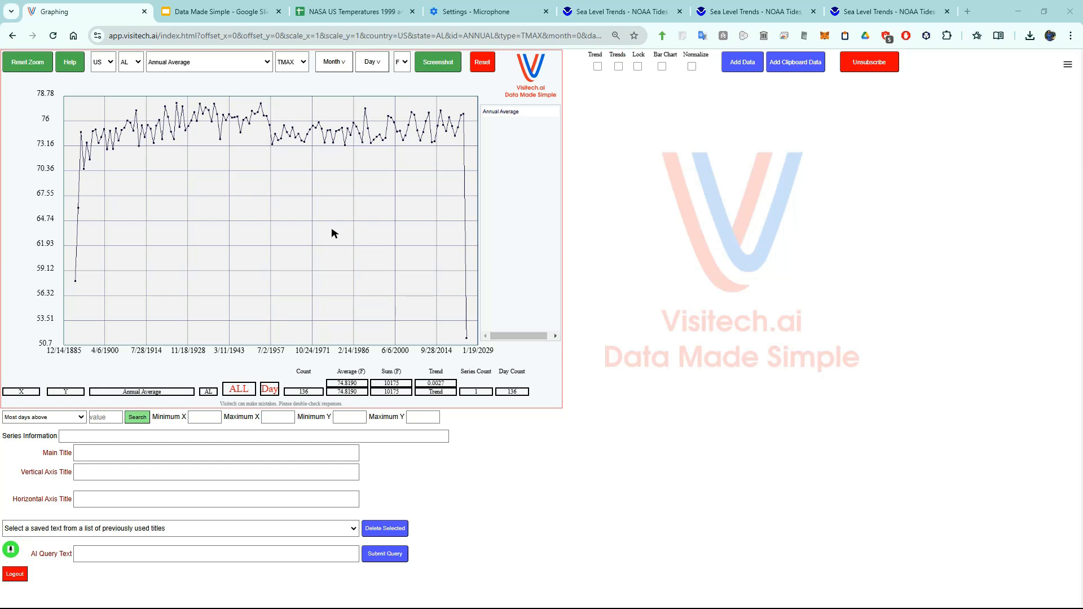
mouse_move(934, 130)
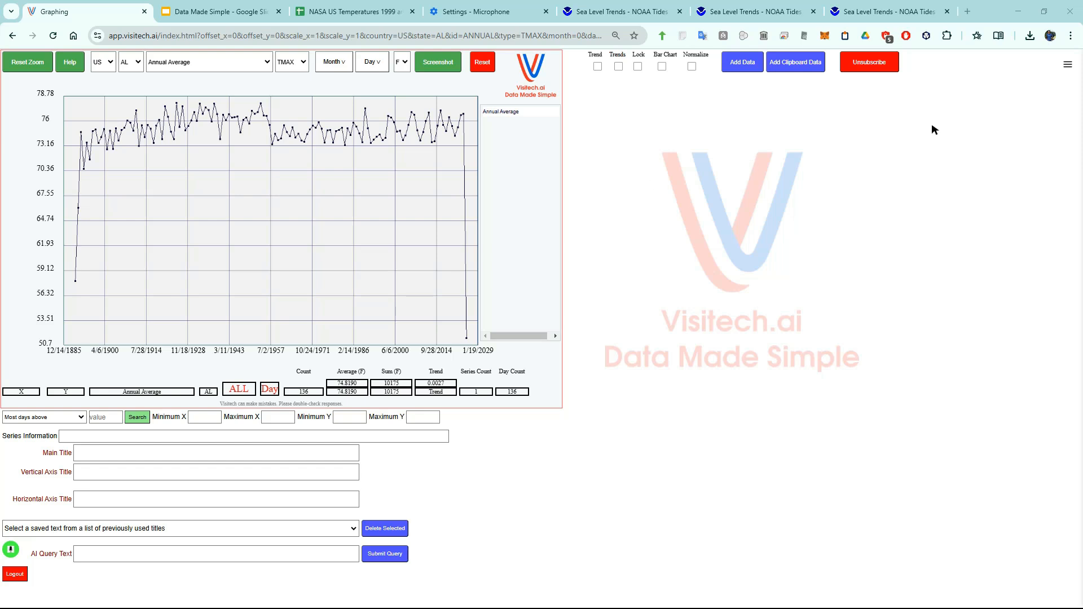
Start cancelling the premium subscription with the red Unsubscribe button
click(868, 62)
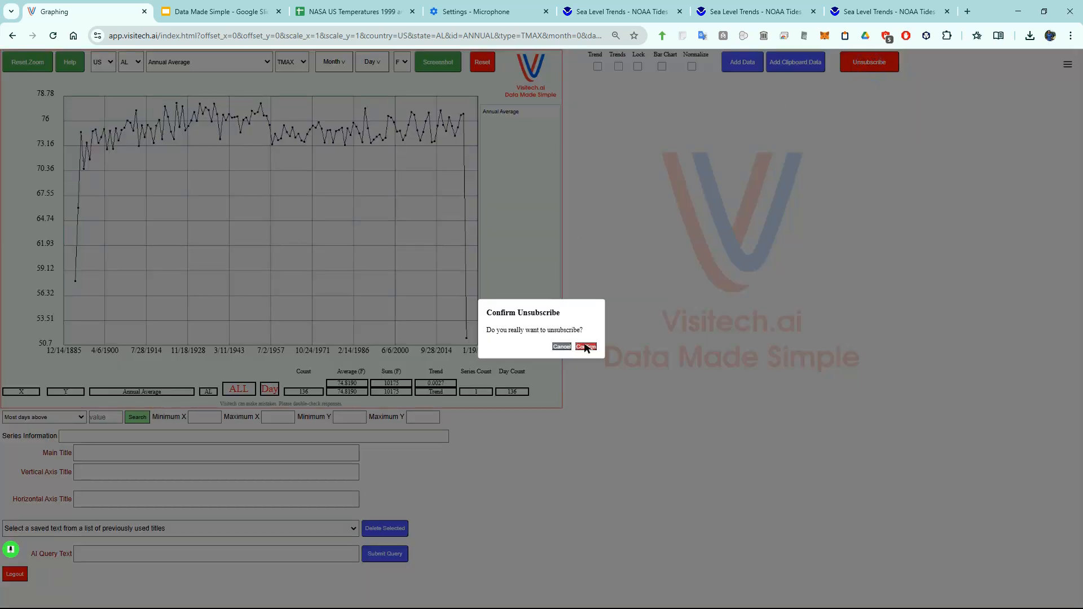